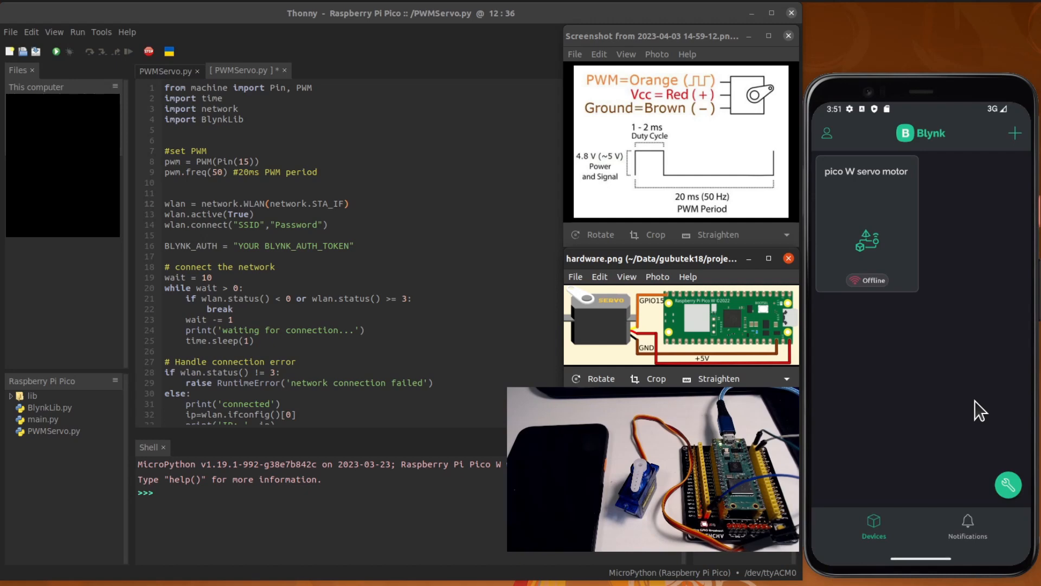
mouse_move(965, 419)
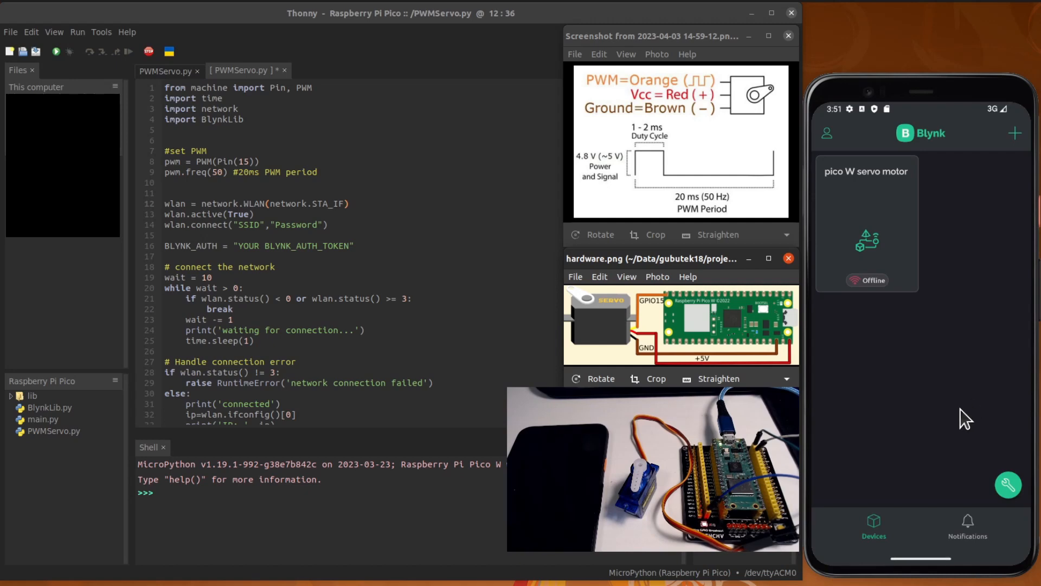
mouse_move(614, 342)
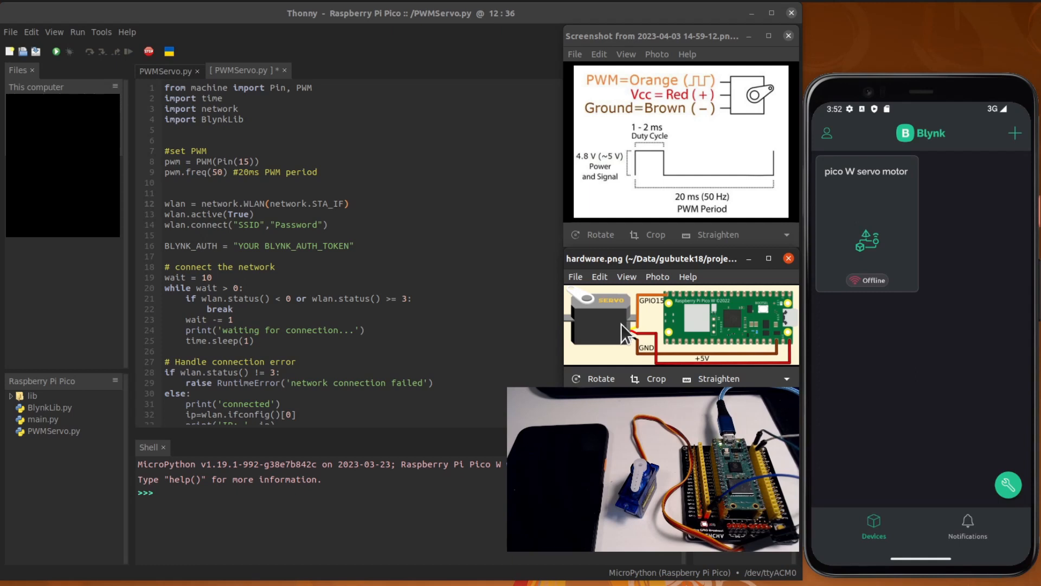
mouse_move(664, 309)
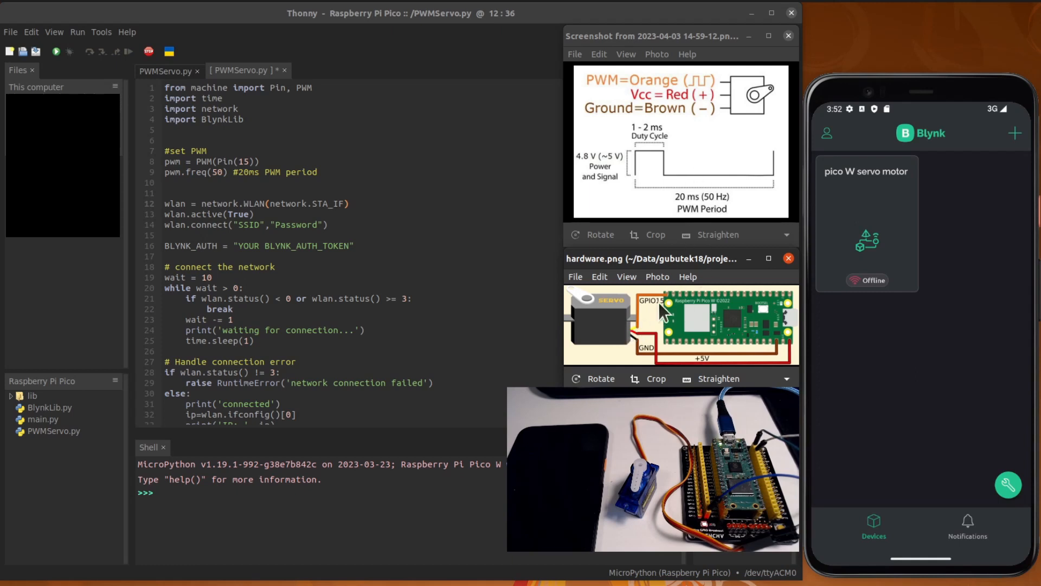
mouse_move(611, 340)
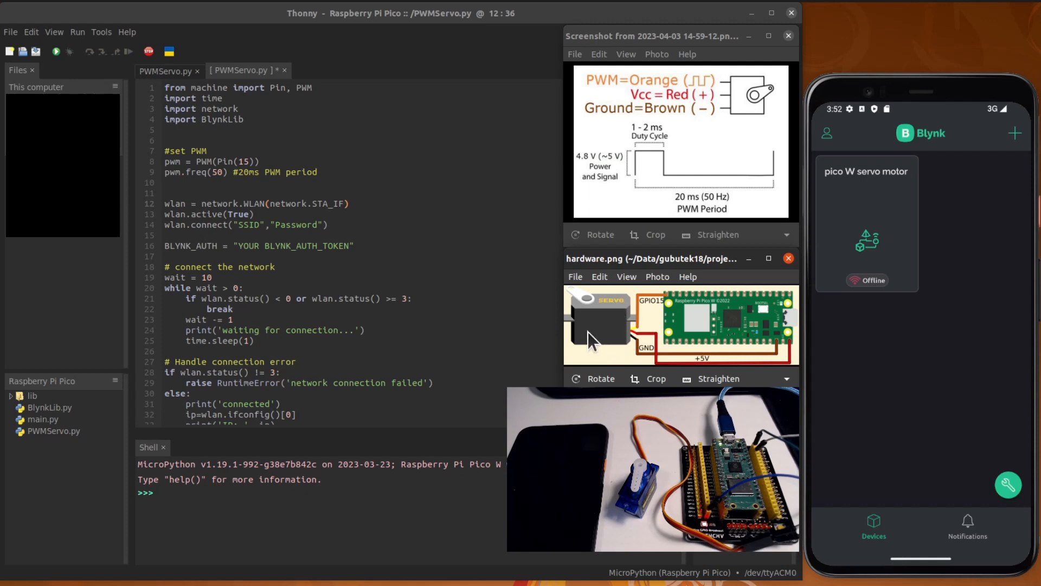
mouse_move(628, 110)
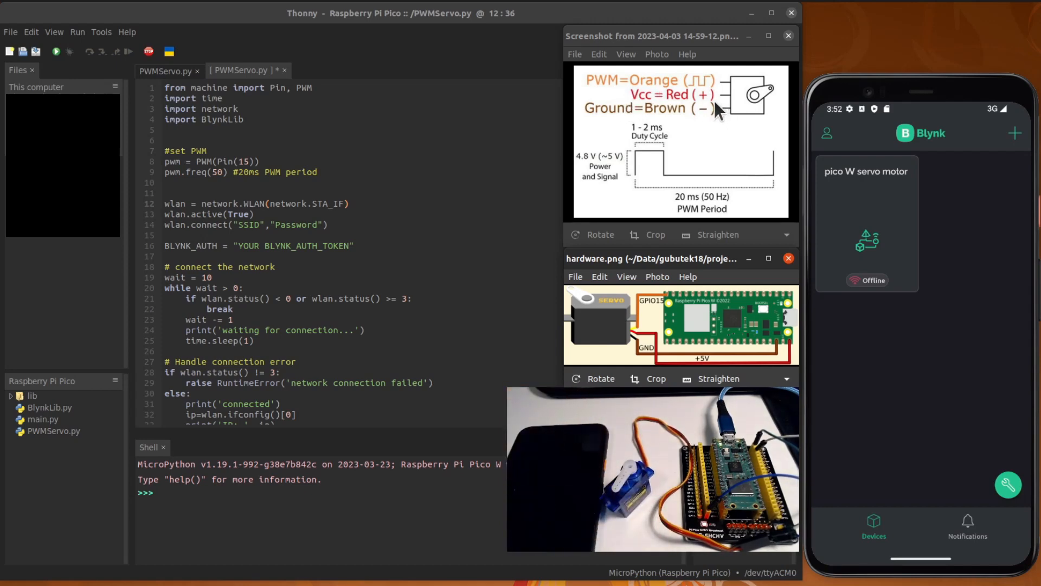
mouse_move(780, 359)
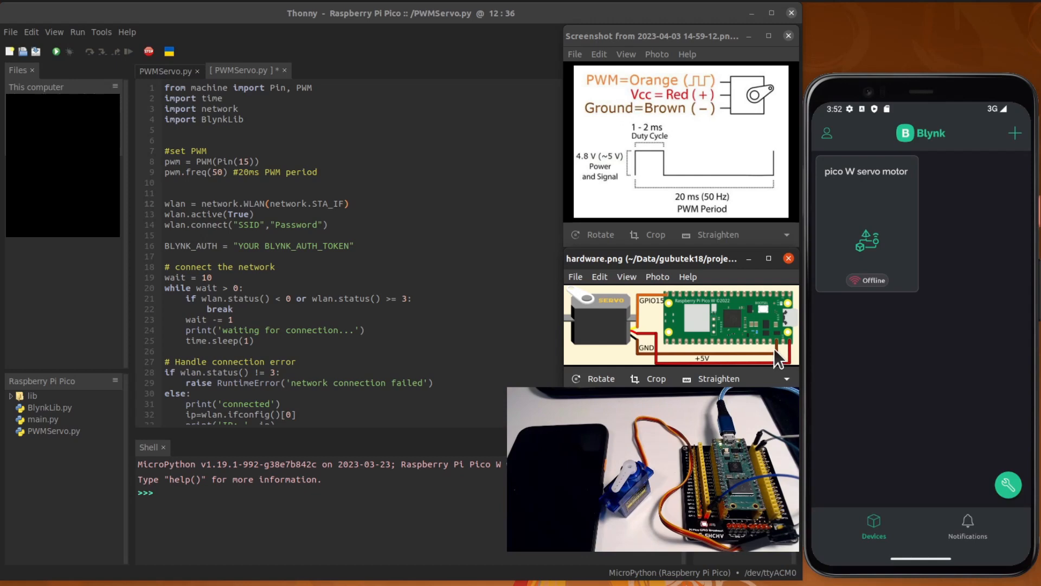
mouse_move(750, 332)
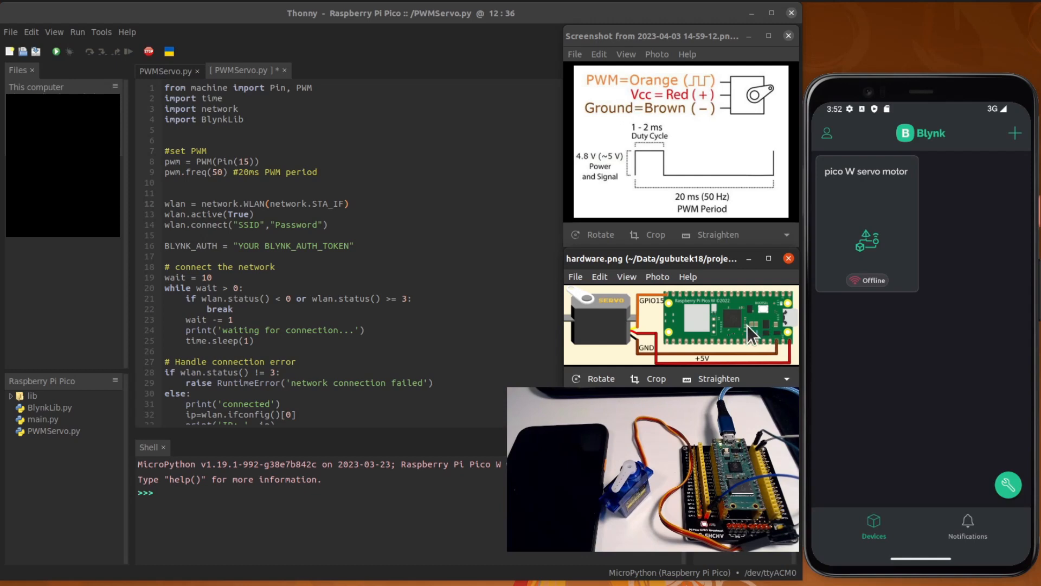
mouse_move(735, 357)
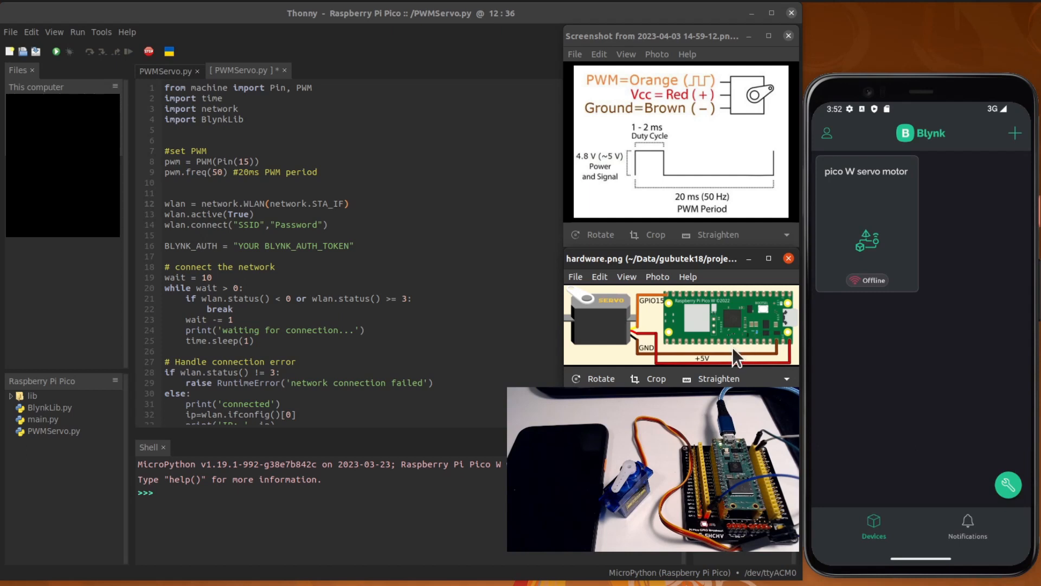
mouse_move(598, 93)
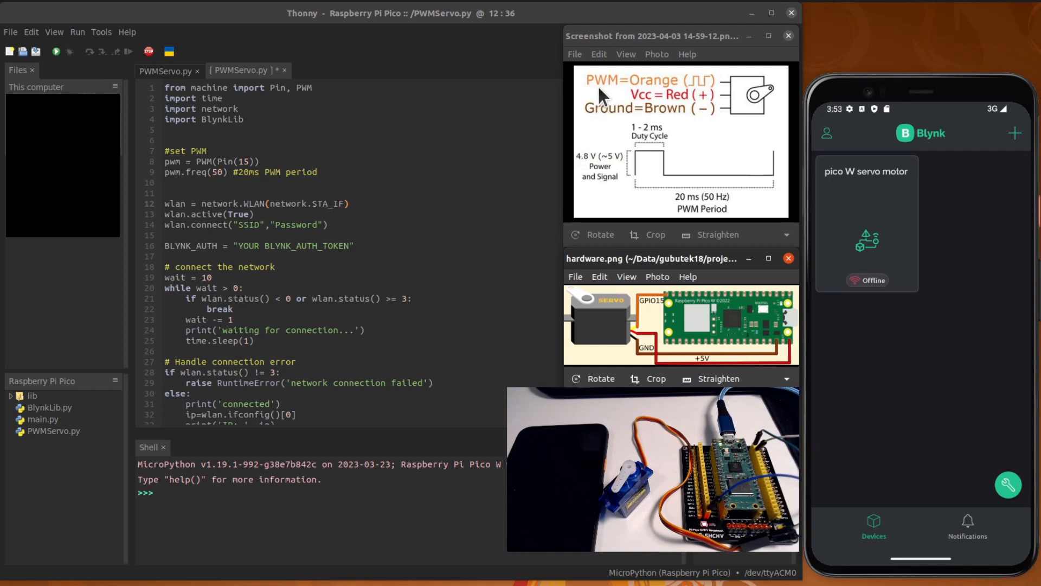
mouse_move(654, 90)
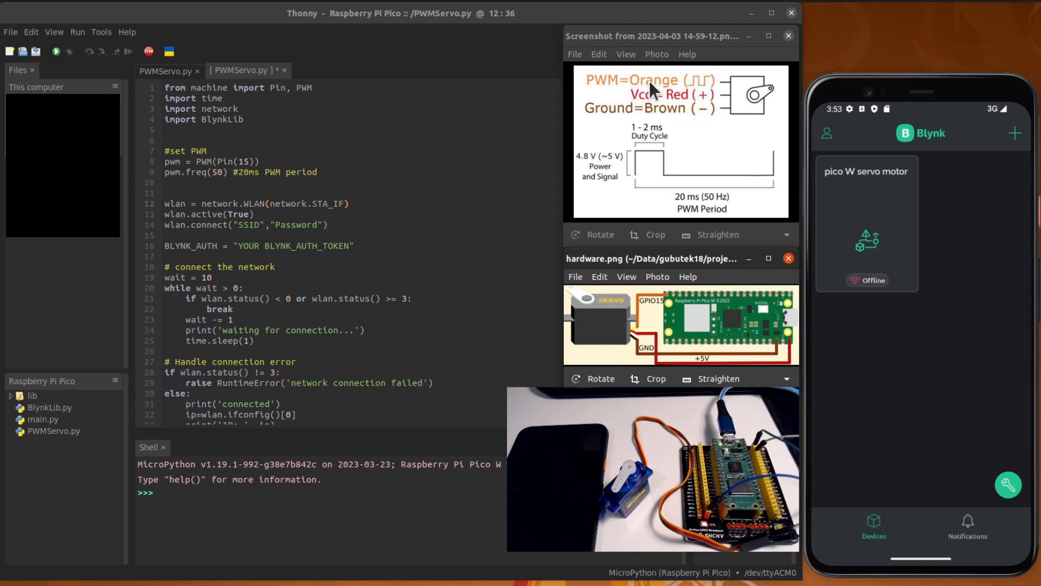
mouse_move(663, 319)
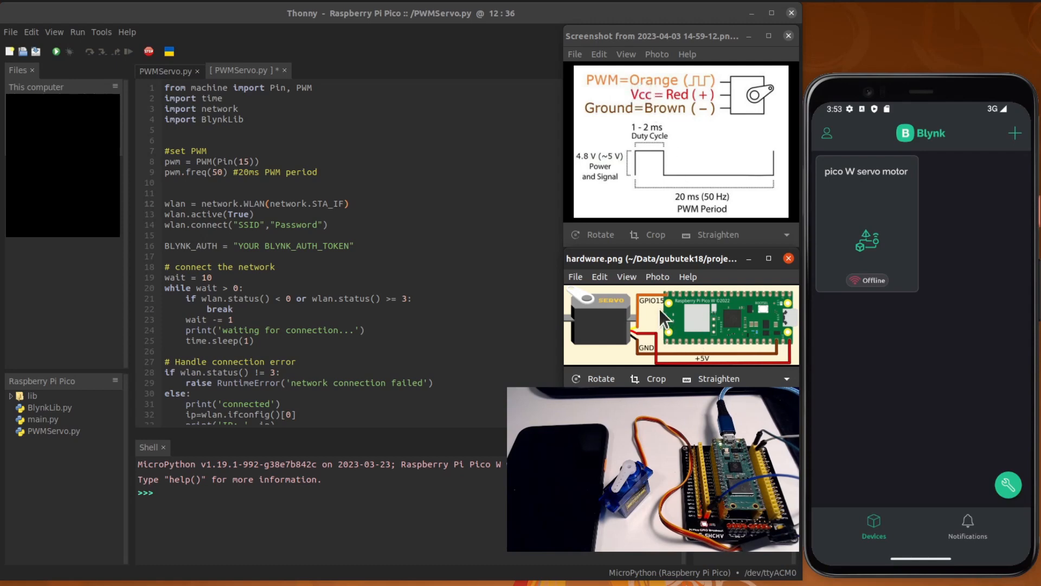
mouse_move(704, 316)
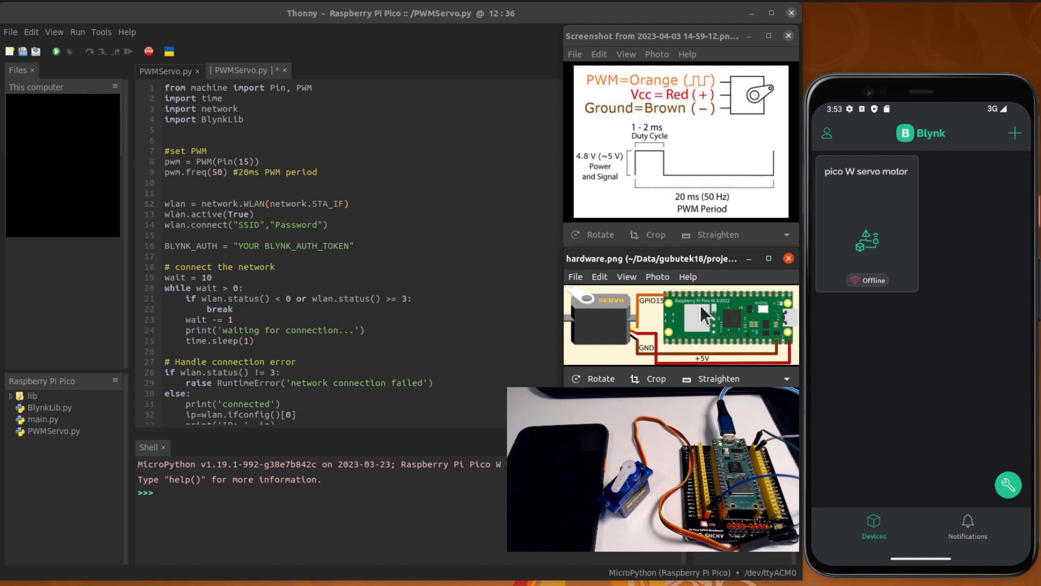
mouse_move(648, 307)
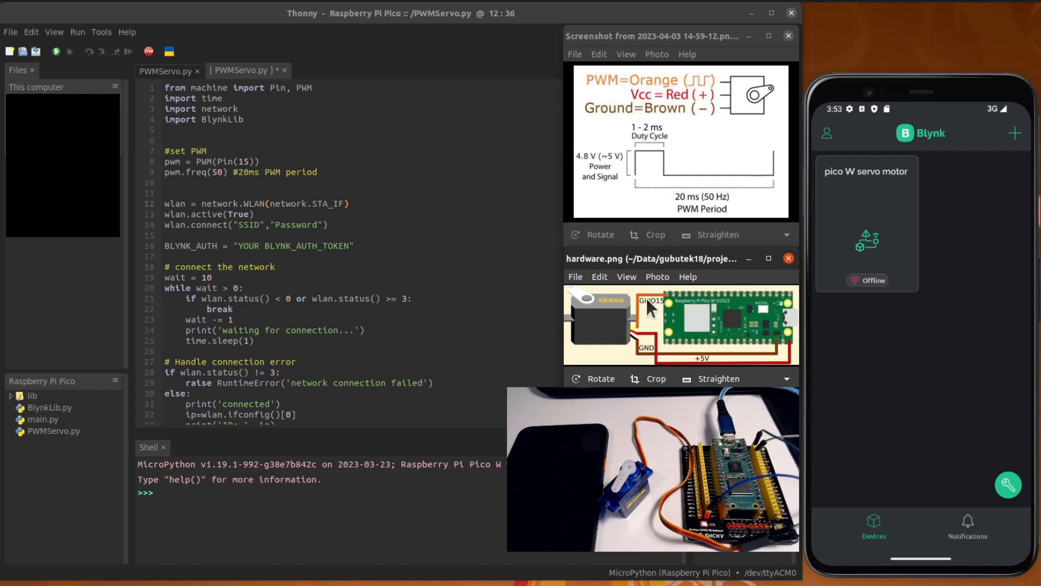
mouse_move(655, 318)
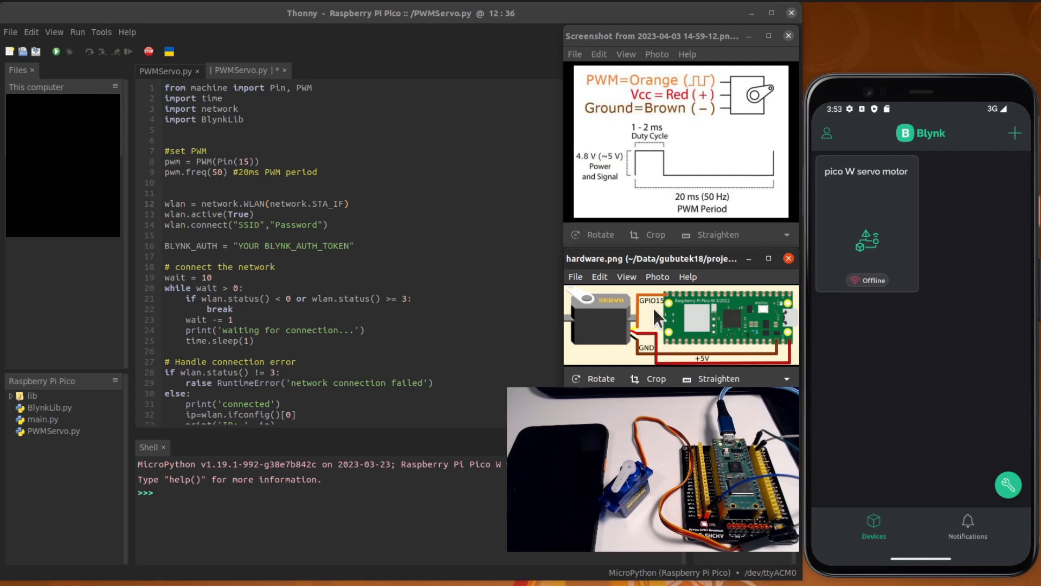
mouse_move(761, 349)
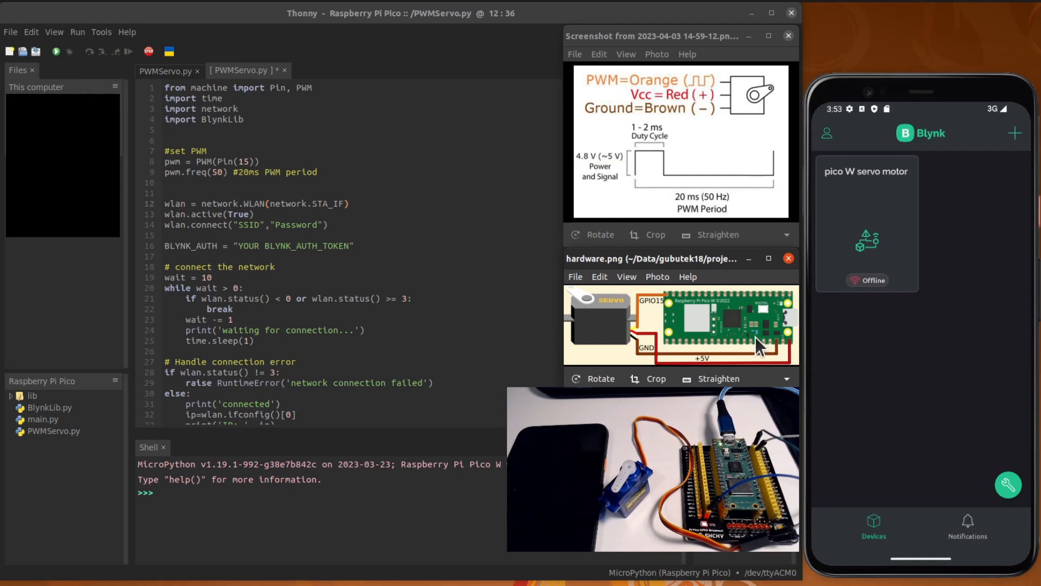
mouse_move(760, 322)
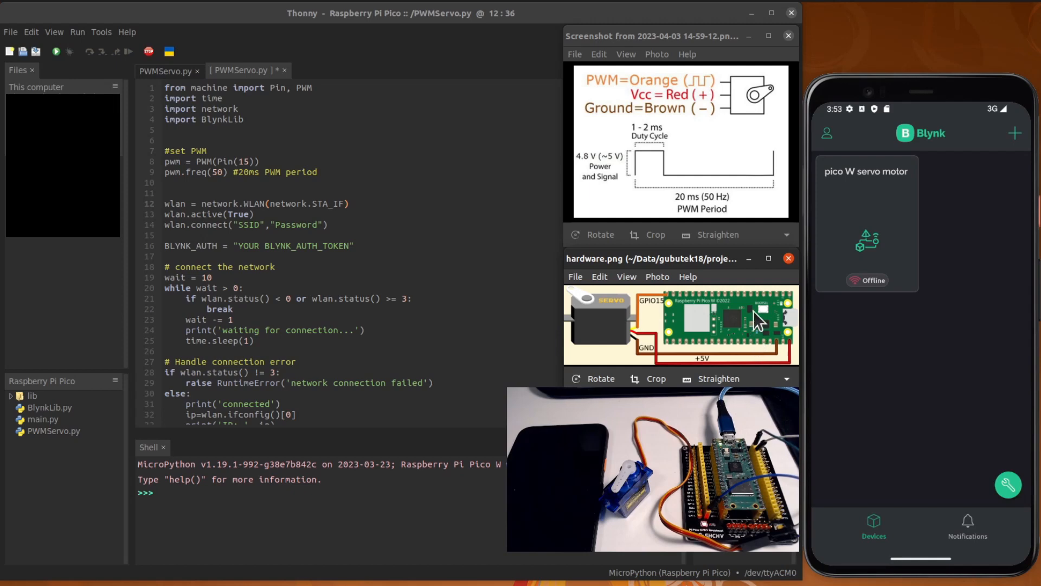
mouse_move(635, 240)
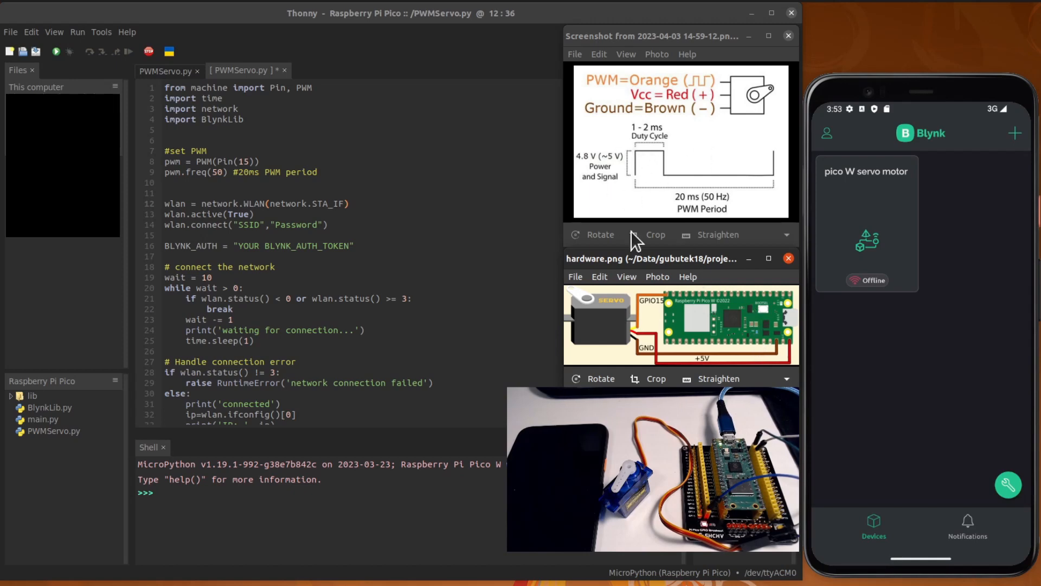
mouse_move(620, 316)
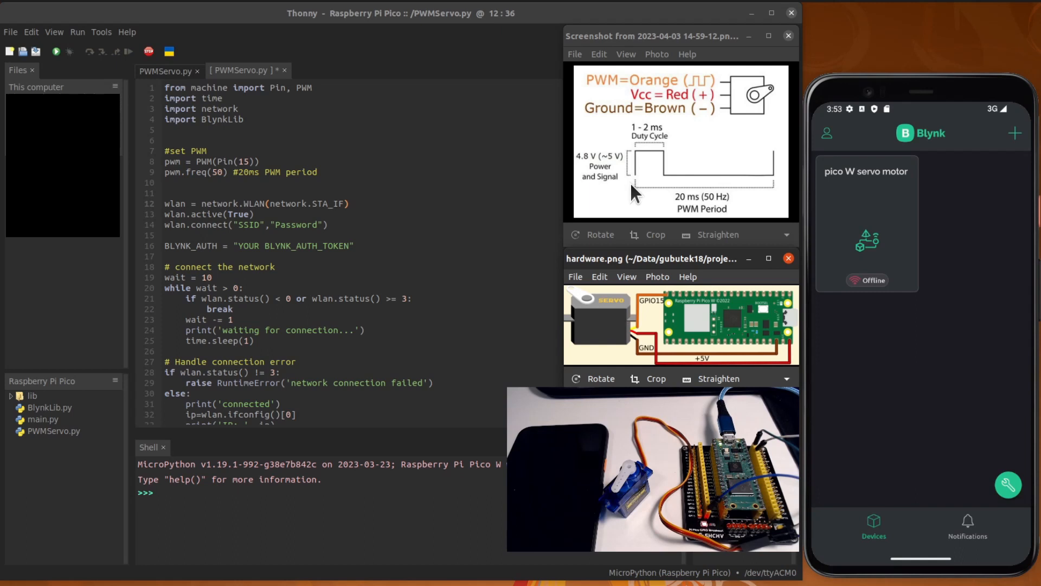
mouse_move(624, 165)
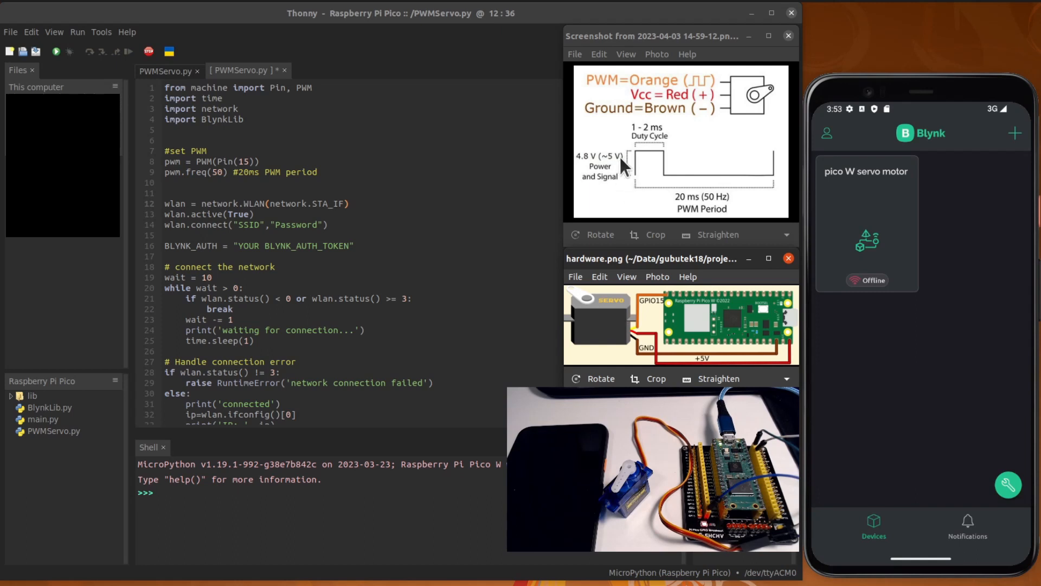
mouse_move(684, 219)
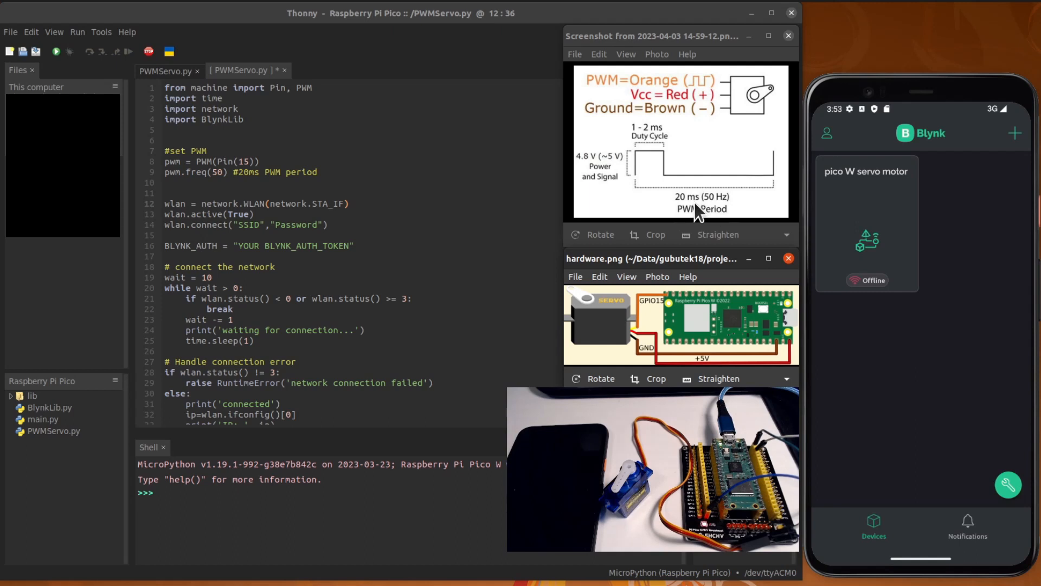
mouse_move(650, 153)
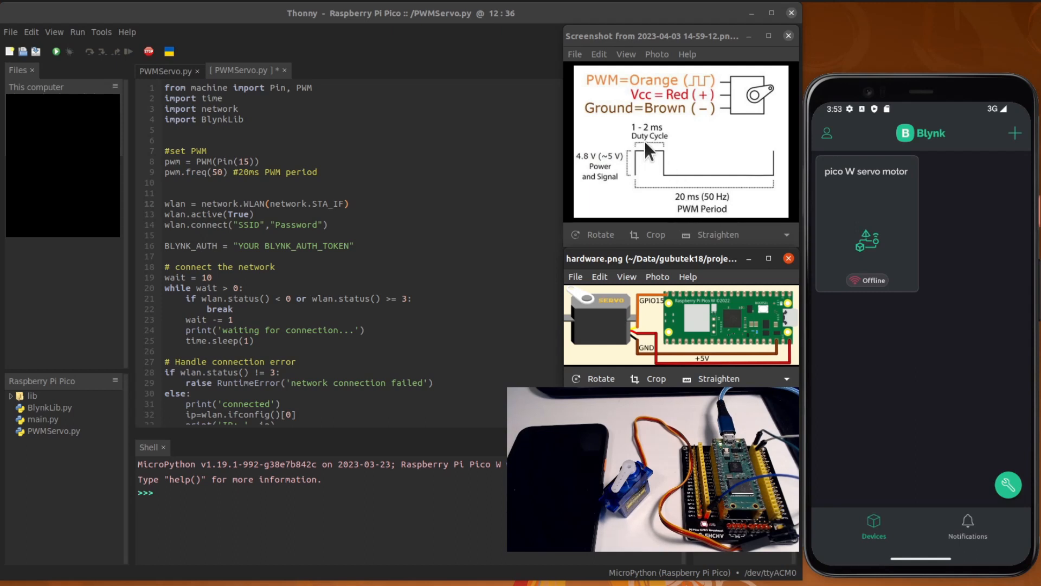
mouse_move(641, 143)
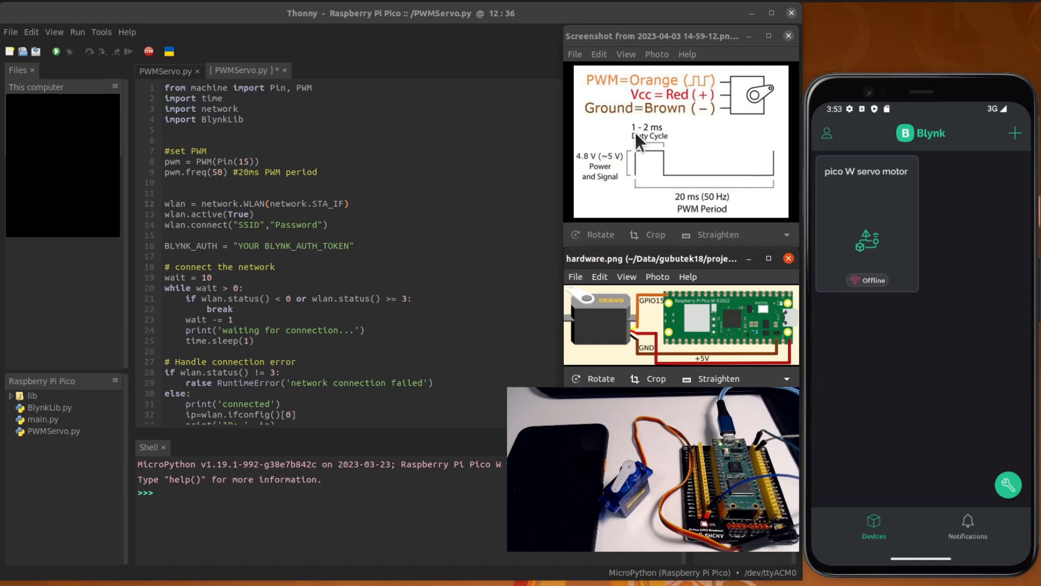
mouse_move(651, 141)
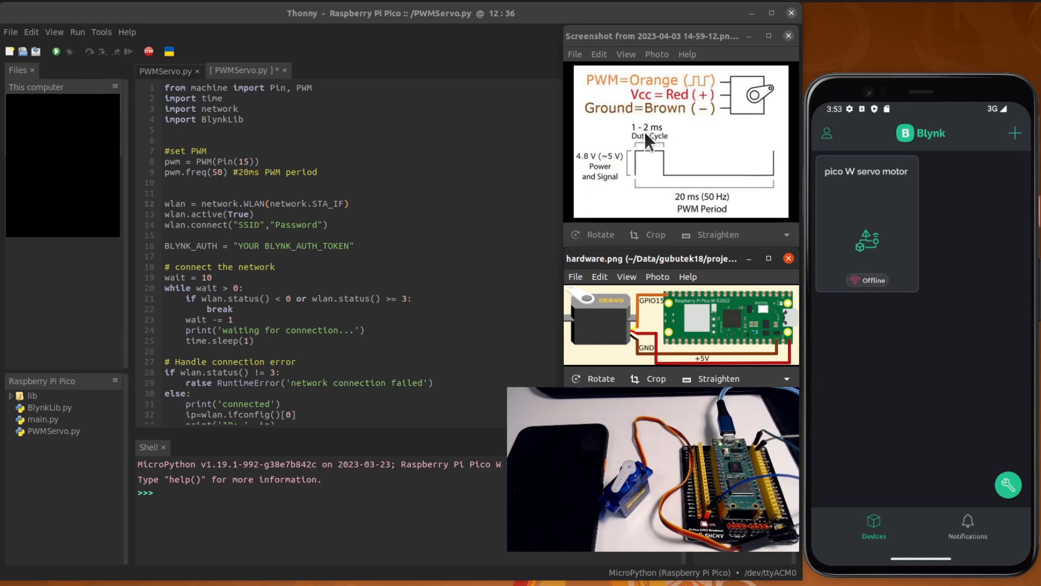
mouse_move(637, 137)
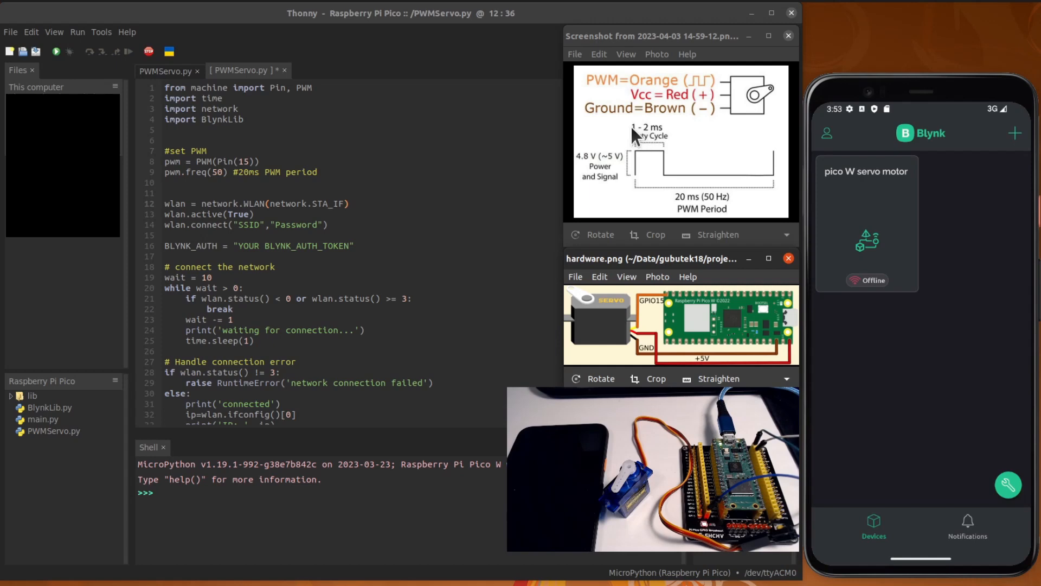
mouse_move(648, 140)
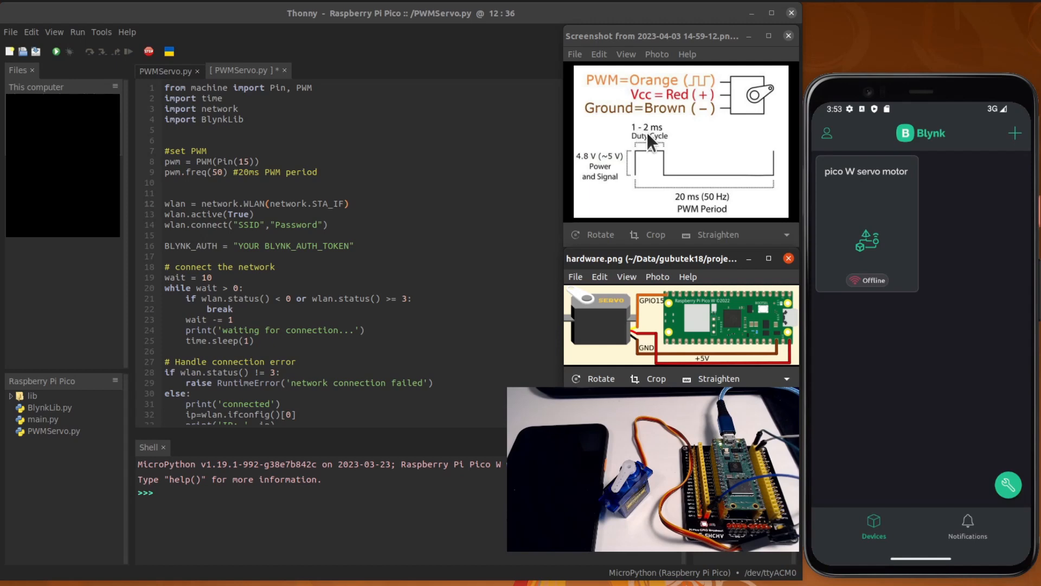
mouse_move(625, 160)
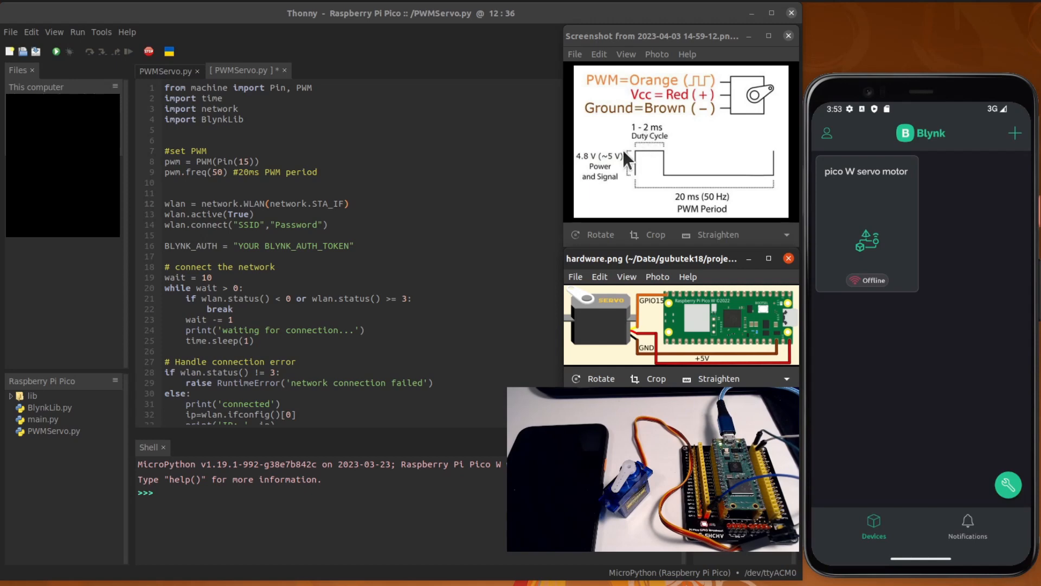
mouse_move(697, 126)
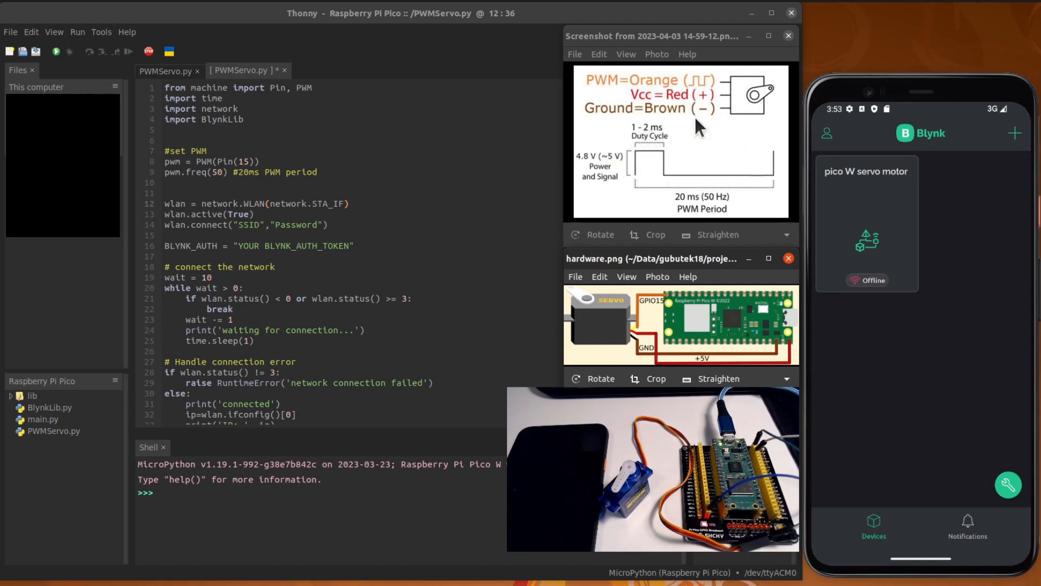
mouse_move(675, 129)
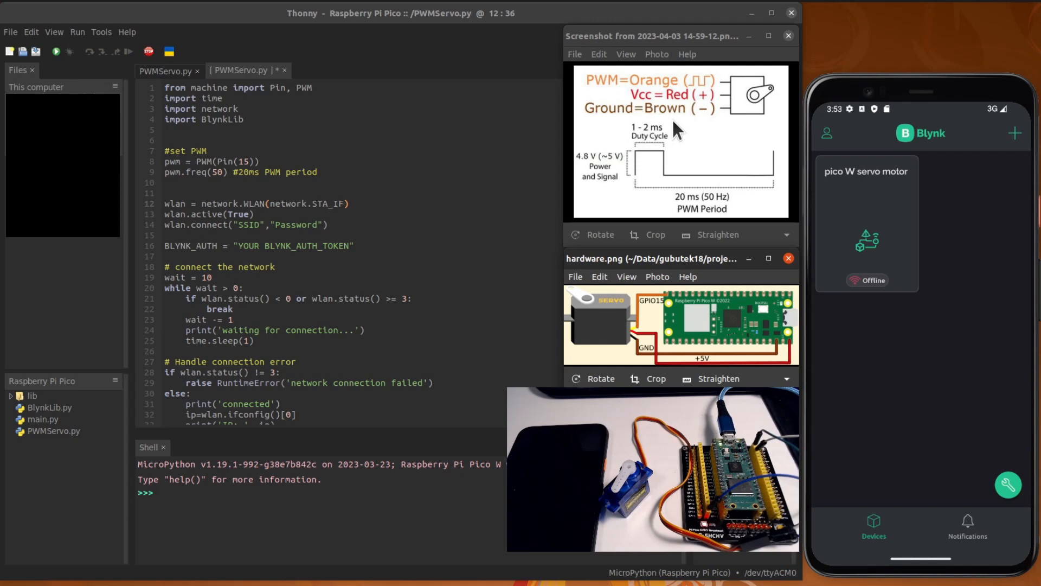
mouse_move(996, 244)
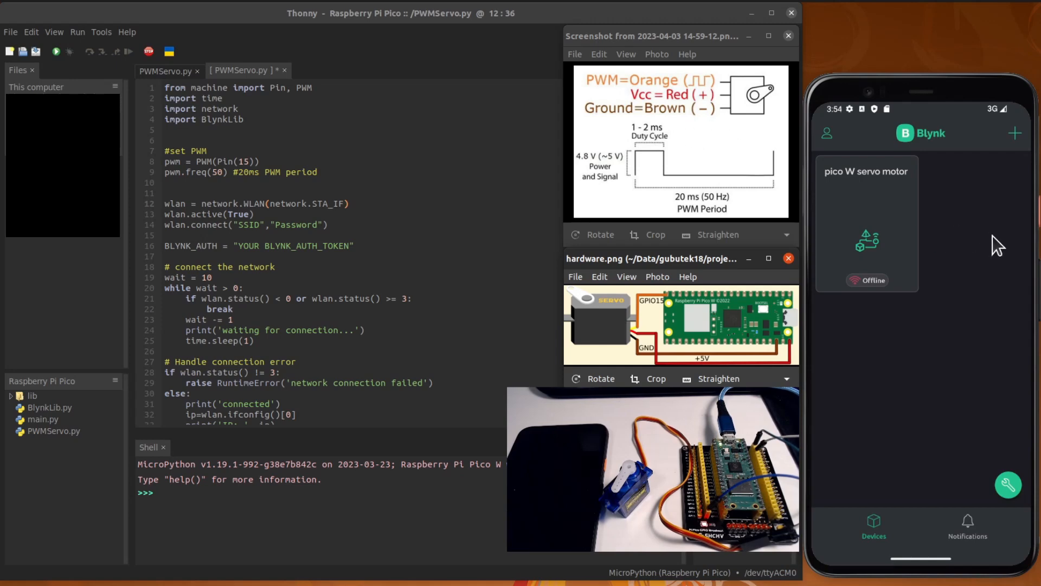
mouse_move(954, 229)
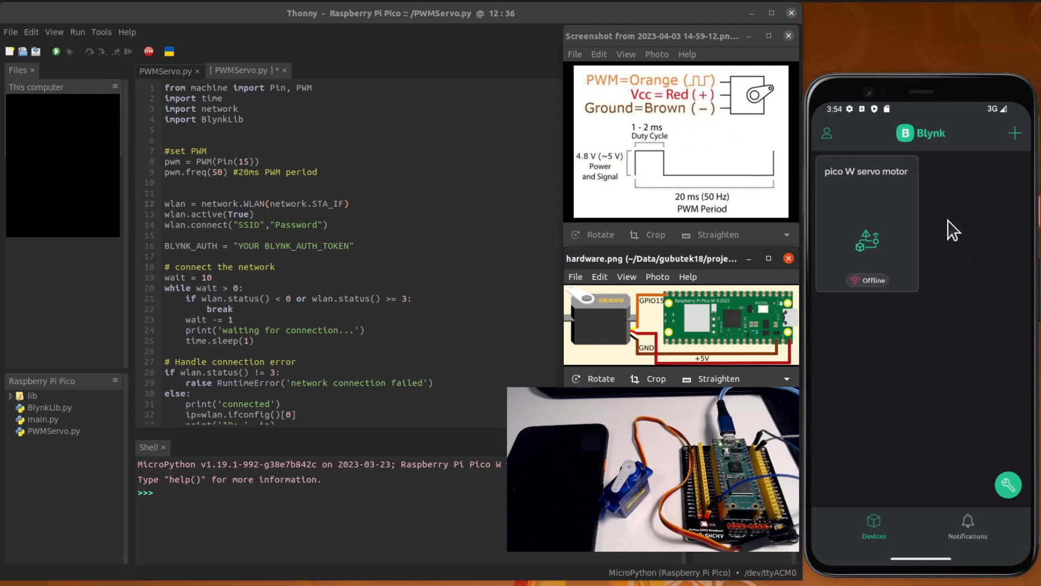
mouse_move(929, 265)
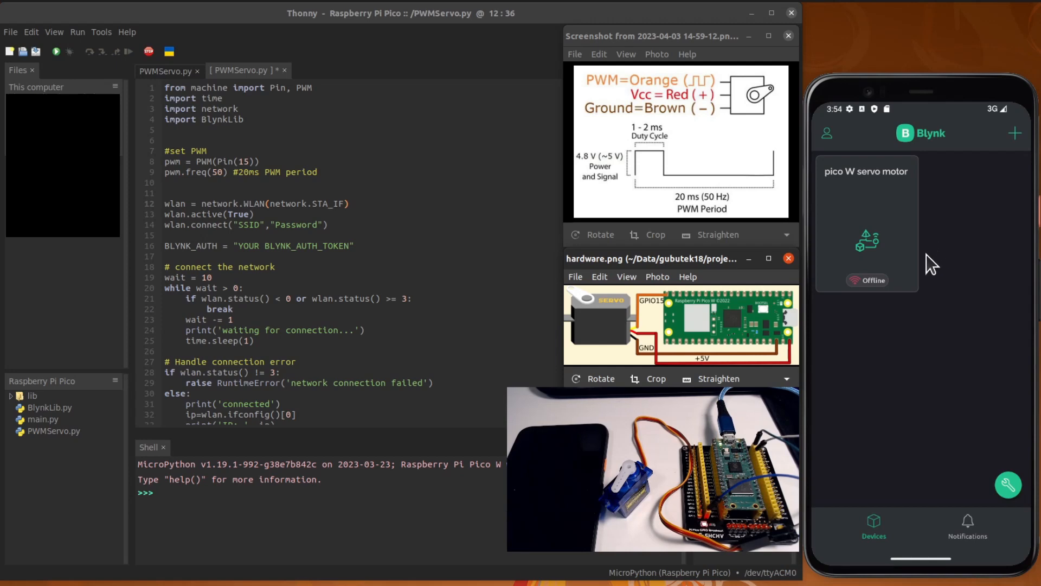
mouse_move(928, 251)
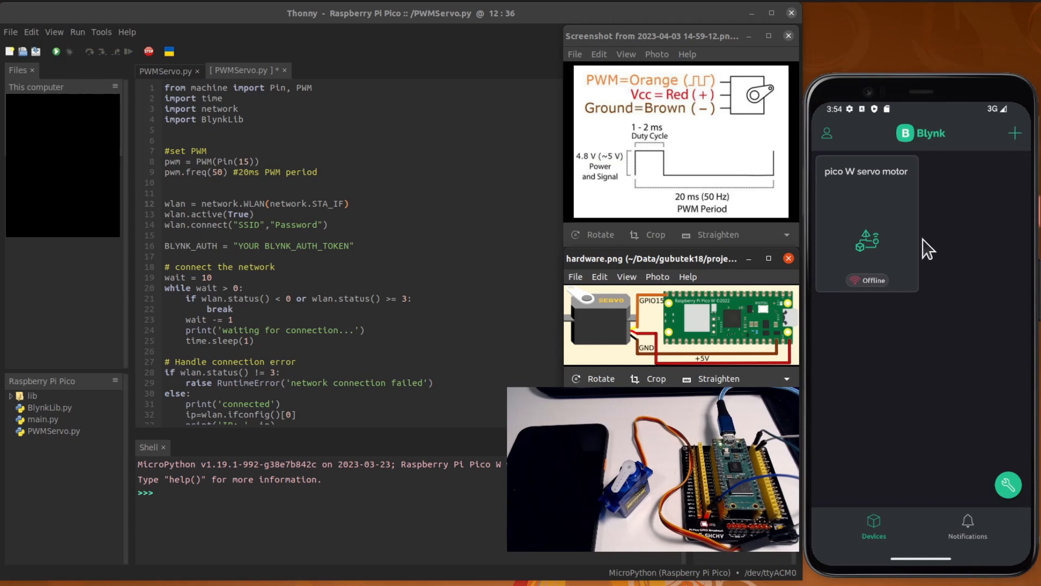
mouse_move(873, 491)
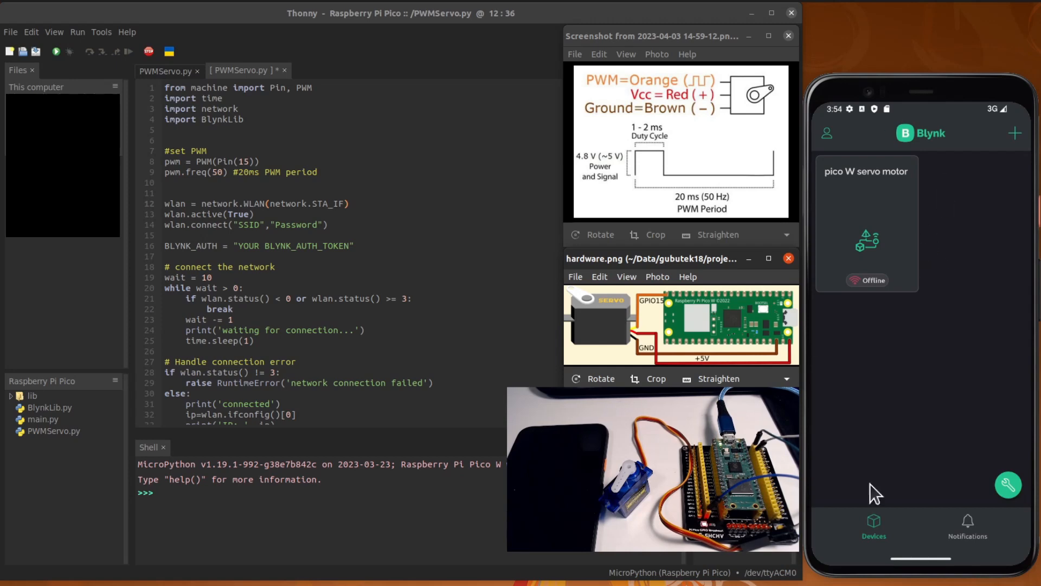
mouse_move(879, 198)
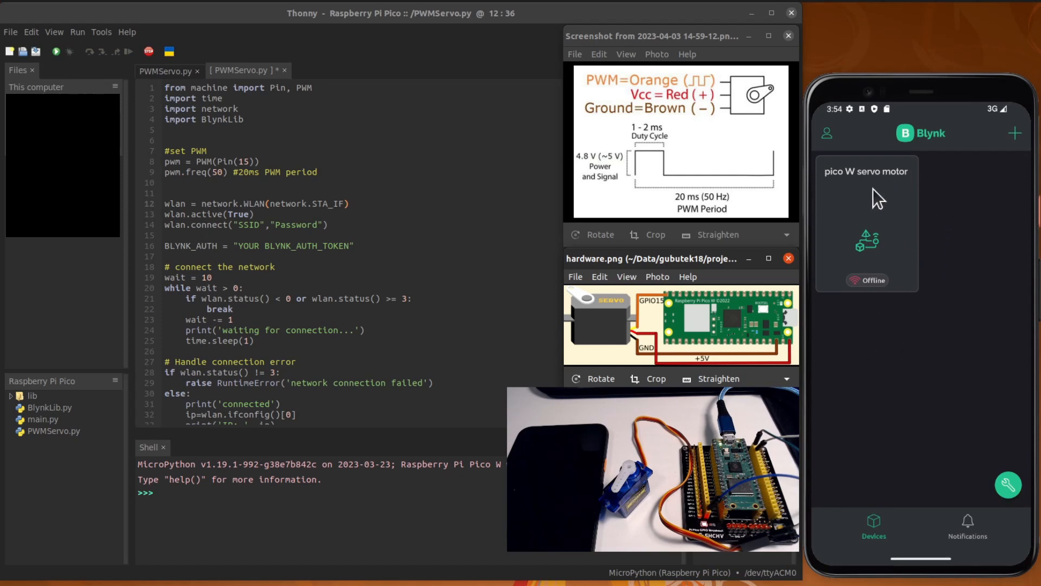
mouse_move(894, 251)
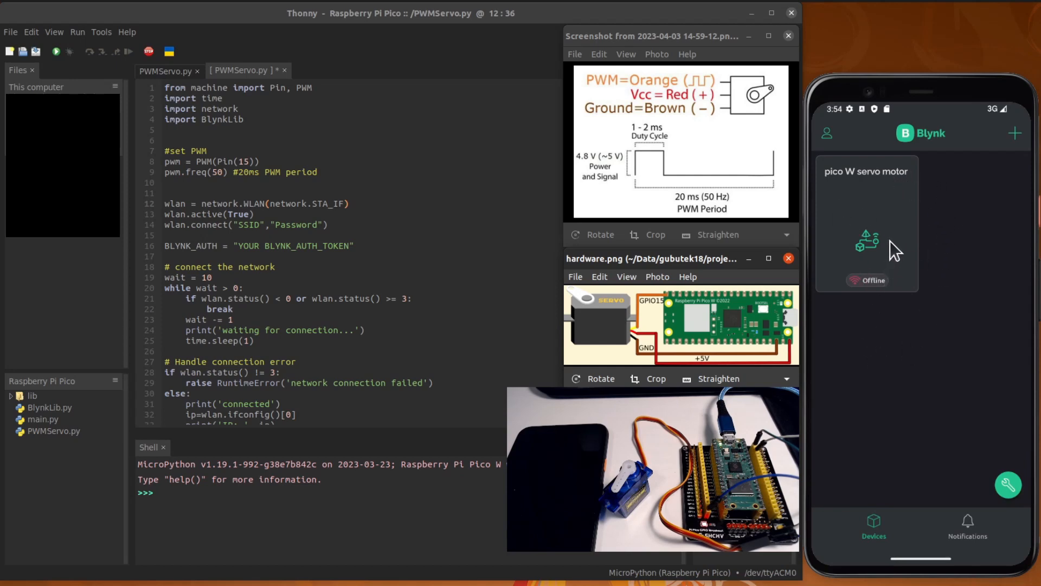
mouse_move(896, 244)
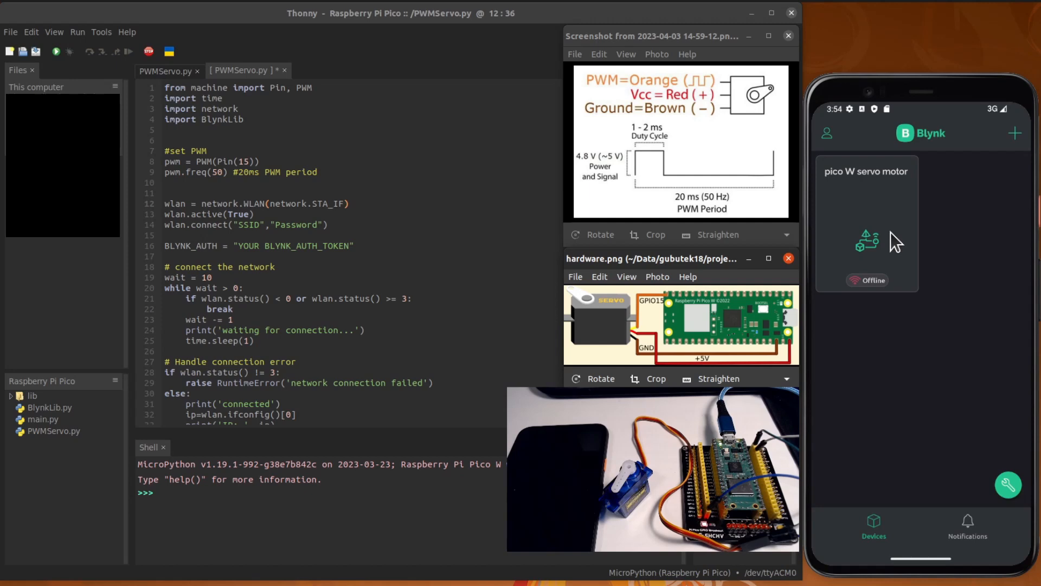
mouse_move(919, 355)
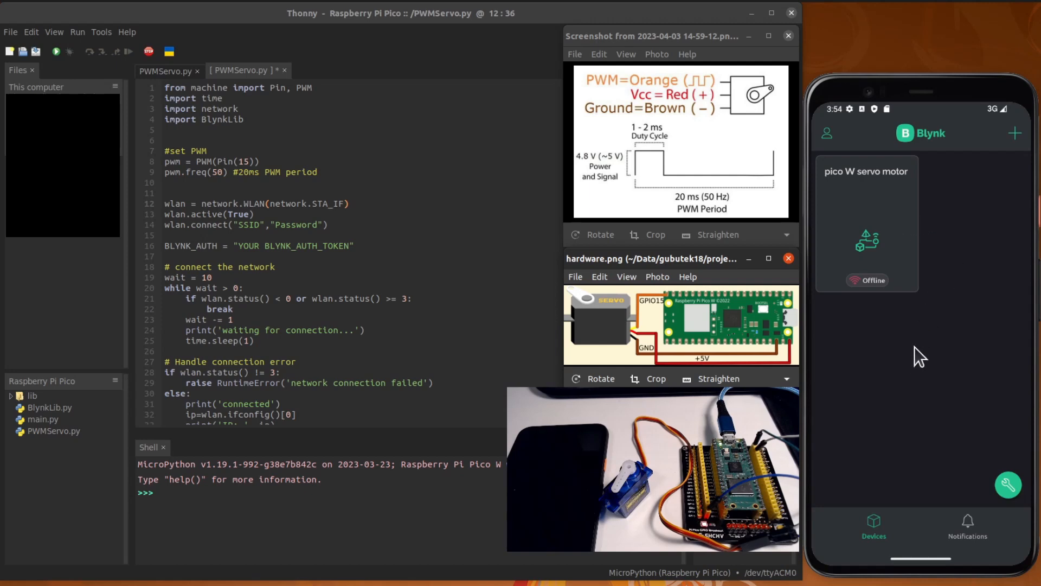
mouse_move(947, 291)
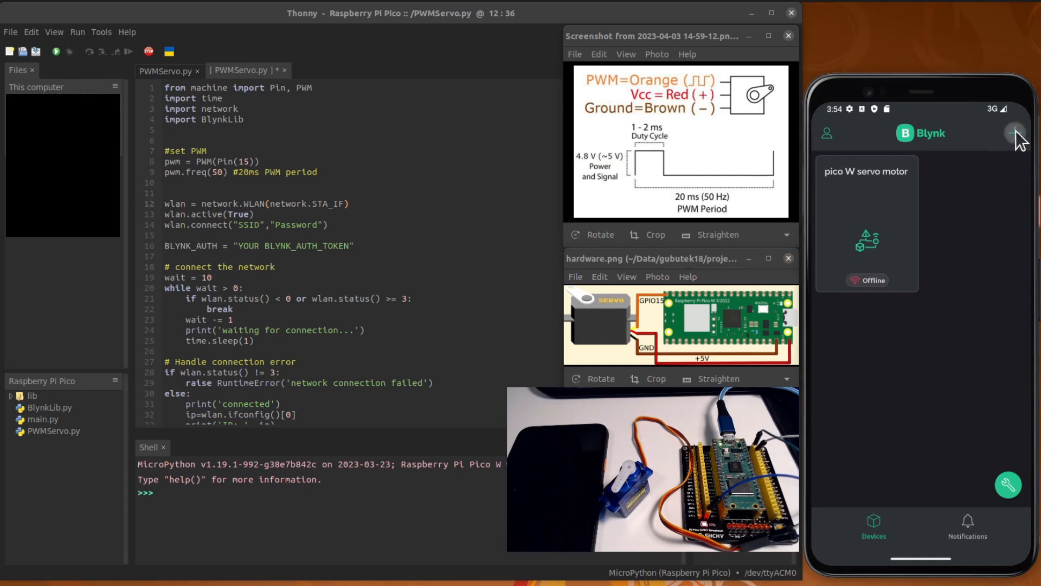
- Start a Quickstart Device and choose Raspberry Pi as the hardware with Wi-Fi connection
left_click(1015, 132)
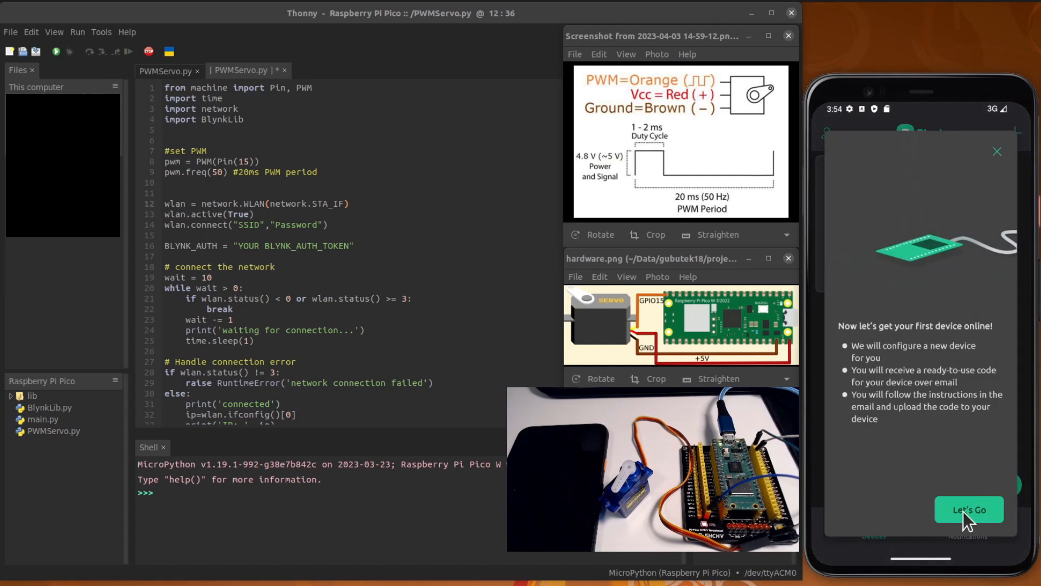
left_click(968, 510)
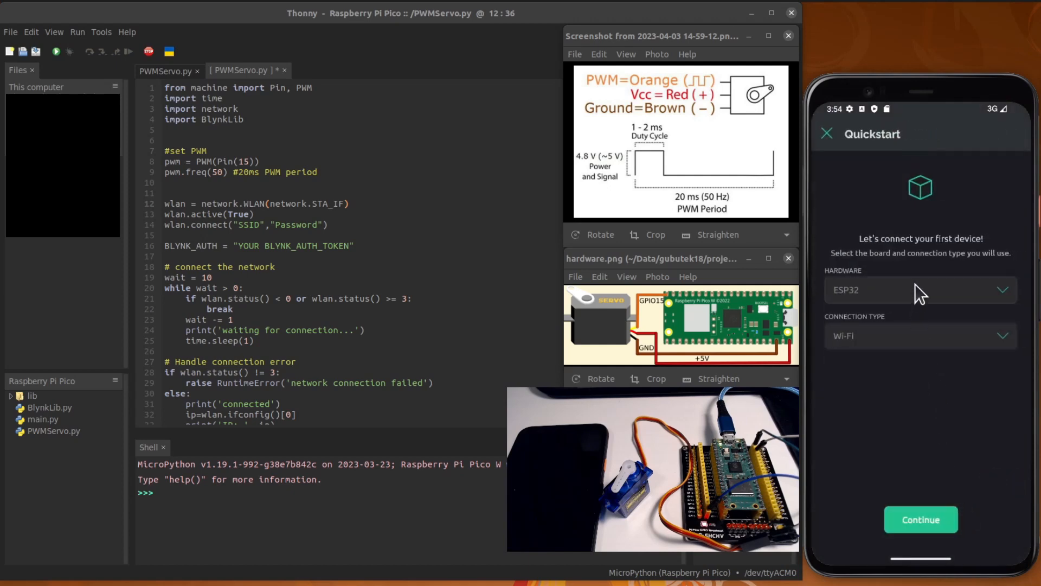
left_click(920, 290)
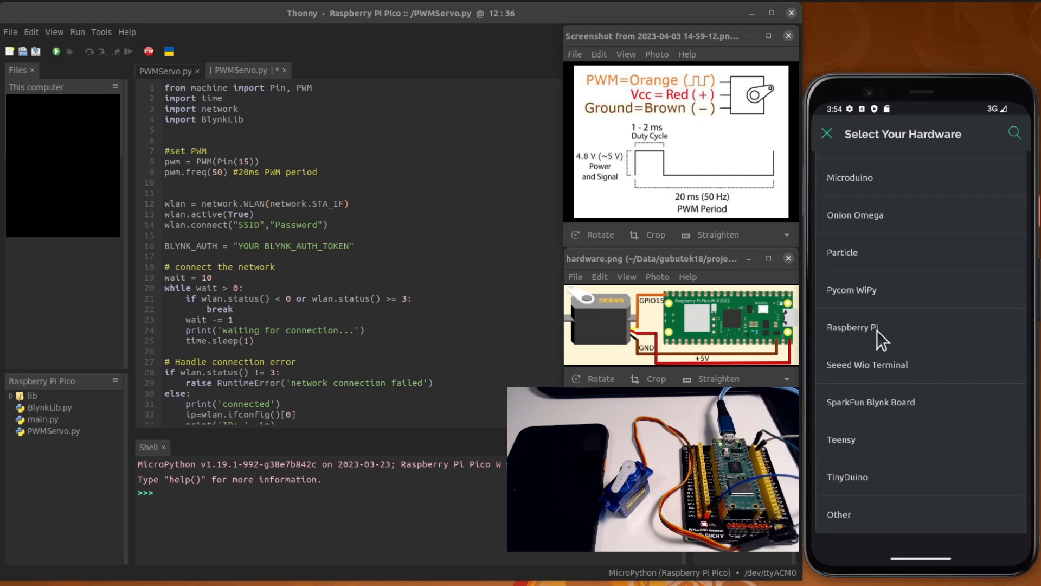
left_click(854, 326)
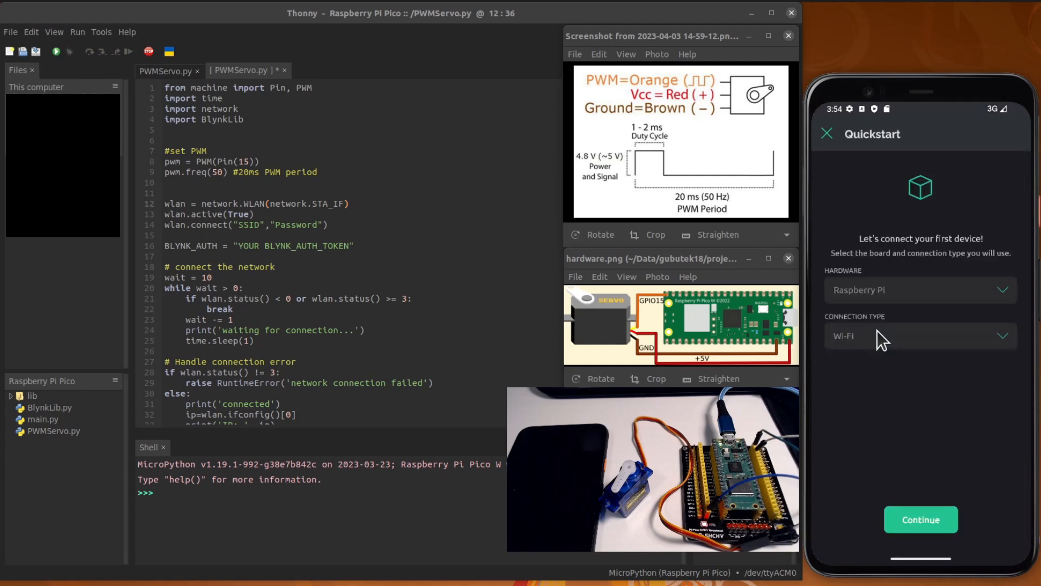
mouse_move(869, 229)
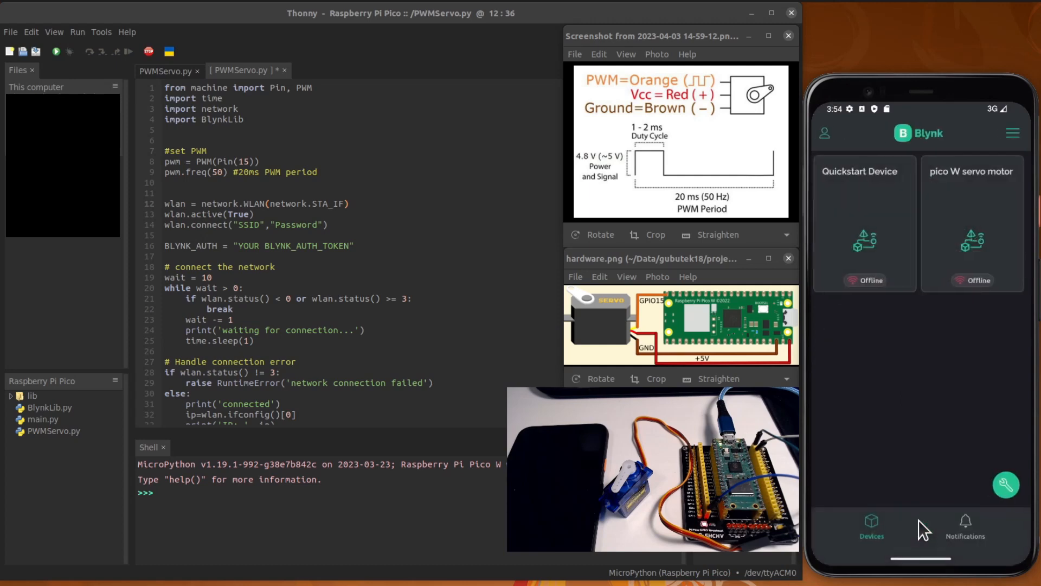
mouse_move(879, 189)
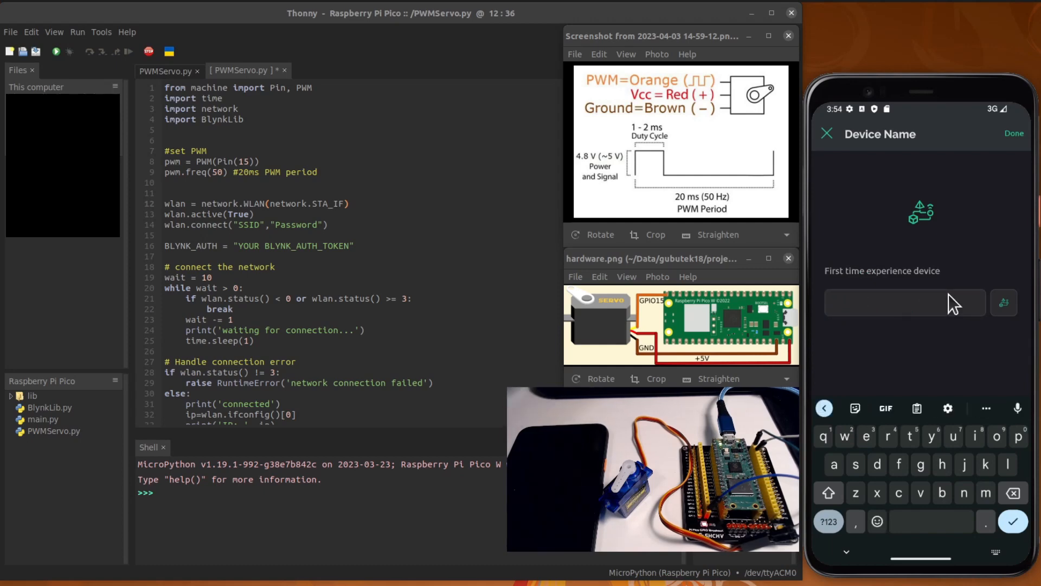
- Name the quickstart device 'Pico W', confirm it, and return to its dashboard
type("Pico")
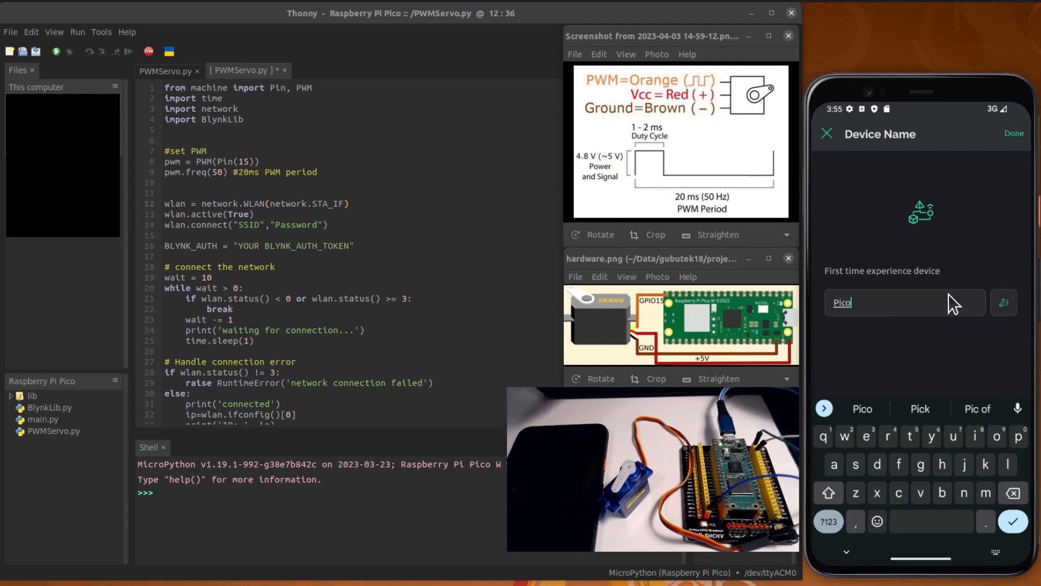
type("W")
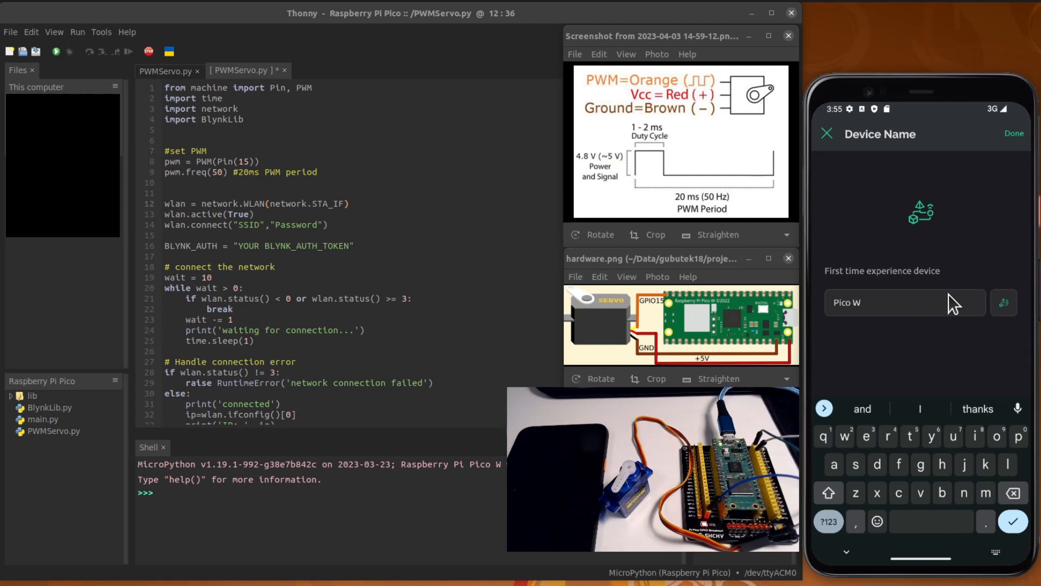
left_click(1012, 134)
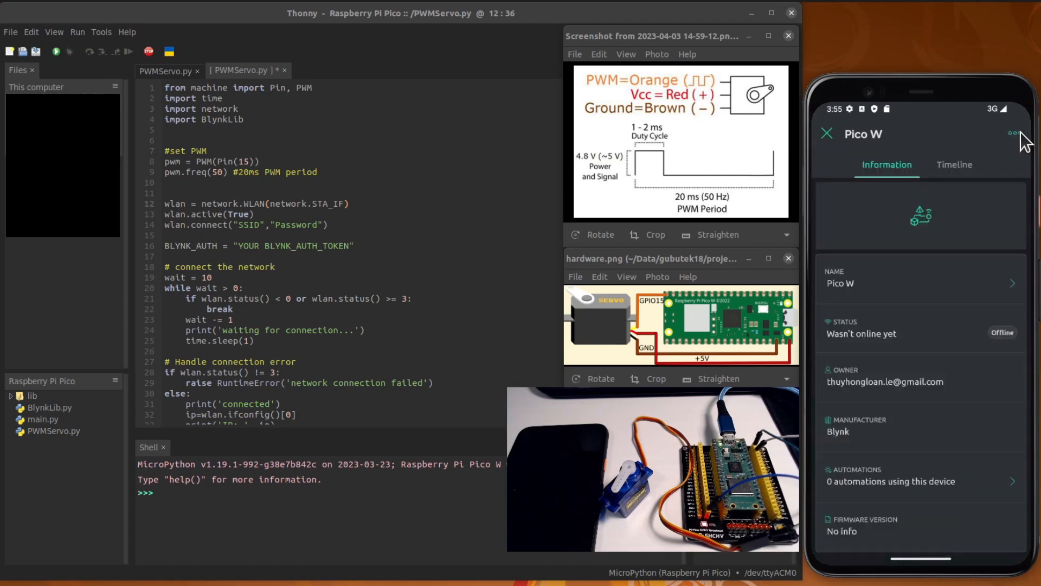
mouse_move(897, 439)
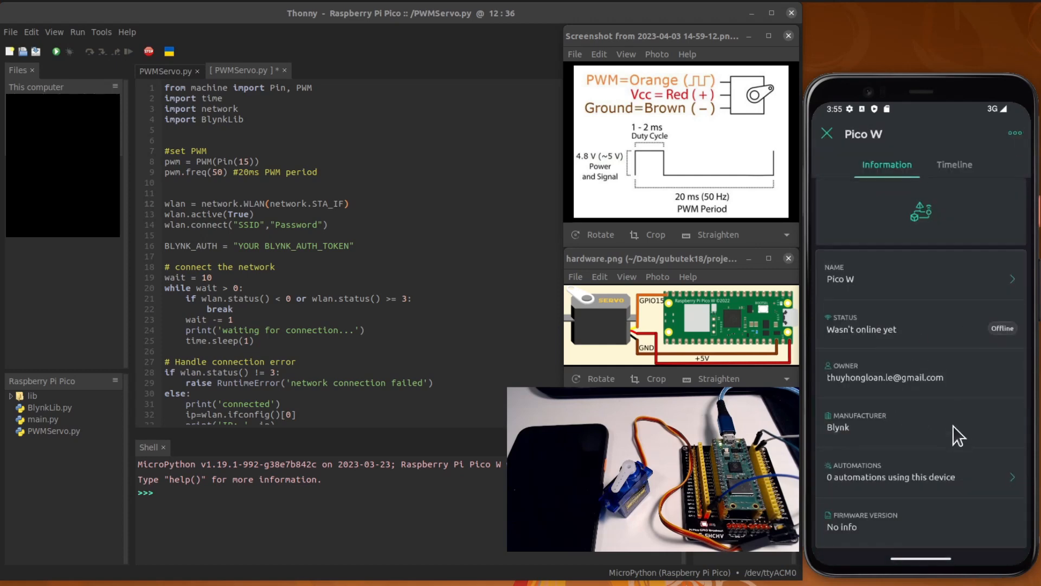
mouse_move(966, 179)
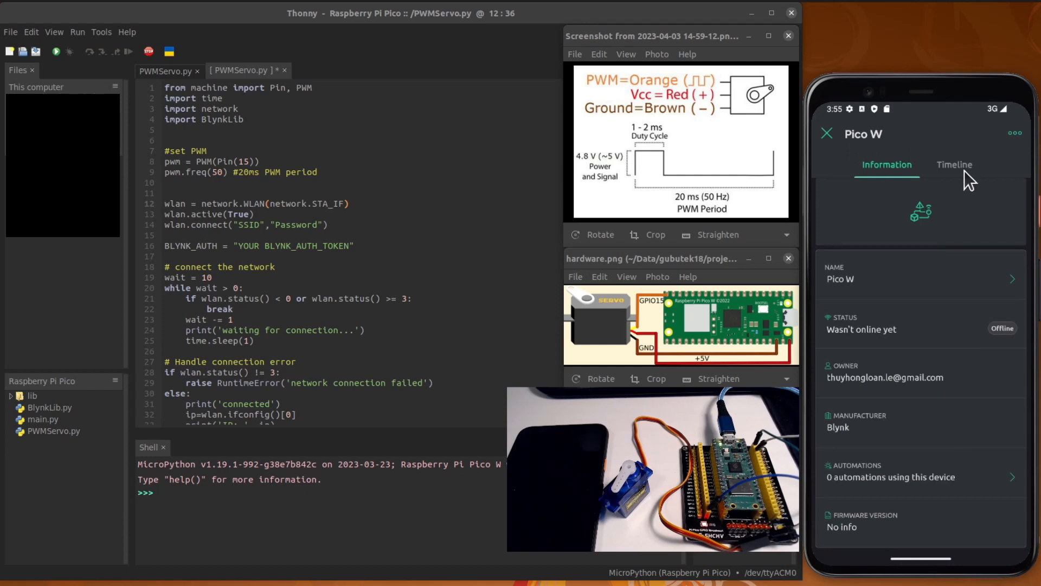
left_click(953, 165)
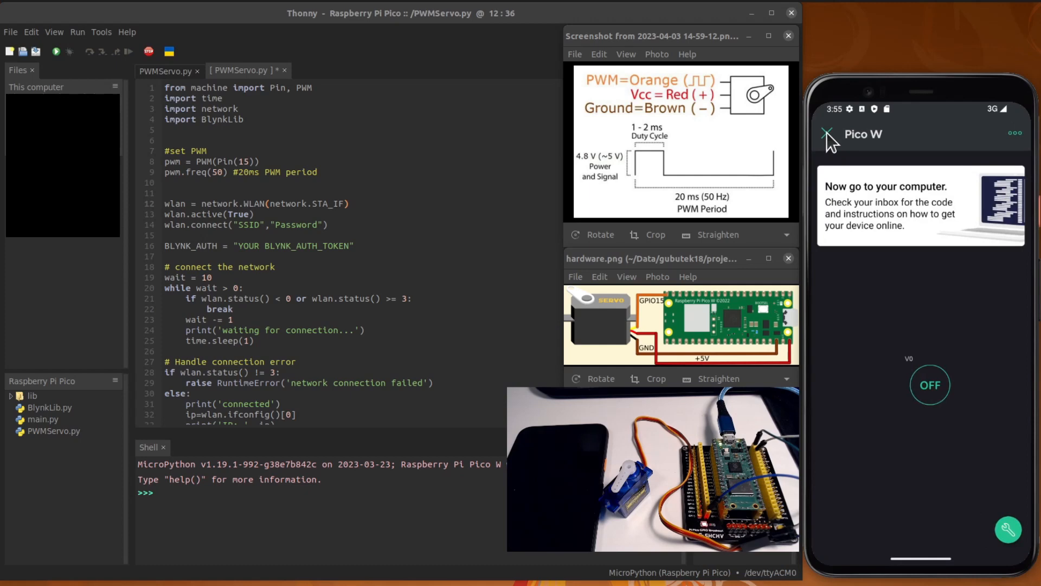
mouse_move(957, 391)
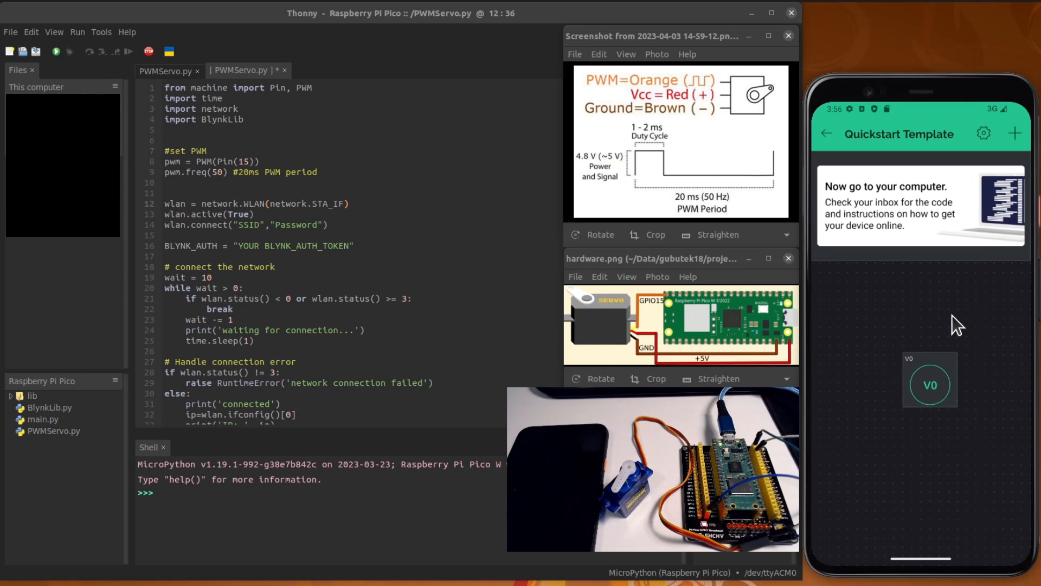
mouse_move(979, 309)
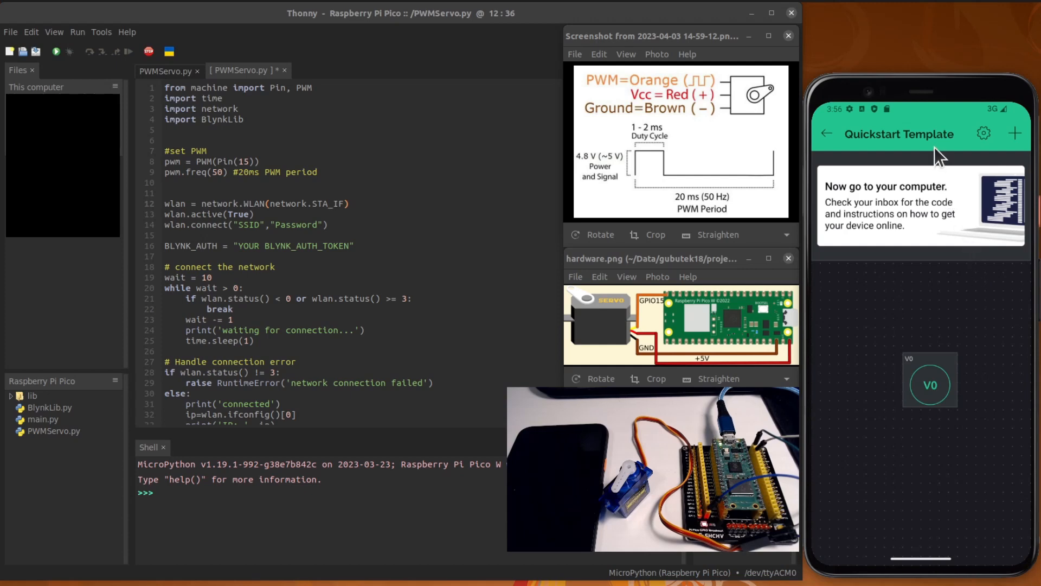
mouse_move(946, 422)
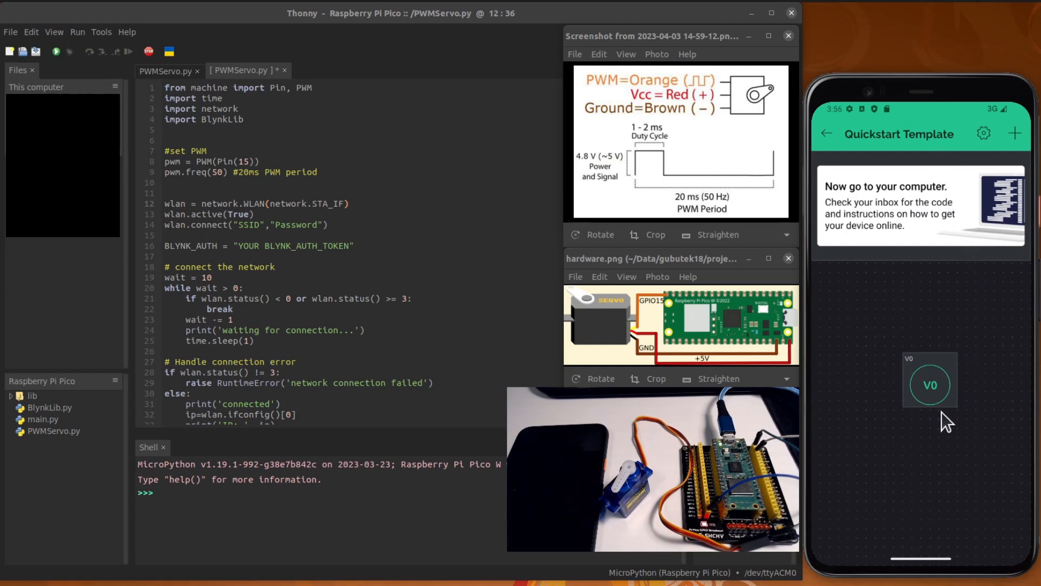
mouse_move(1024, 295)
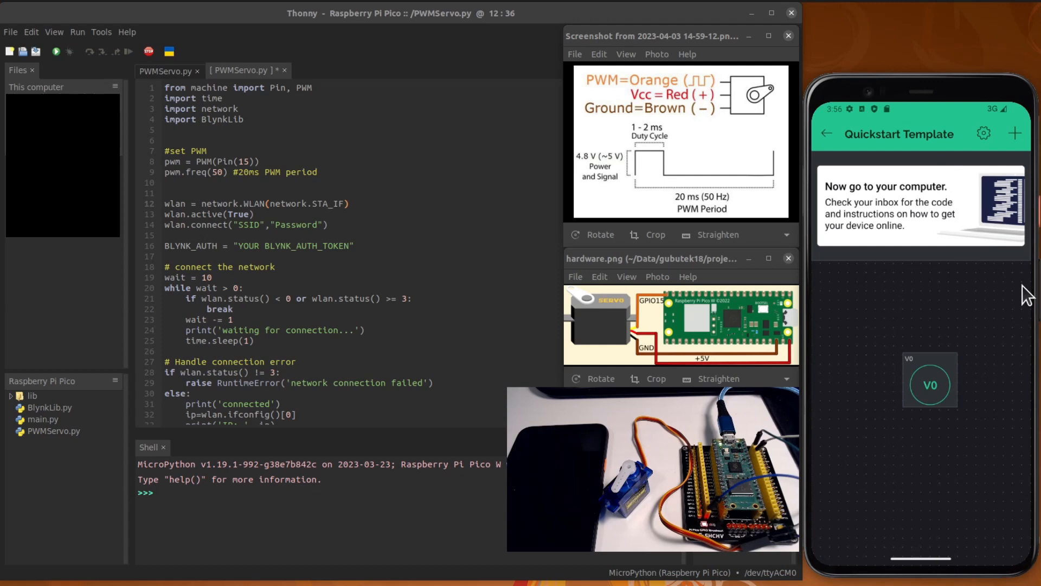
- Add a Button widget bound to Switch Control (V0) in Switch mode to the dashboard
left_click(1016, 132)
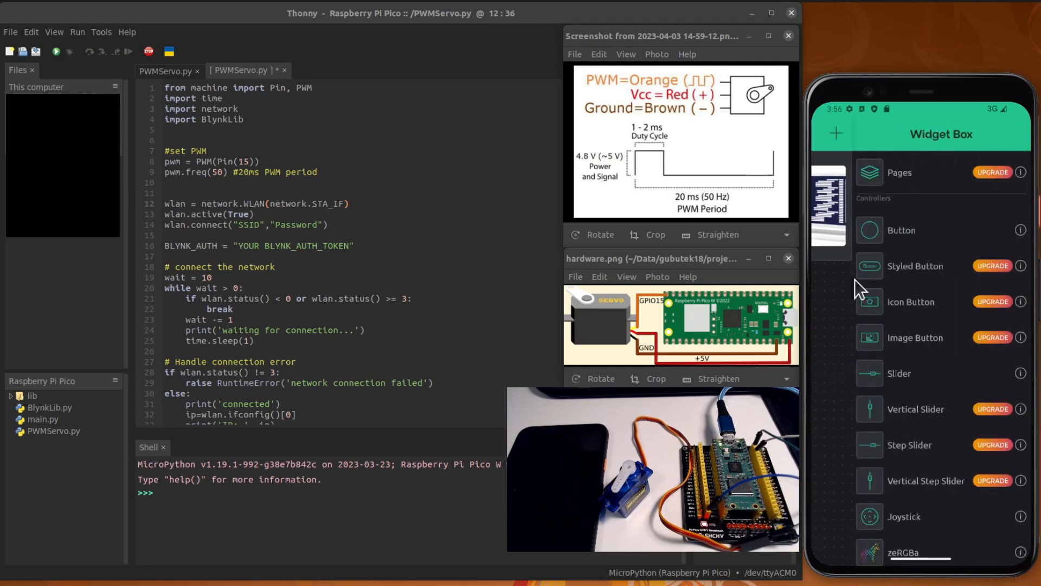
mouse_move(848, 309)
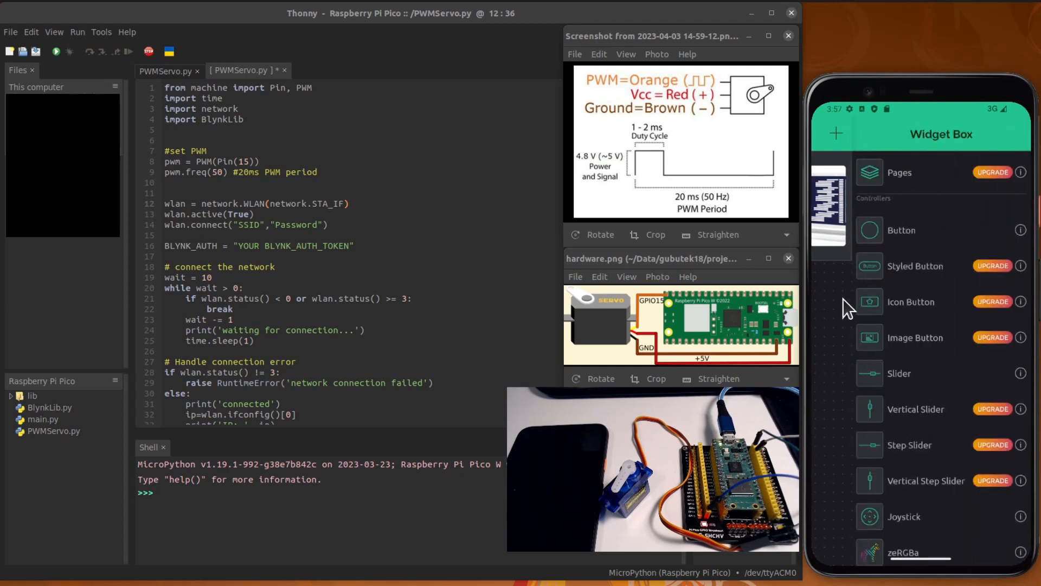
left_click(902, 229)
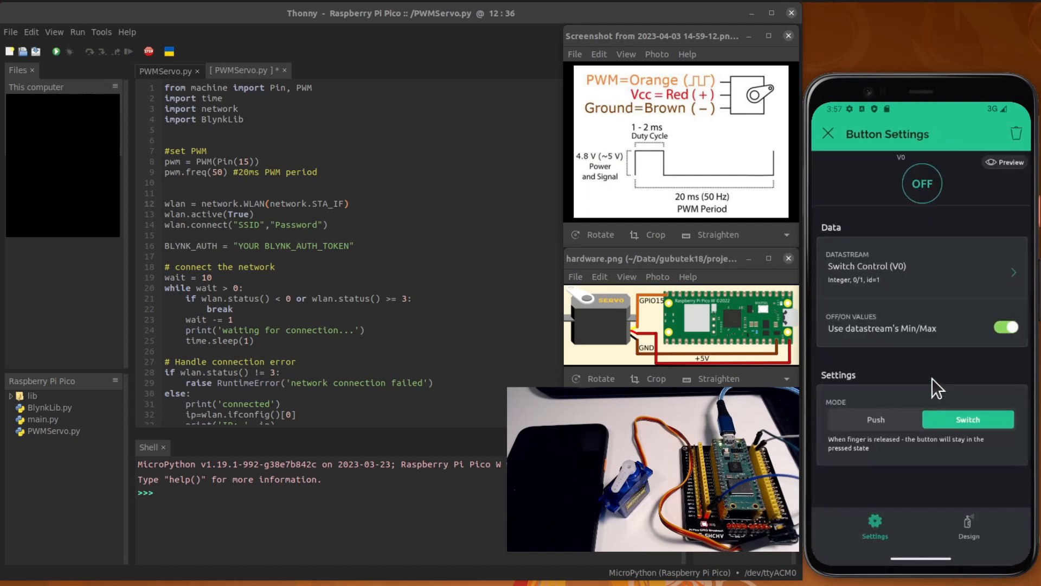
mouse_move(919, 255)
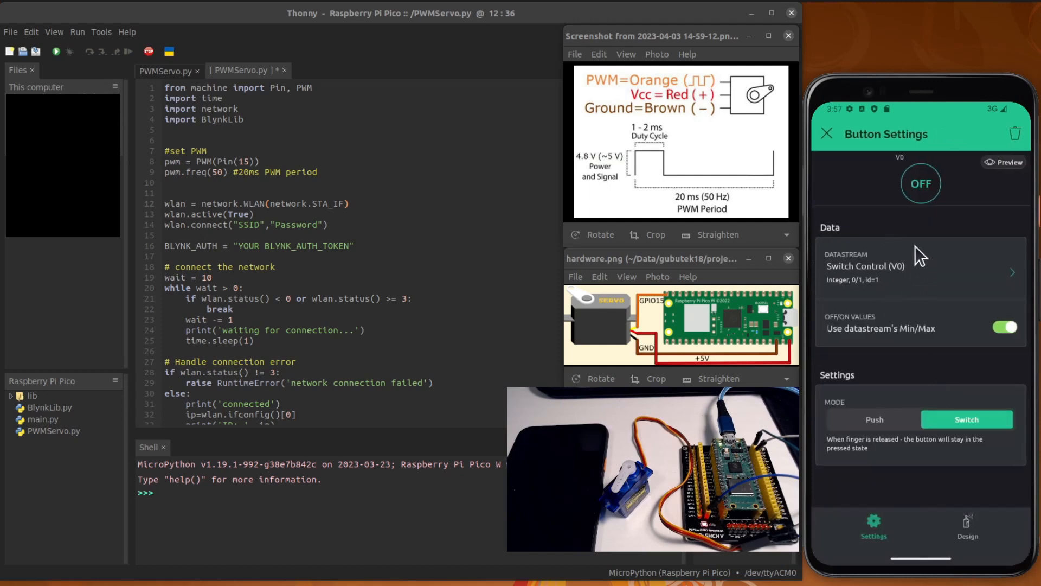
mouse_move(936, 303)
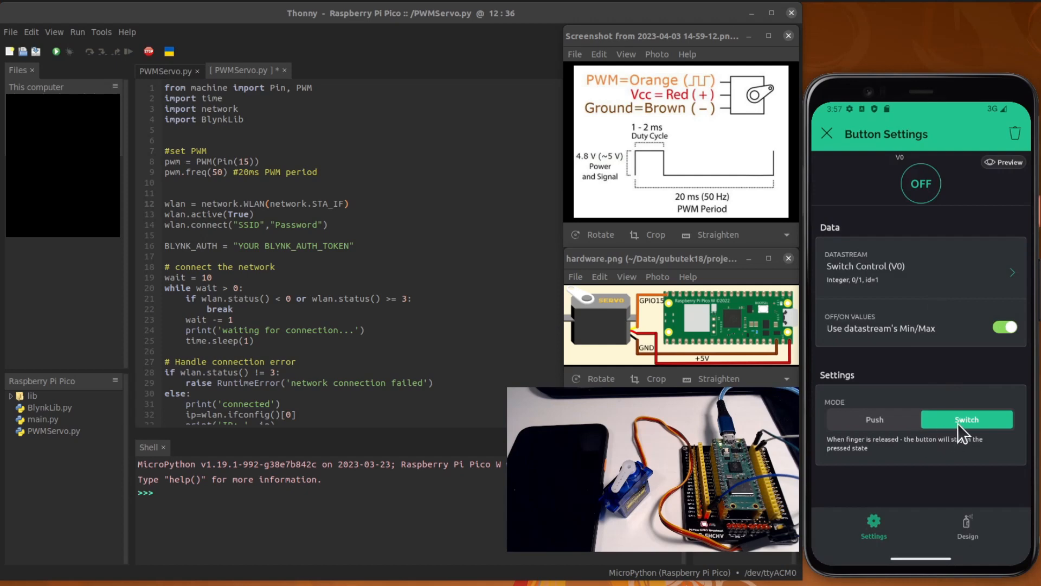
mouse_move(870, 284)
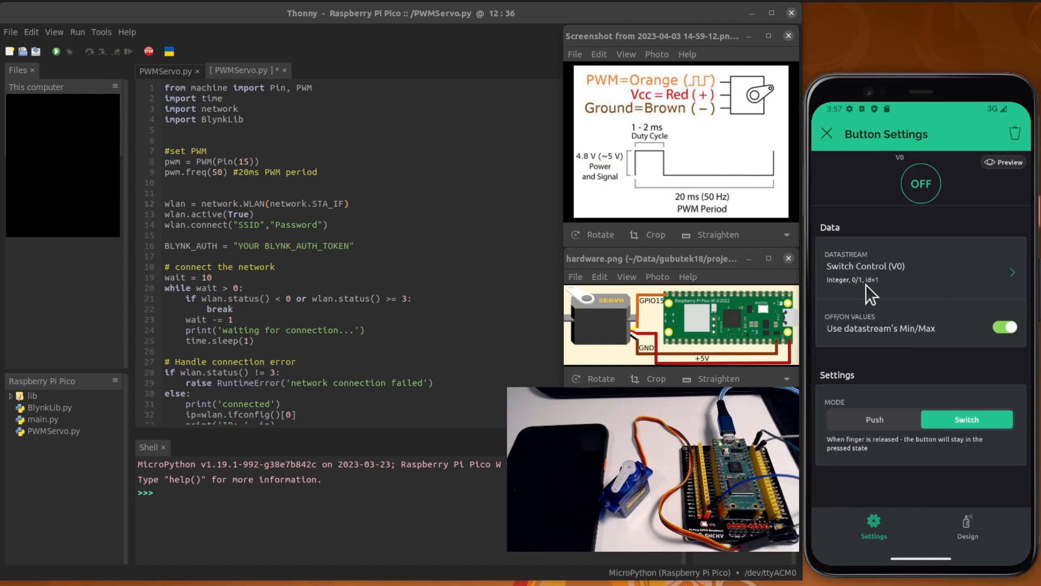
mouse_move(844, 149)
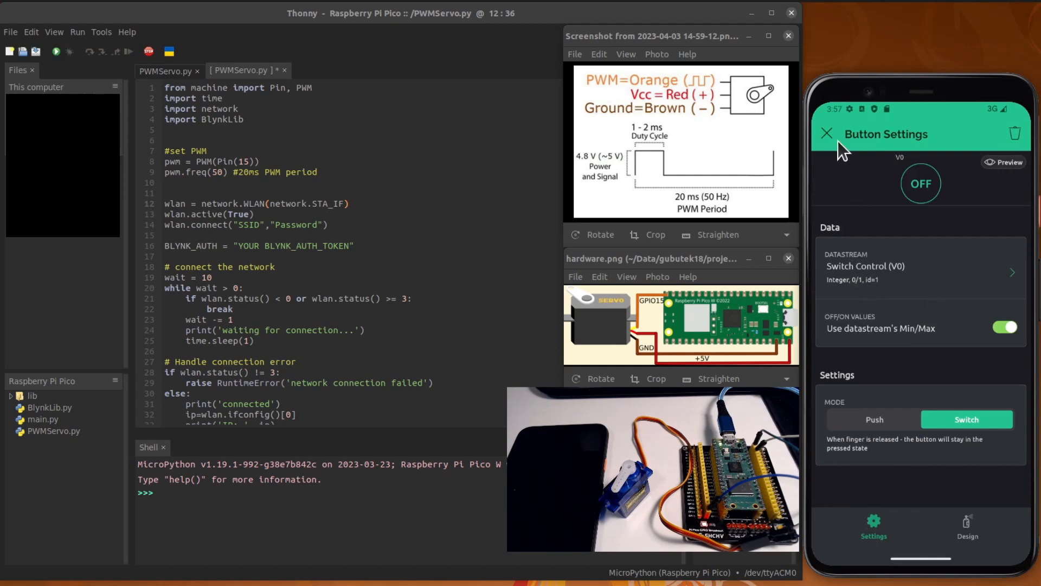
left_click(827, 134)
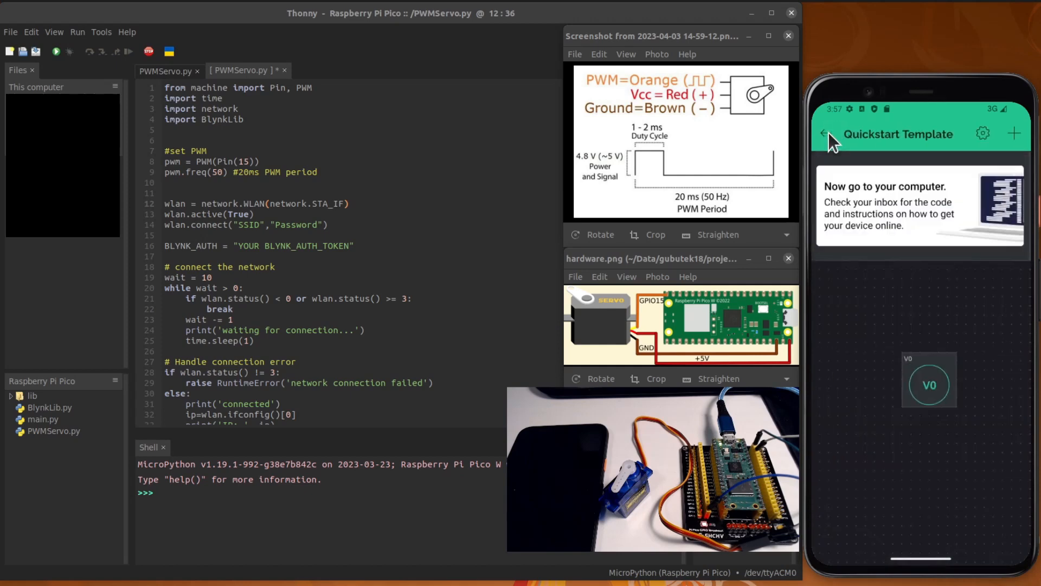
mouse_move(876, 235)
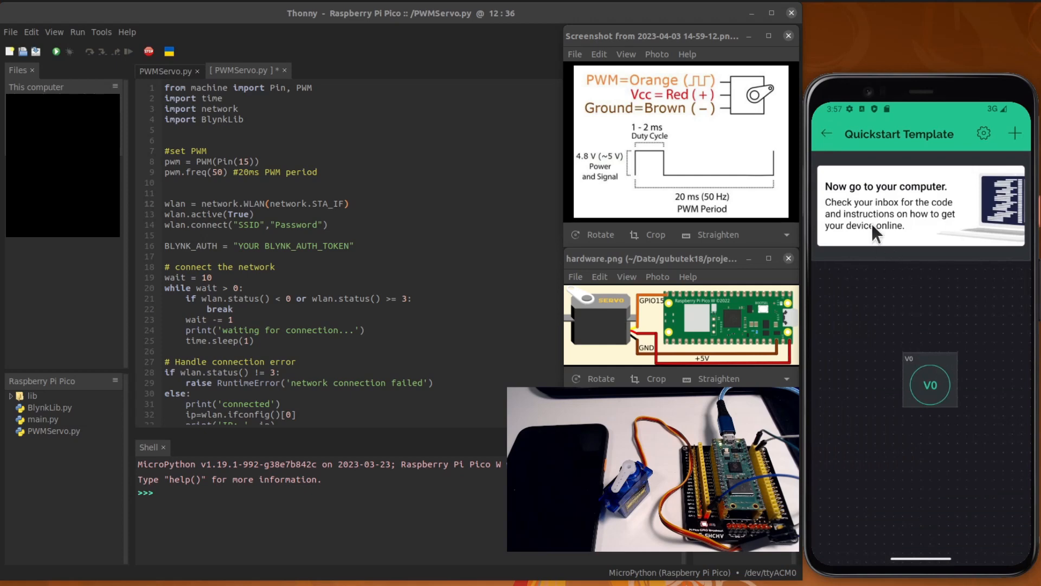
mouse_move(887, 224)
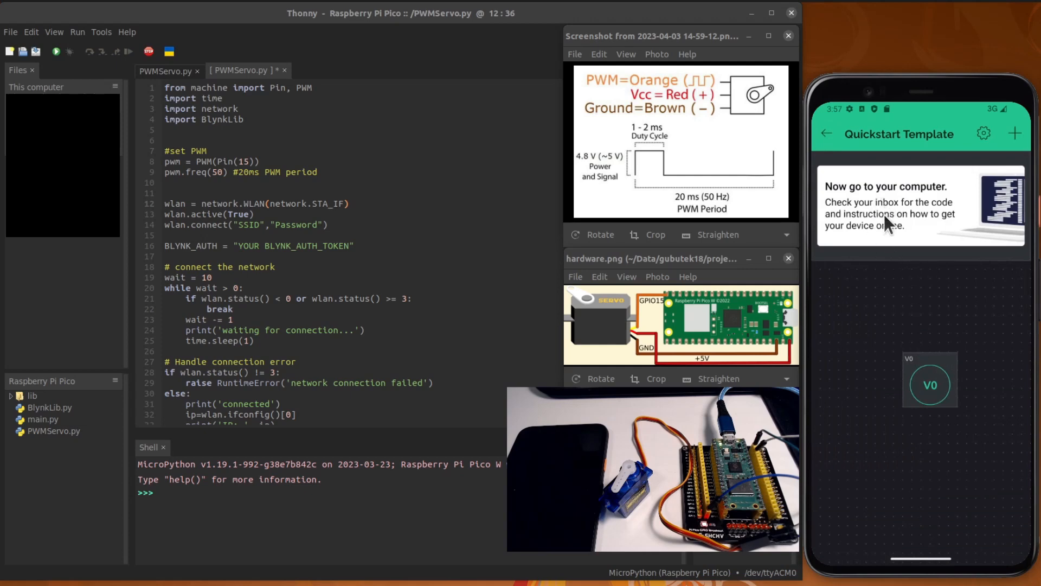
mouse_move(893, 219)
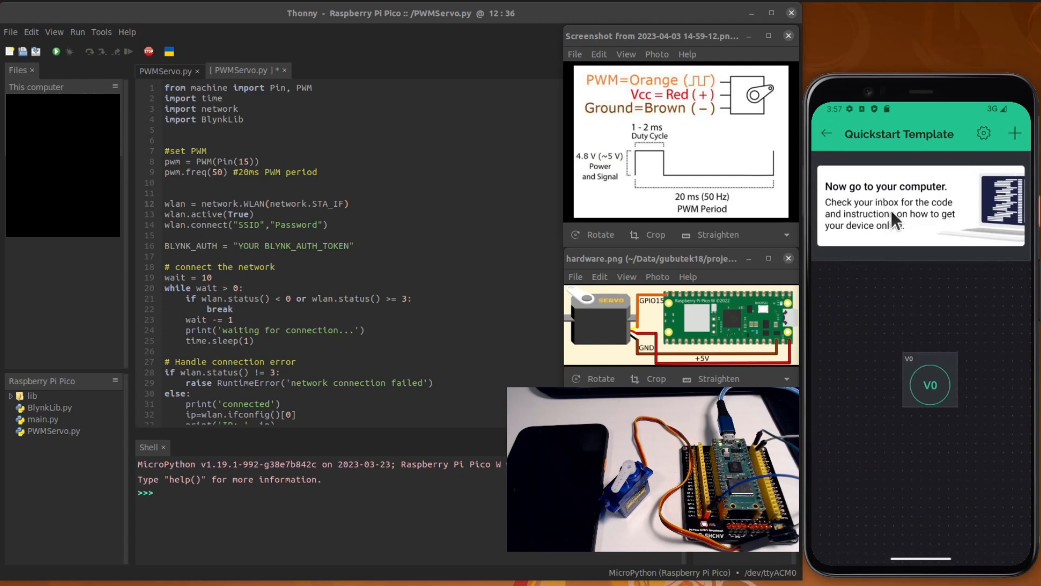
mouse_move(925, 259)
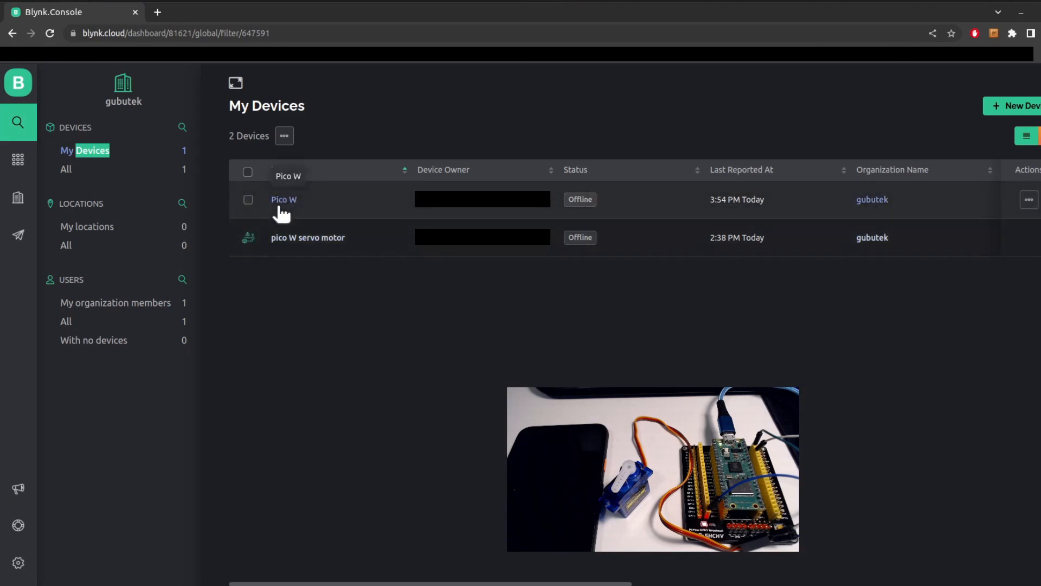
- Open the Pico W device in My Devices and review its V0 button settings
left_click(283, 199)
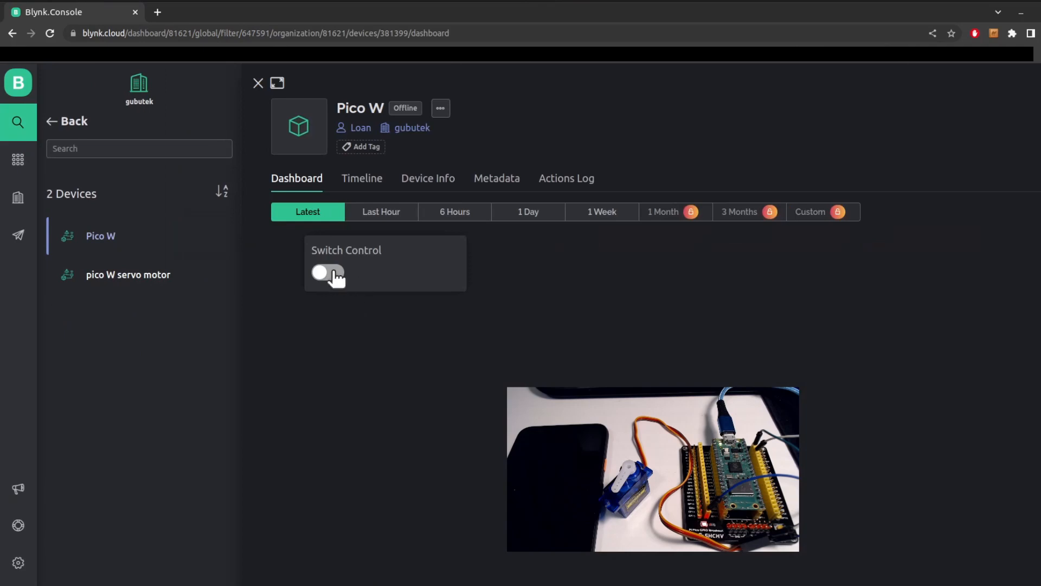
mouse_move(332, 266)
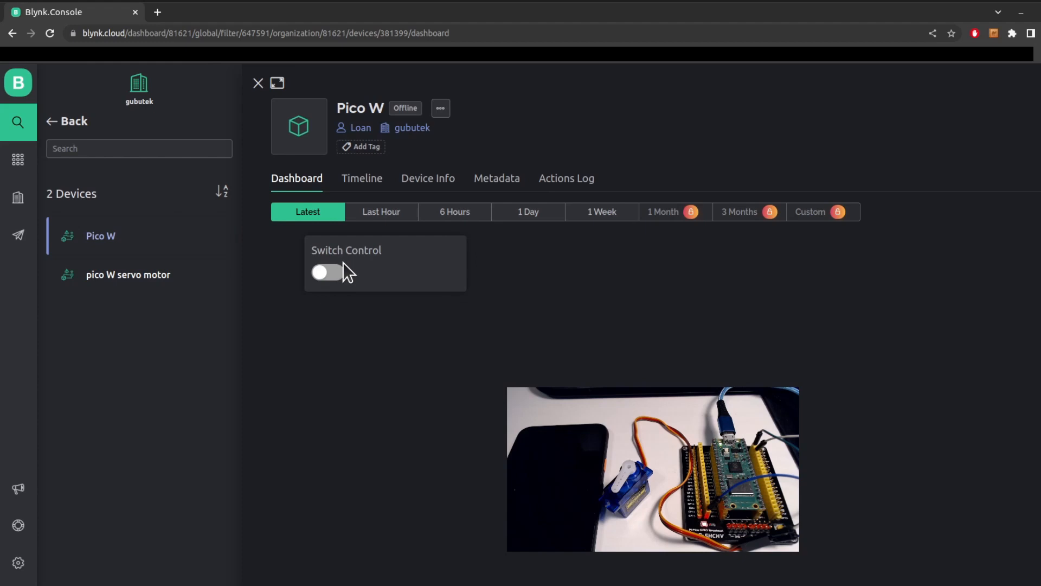
mouse_move(491, 299)
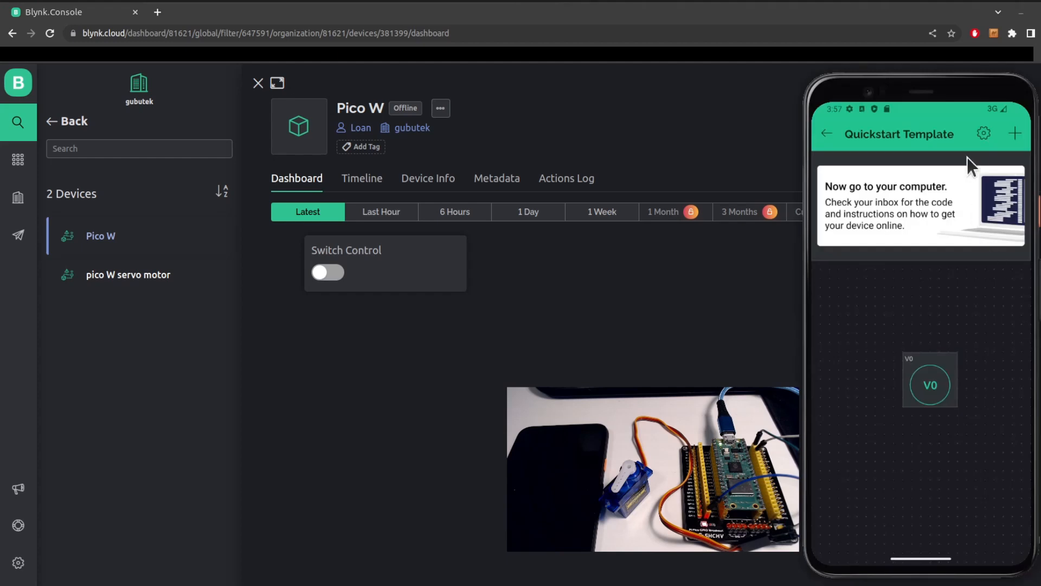
left_click(930, 384)
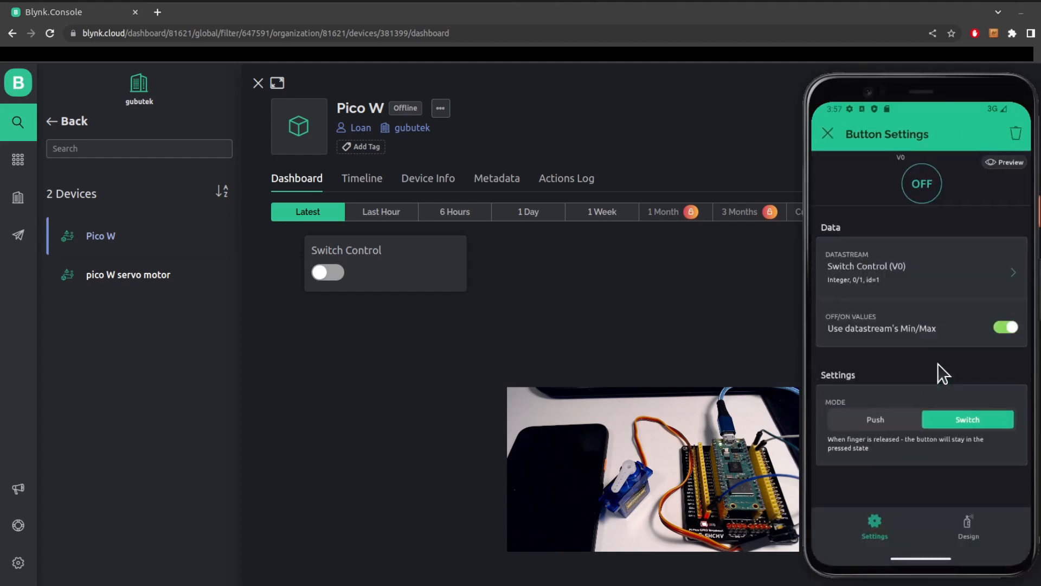
mouse_move(850, 306)
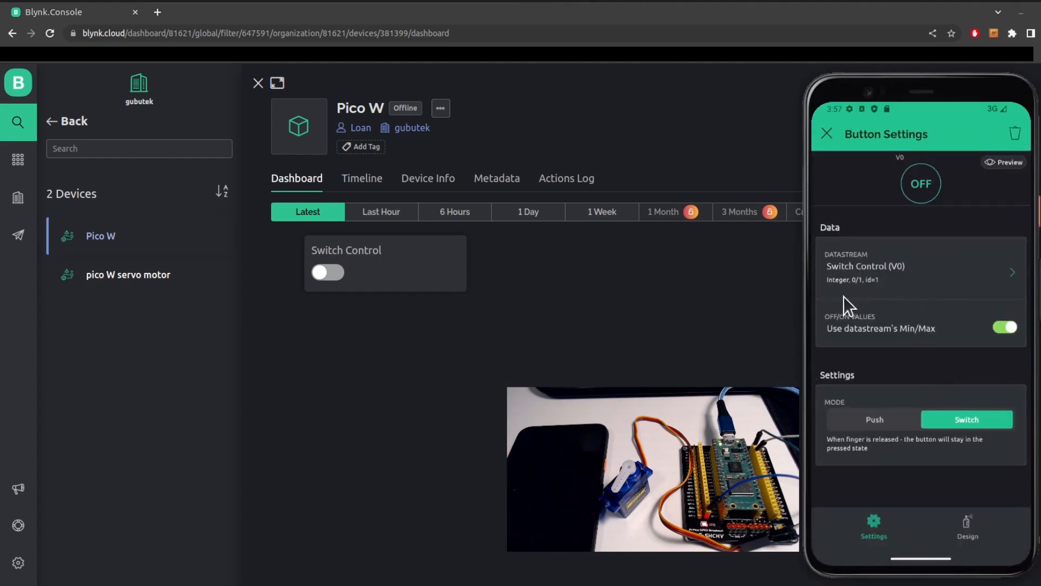
mouse_move(870, 295)
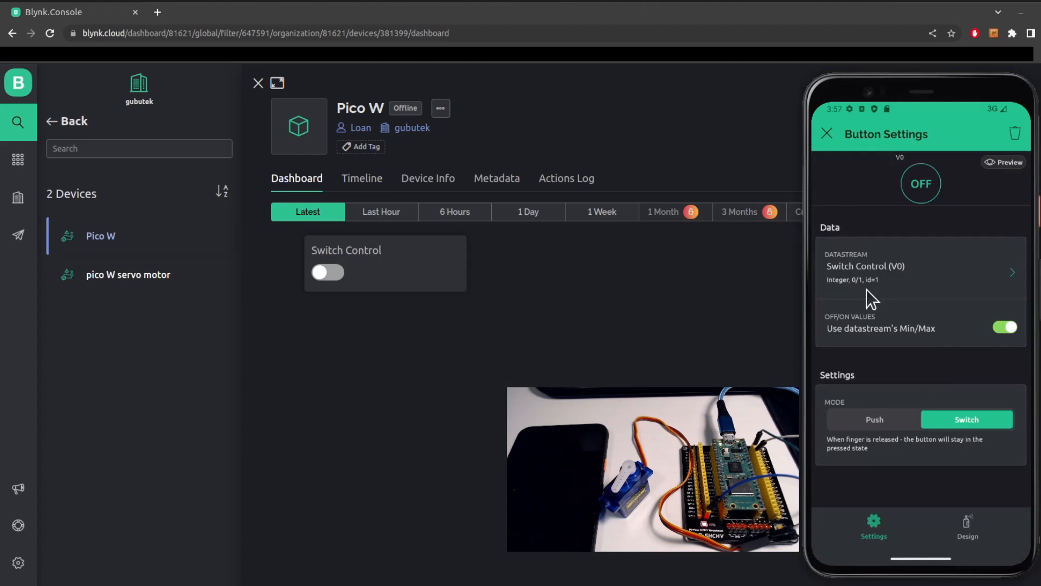
left_click(828, 133)
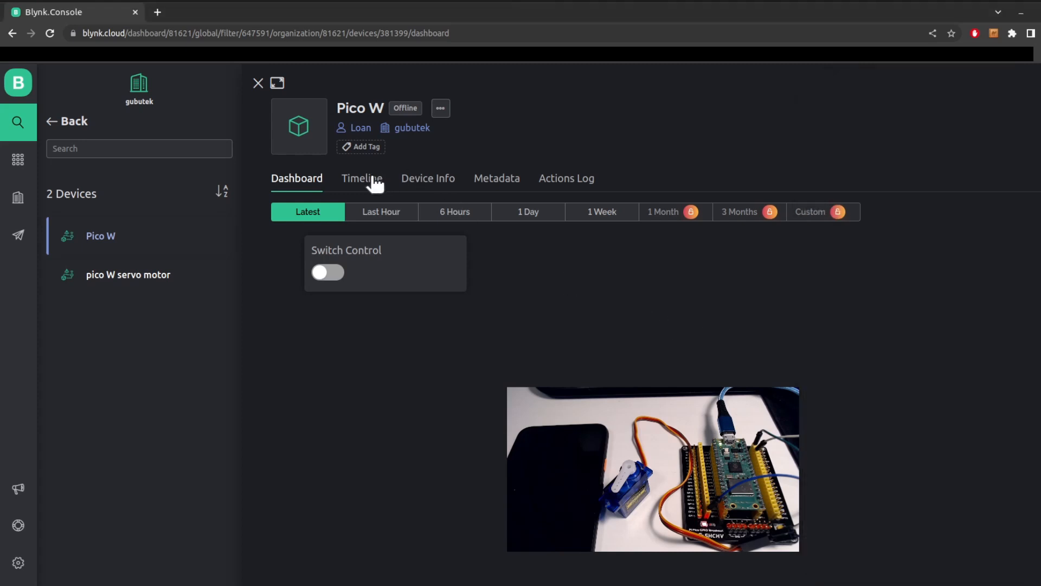
- View the Pico W's Metadata, then Device Info with template ID and BLYNK_AUTH_TOKEN
left_click(497, 178)
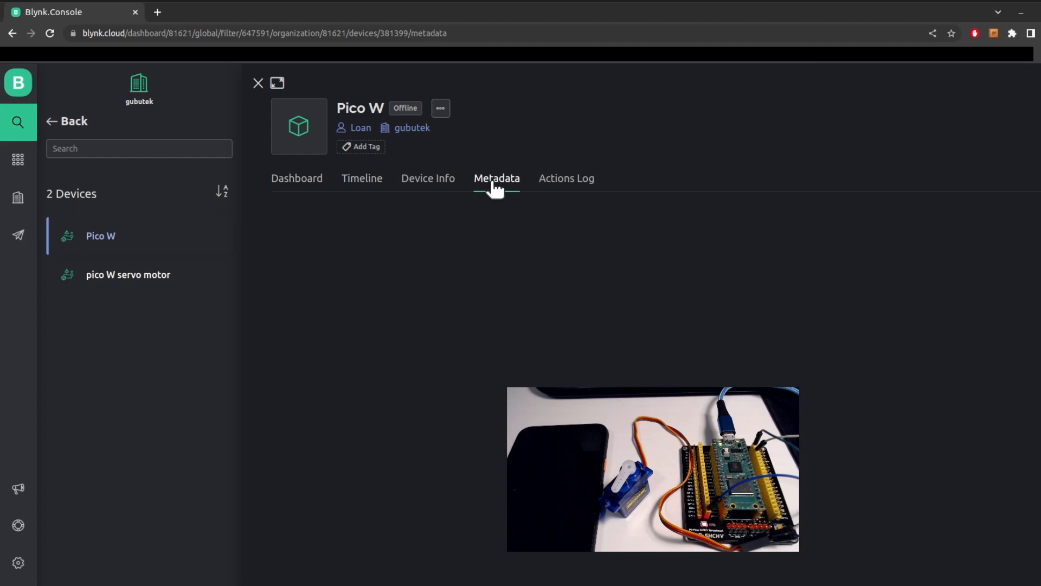
mouse_move(428, 185)
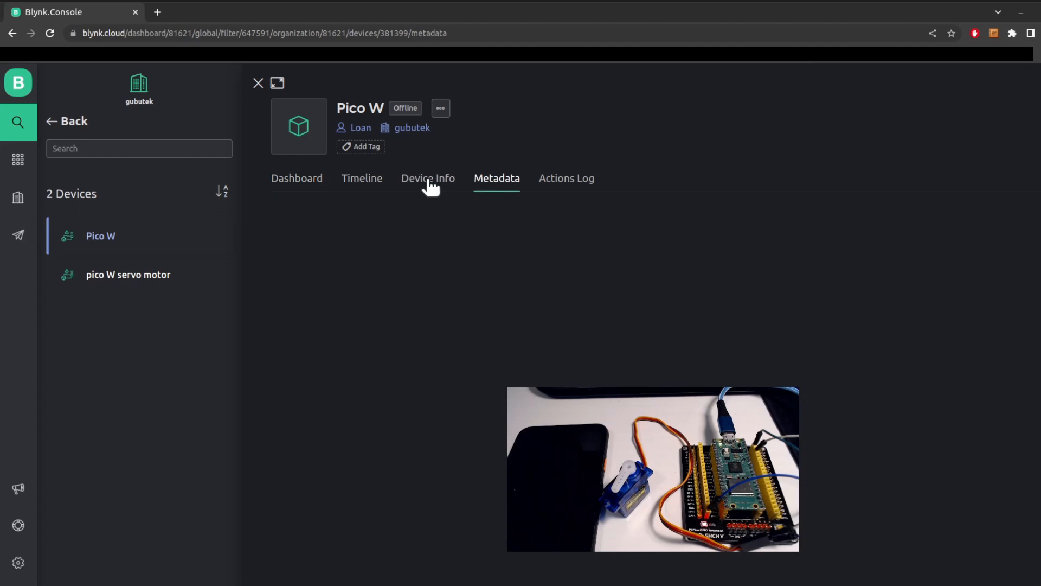
left_click(427, 178)
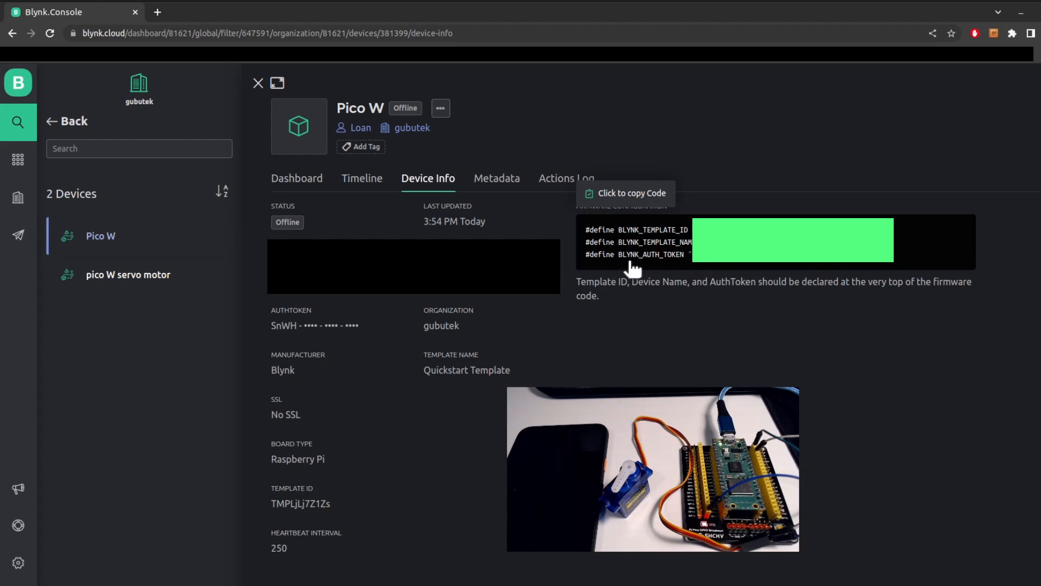
mouse_move(827, 271)
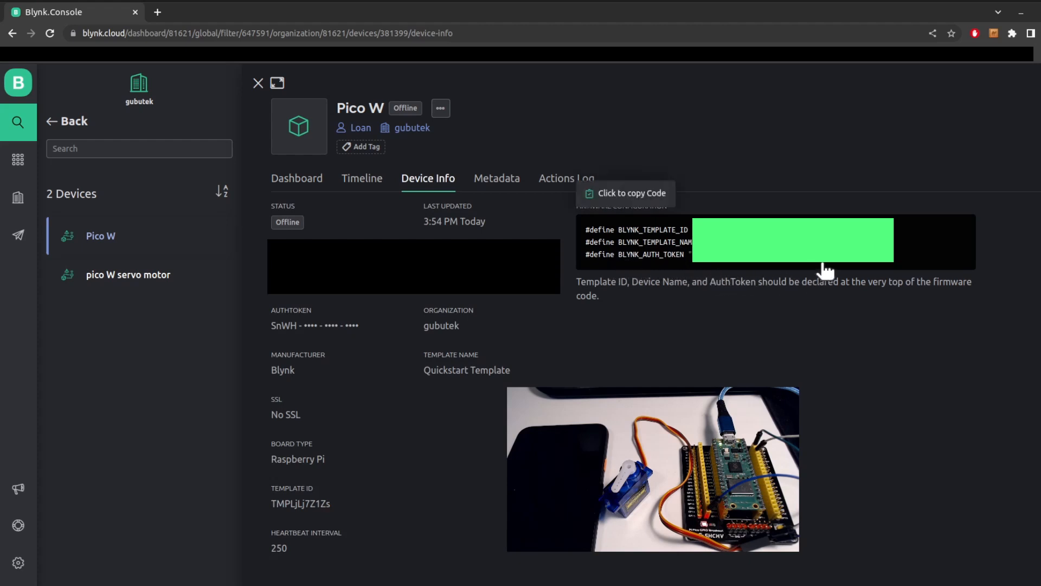
mouse_move(631, 266)
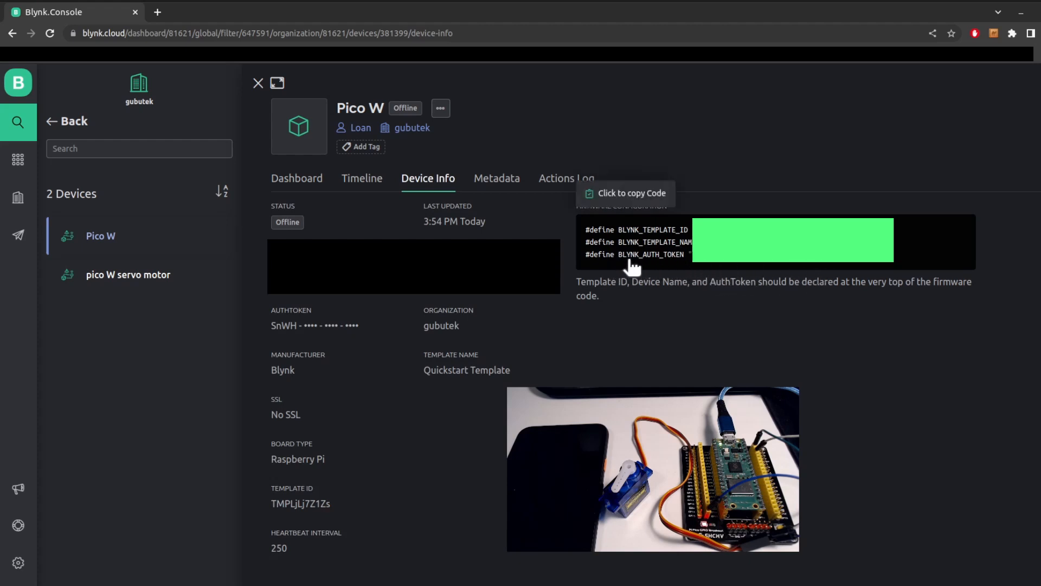
mouse_move(735, 265)
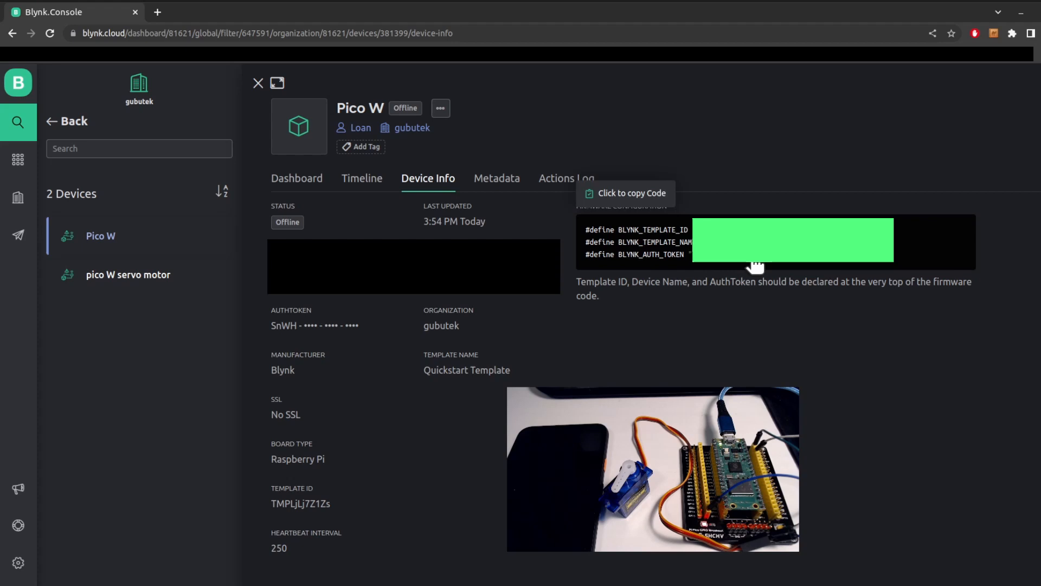
mouse_move(814, 266)
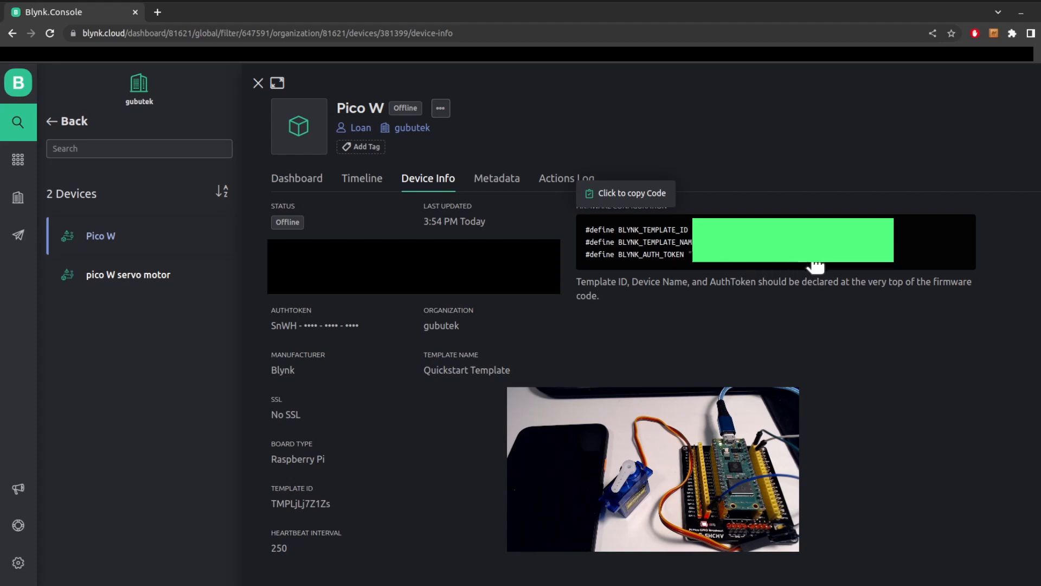
mouse_move(701, 269)
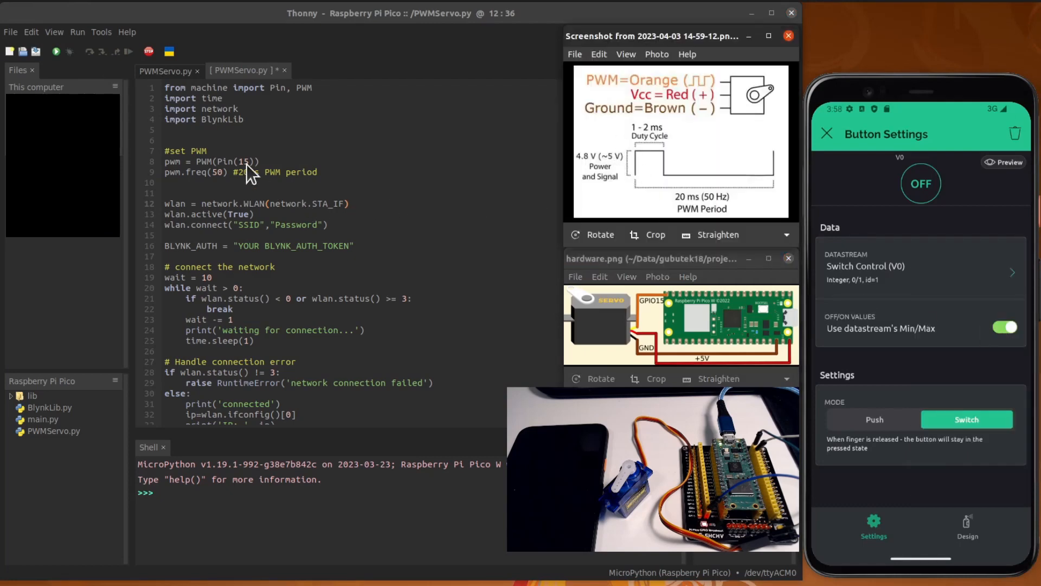
mouse_move(250, 185)
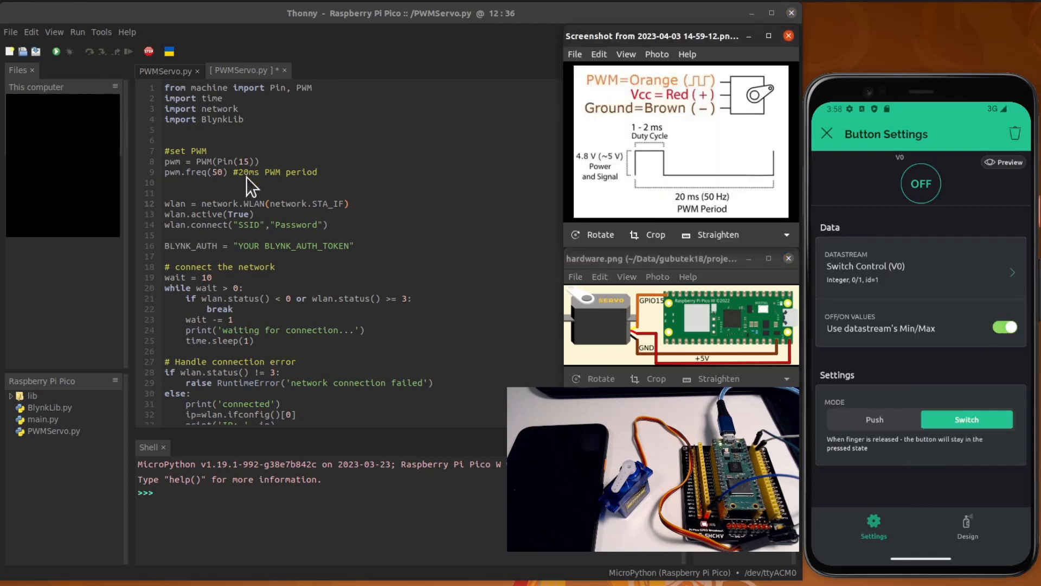
mouse_move(172, 103)
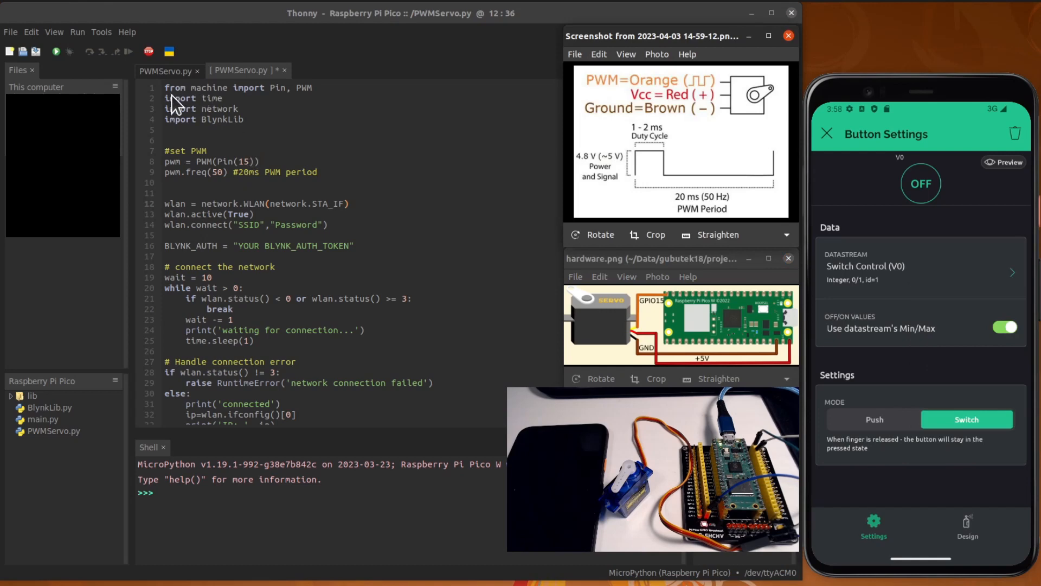
mouse_move(210, 139)
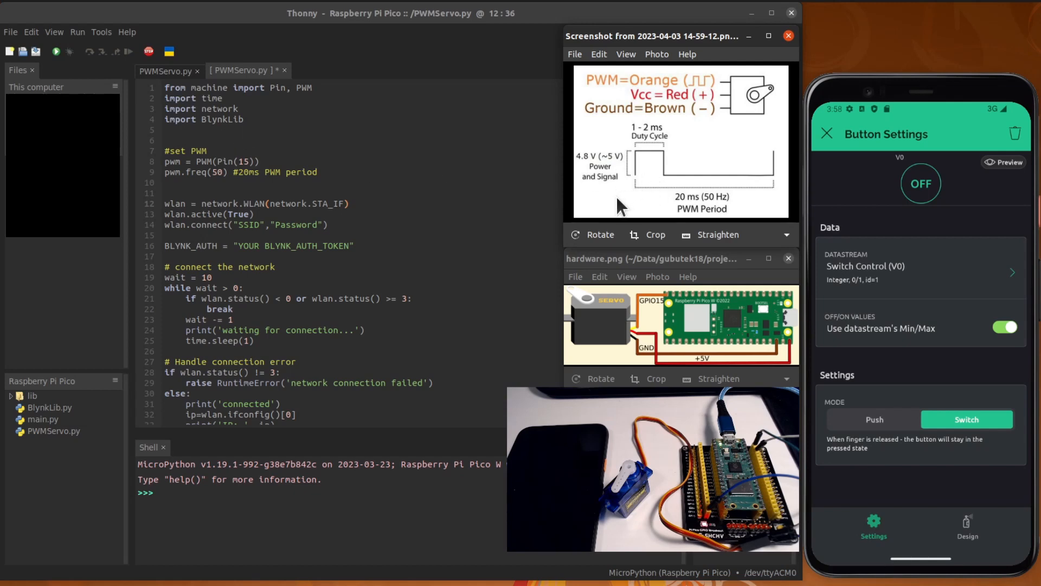
mouse_move(174, 101)
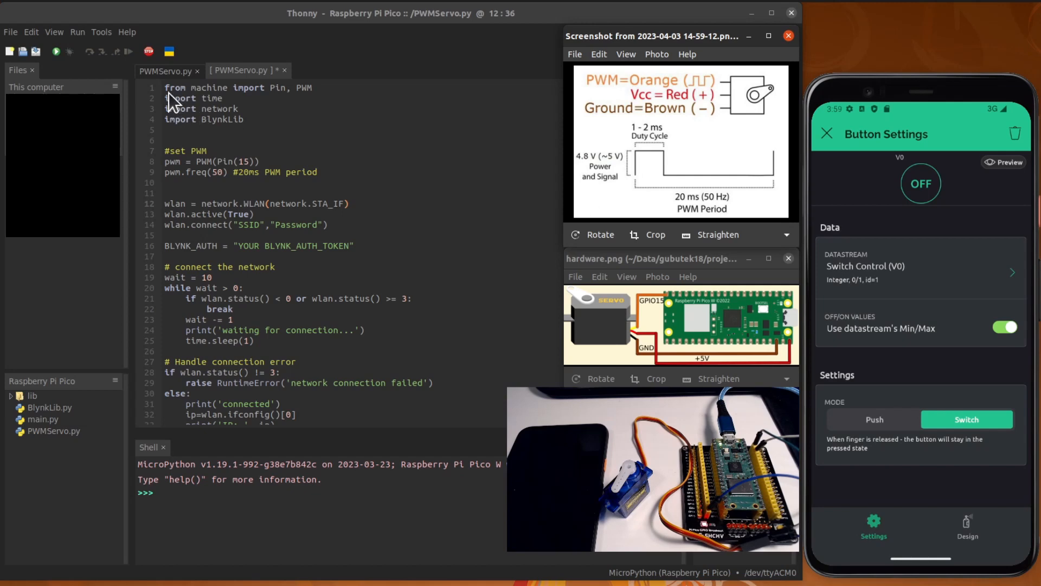
mouse_move(209, 98)
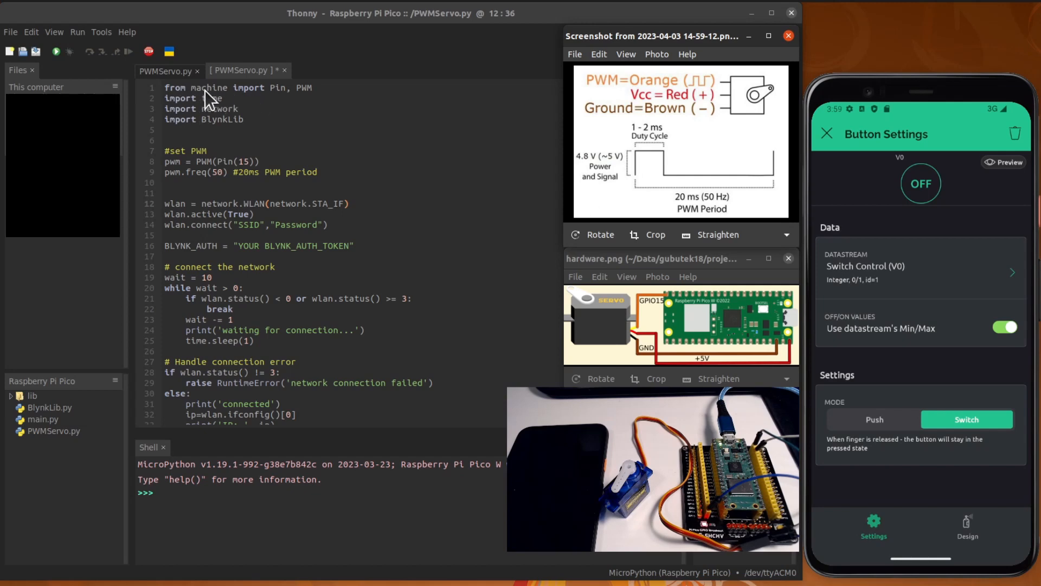
mouse_move(707, 348)
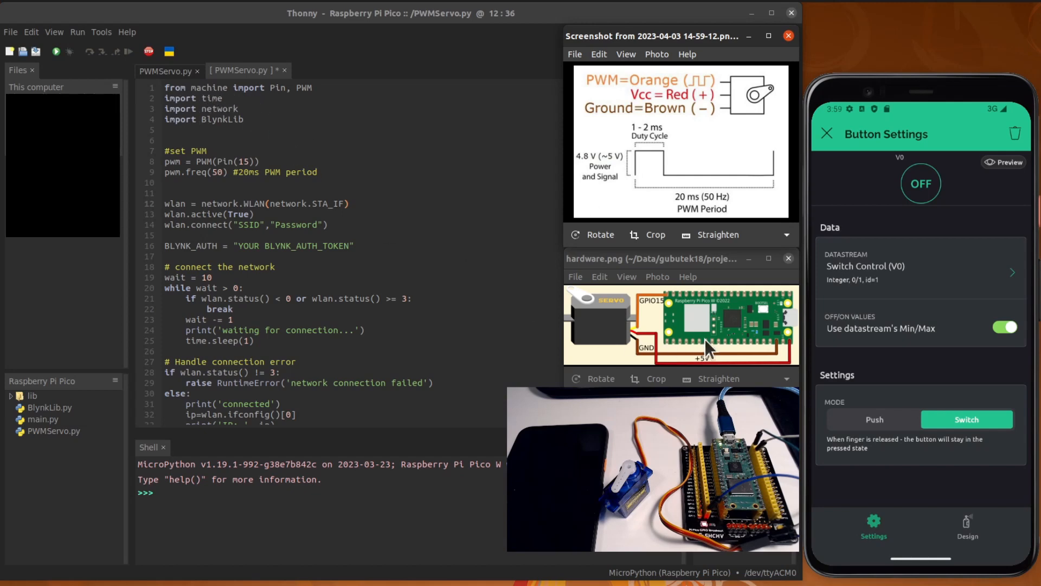
mouse_move(744, 329)
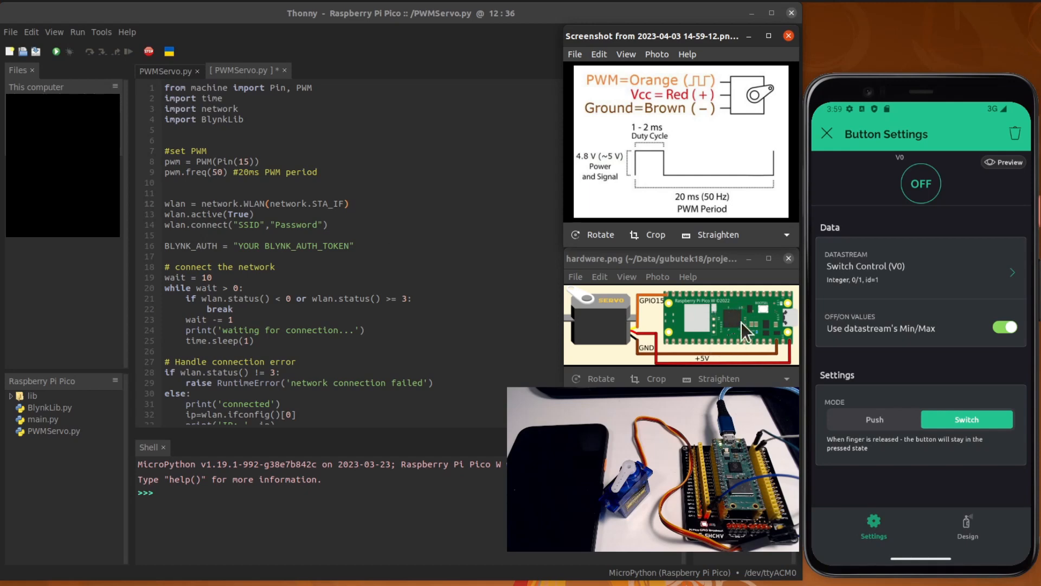
mouse_move(734, 335)
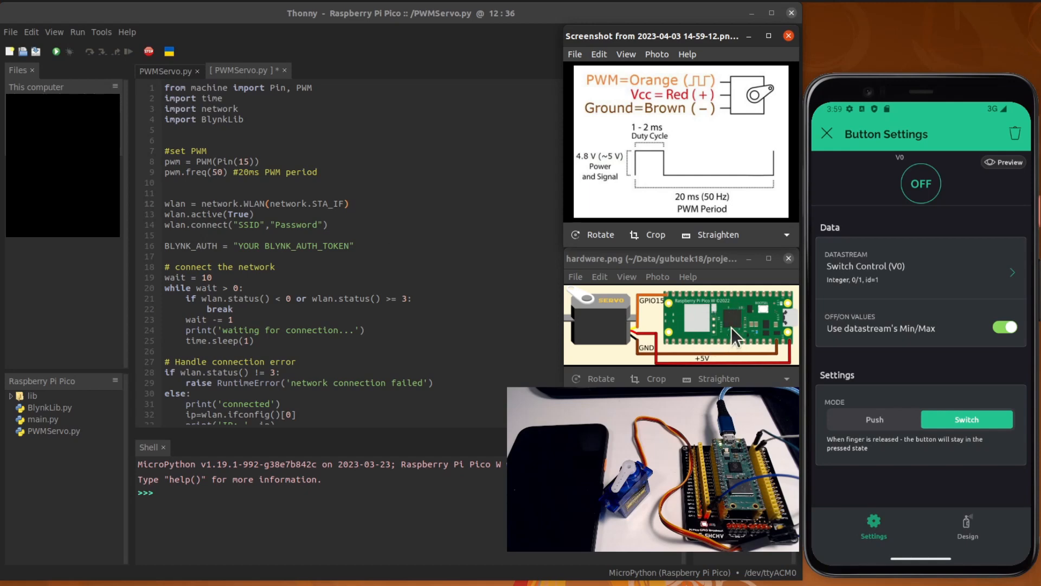
mouse_move(274, 286)
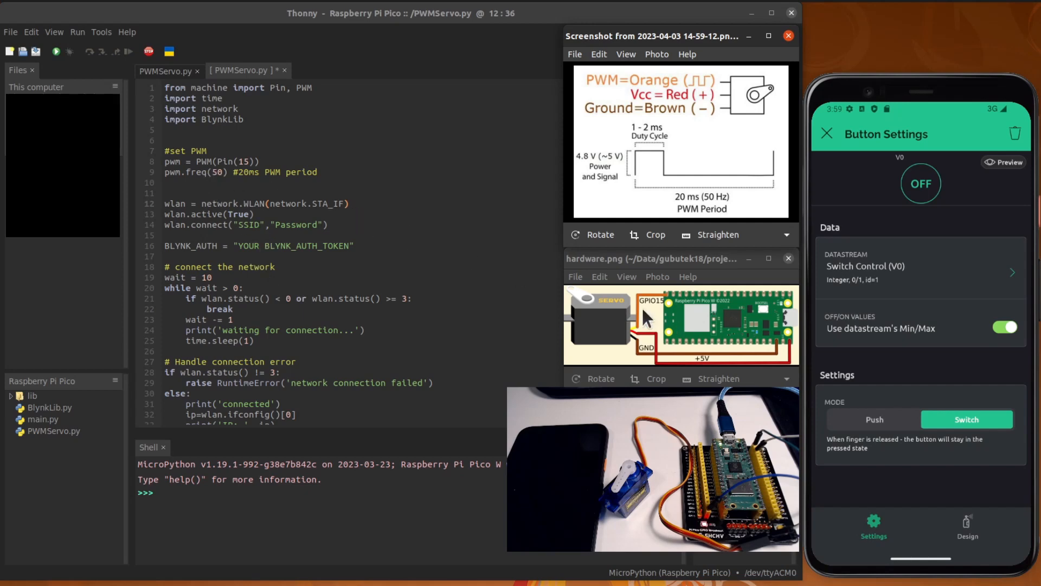
mouse_move(222, 213)
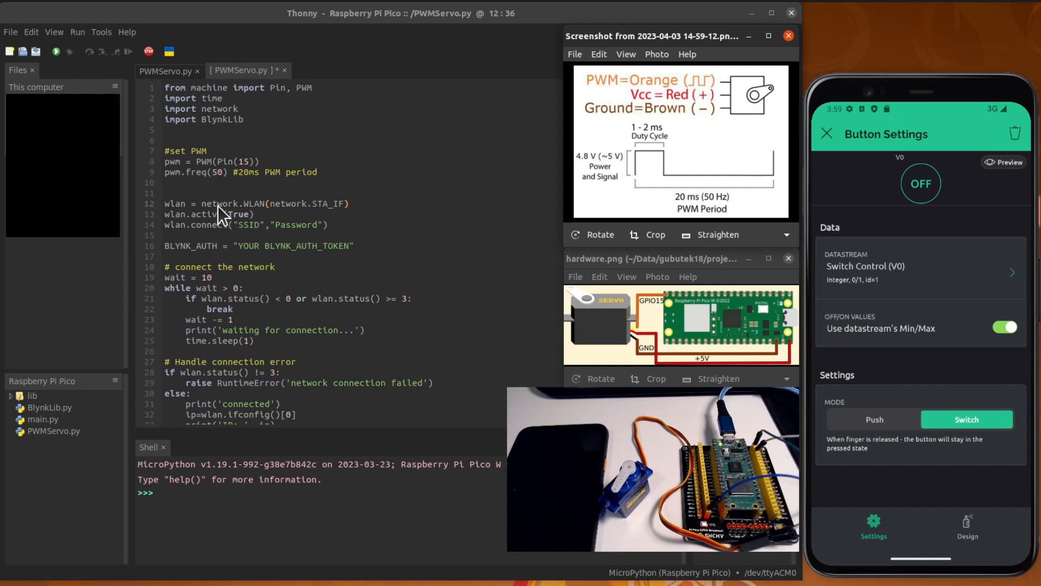
mouse_move(239, 176)
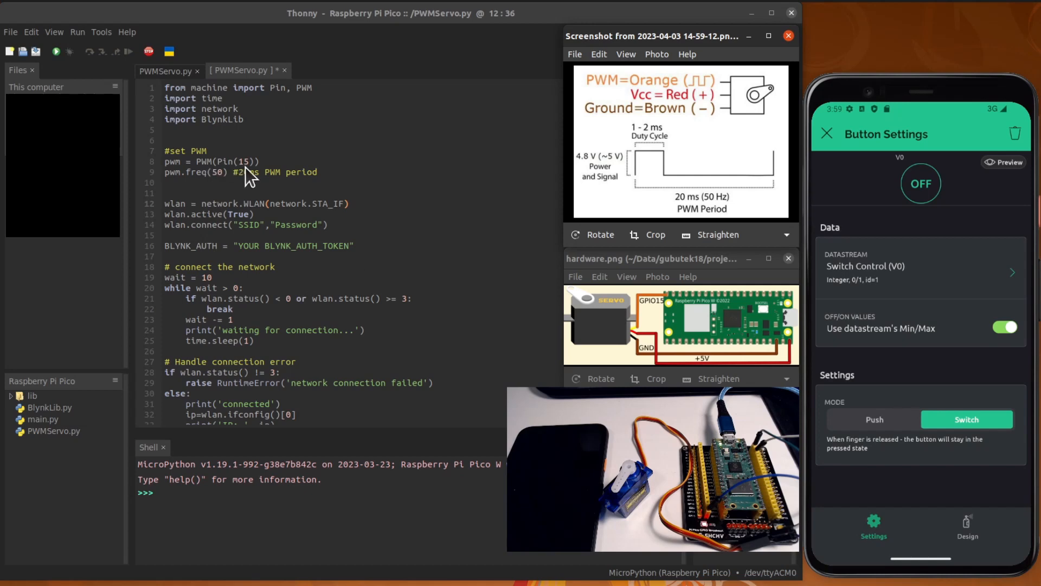
mouse_move(666, 318)
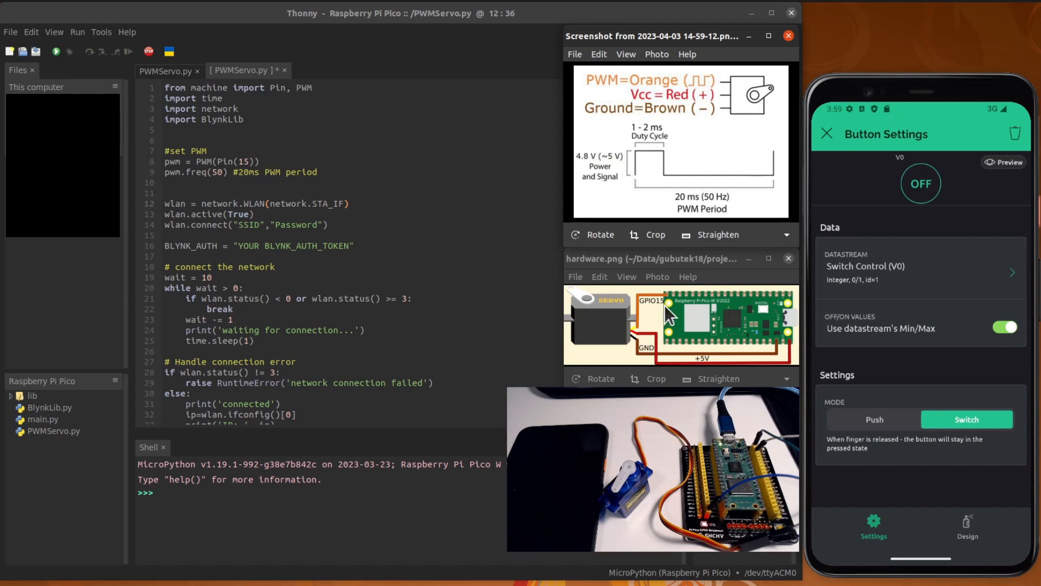
mouse_move(445, 276)
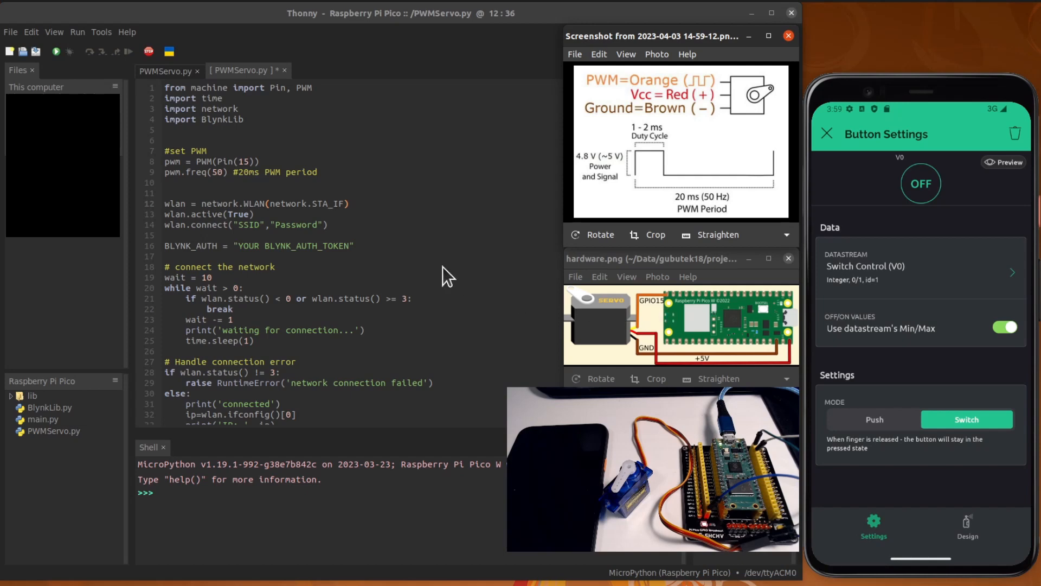
mouse_move(253, 176)
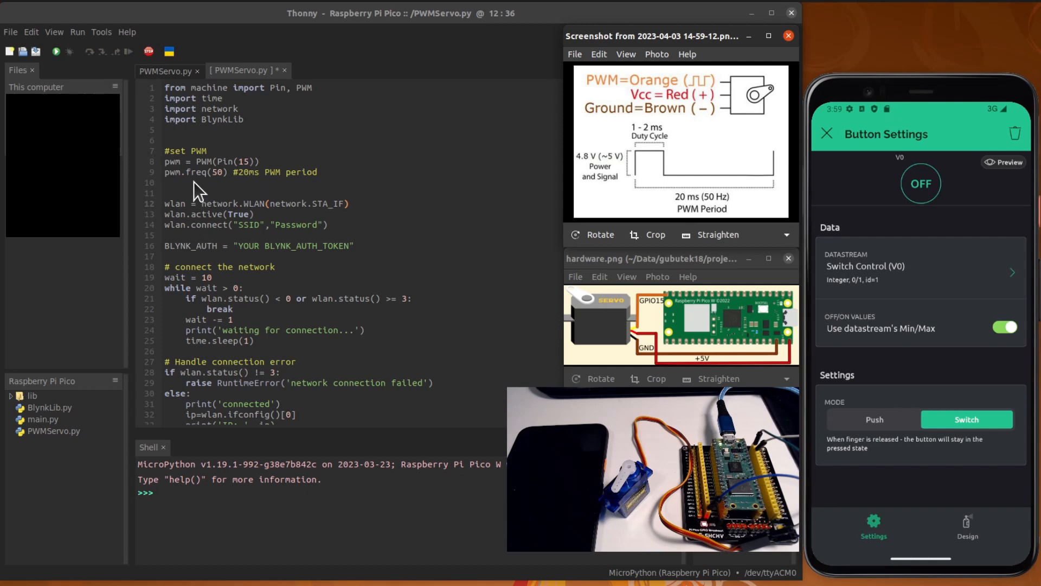
mouse_move(235, 185)
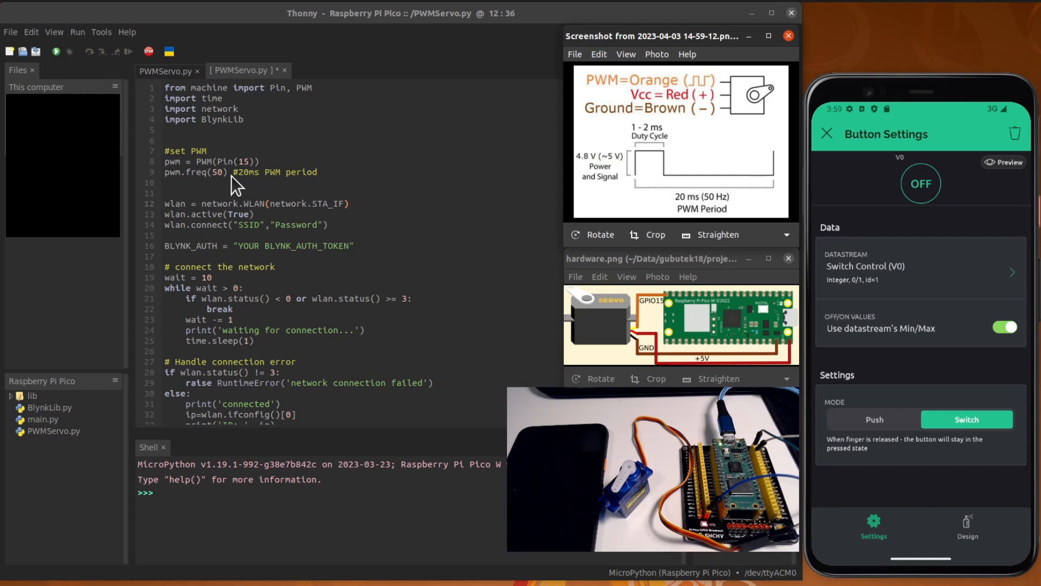
mouse_move(254, 188)
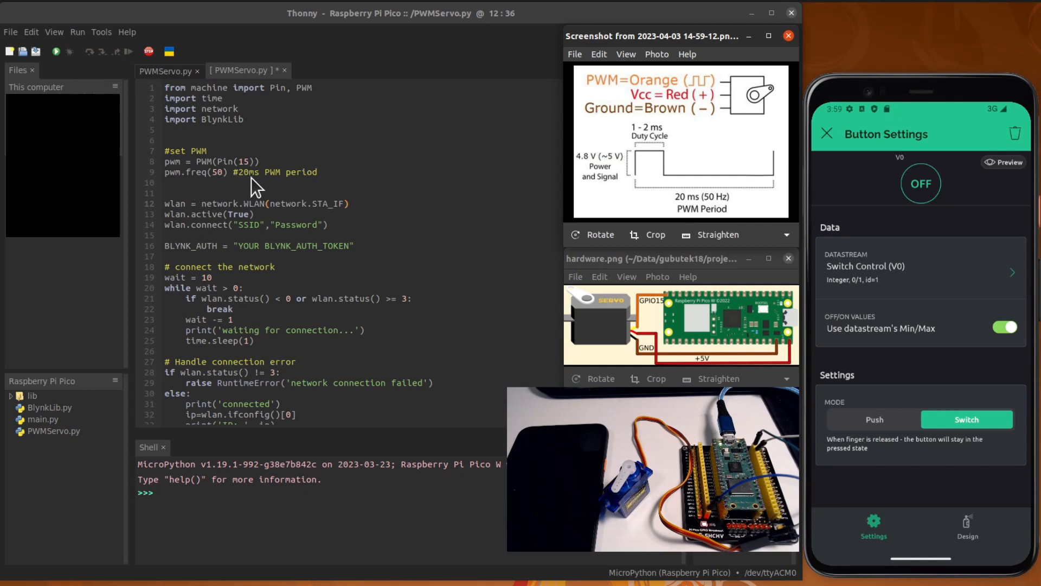
mouse_move(285, 183)
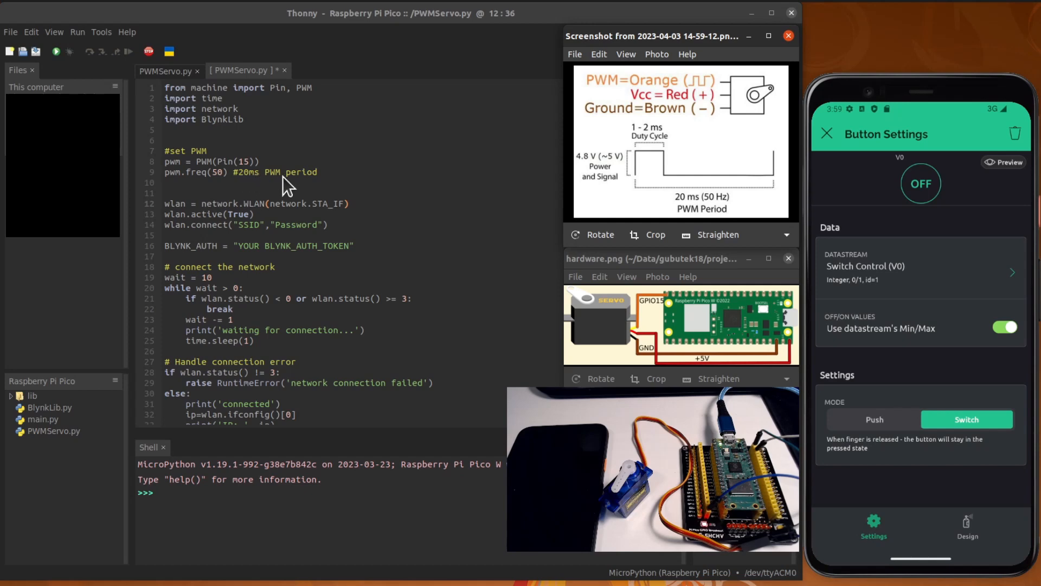
mouse_move(289, 258)
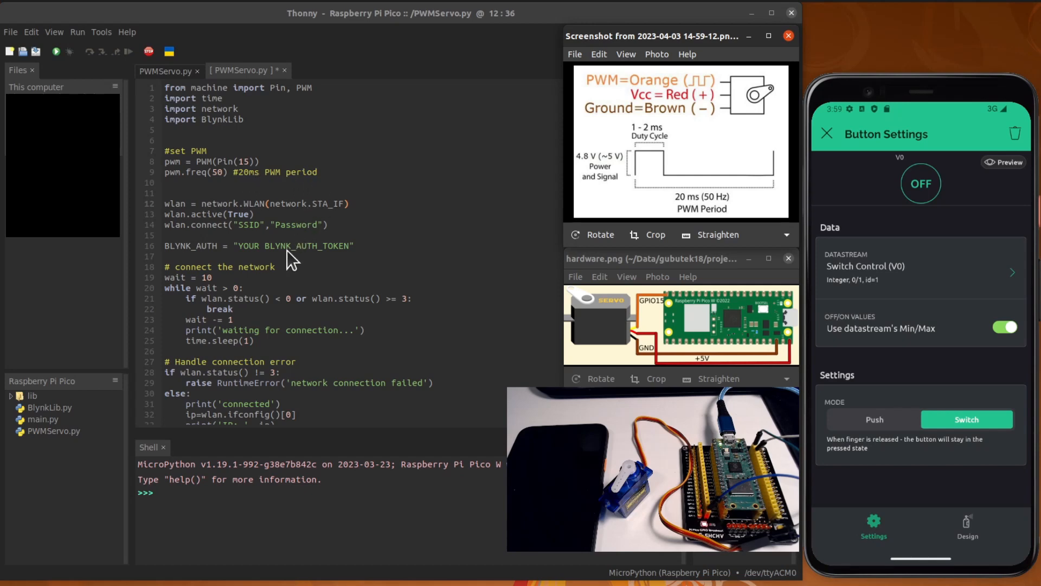
scroll("down", 3)
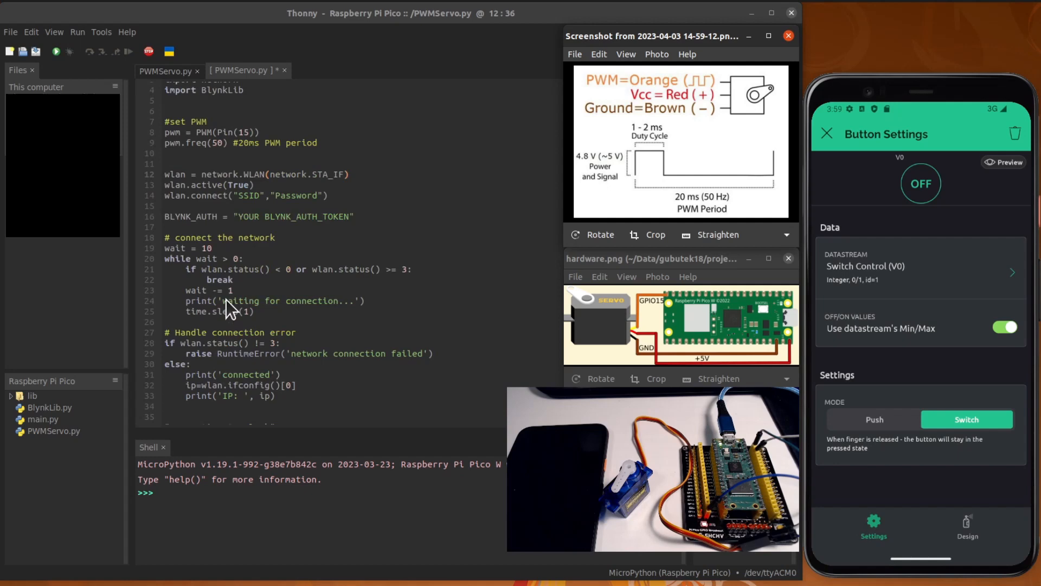
scroll("down", 3)
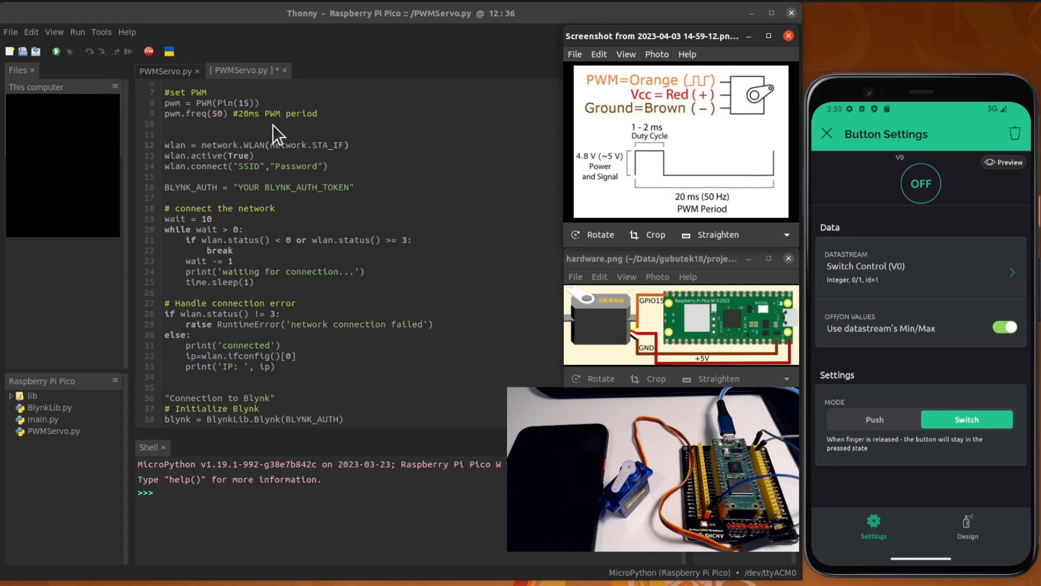
mouse_move(215, 213)
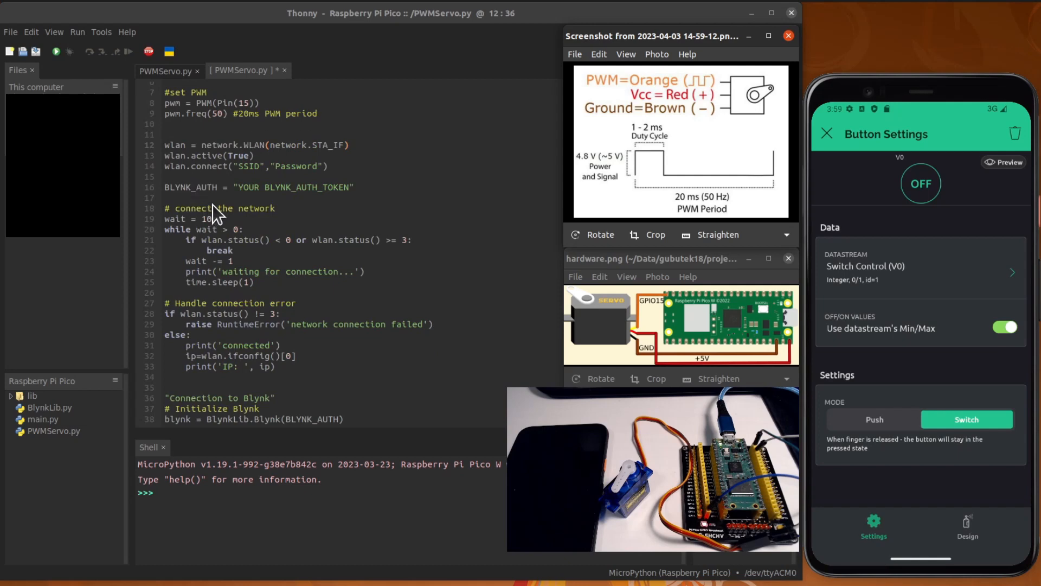
mouse_move(297, 178)
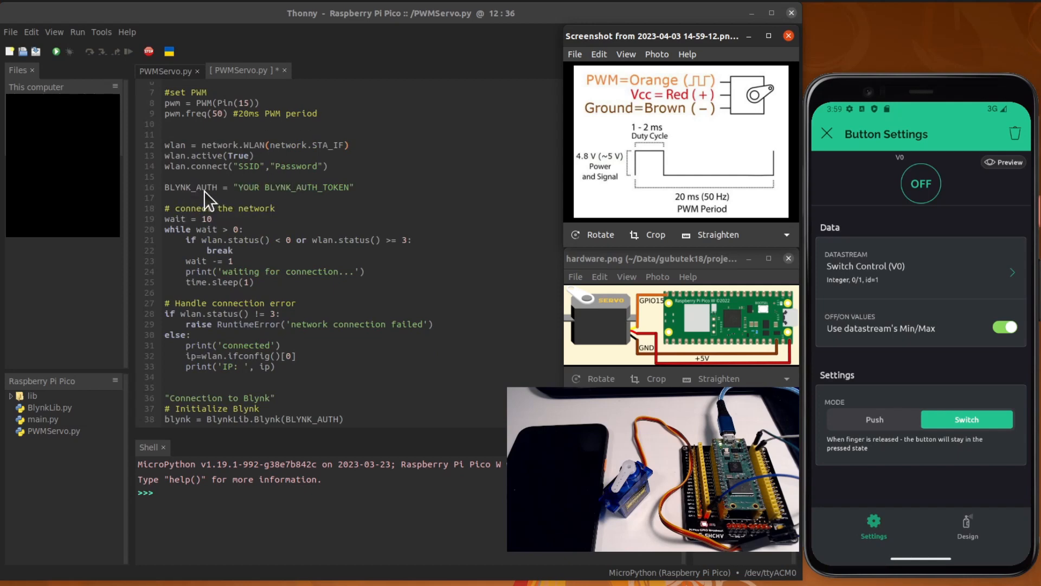
mouse_move(356, 203)
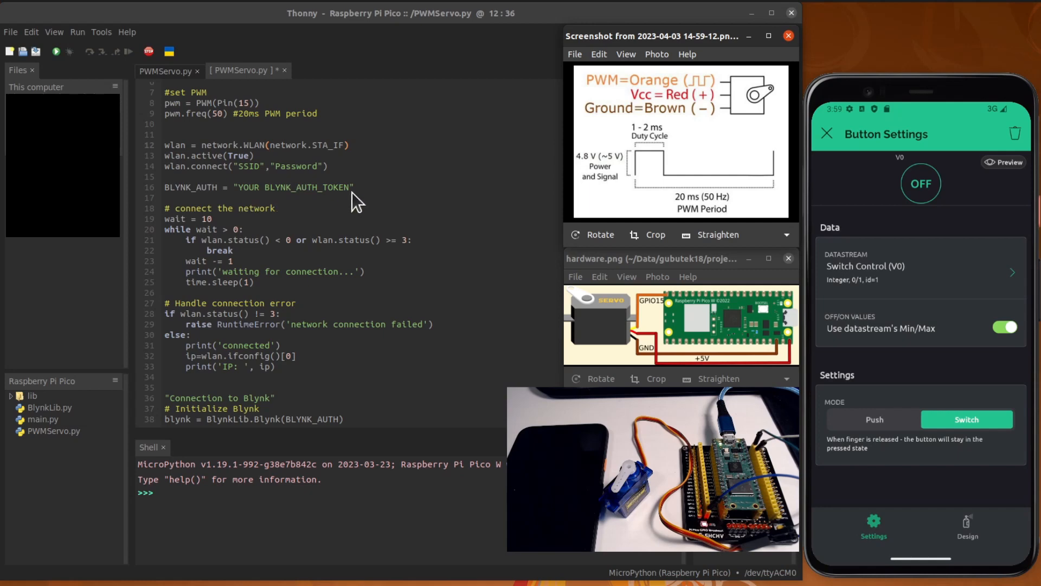
scroll("down", 3)
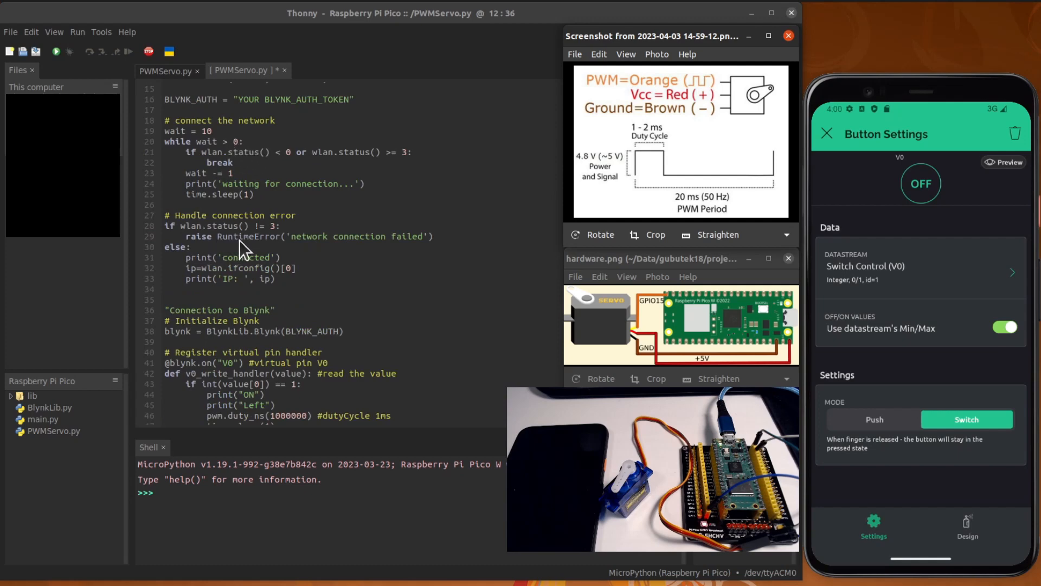
mouse_move(315, 303)
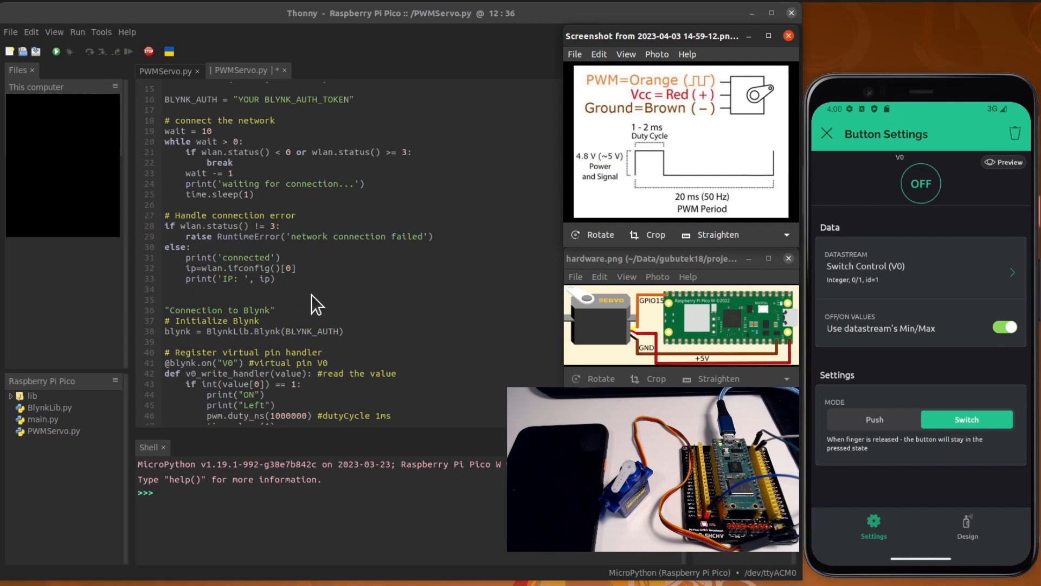
scroll("down", 3)
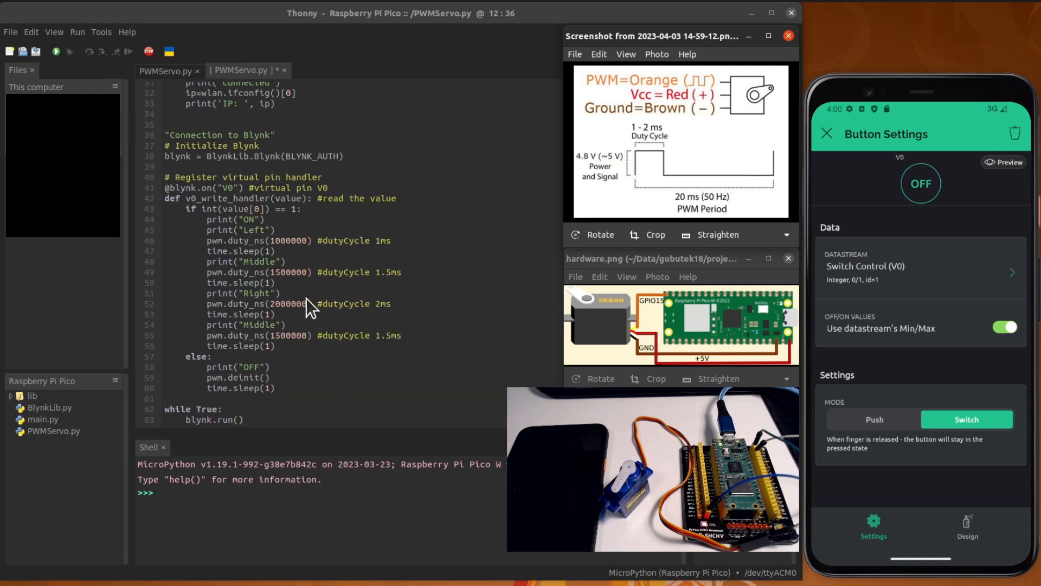
mouse_move(307, 314)
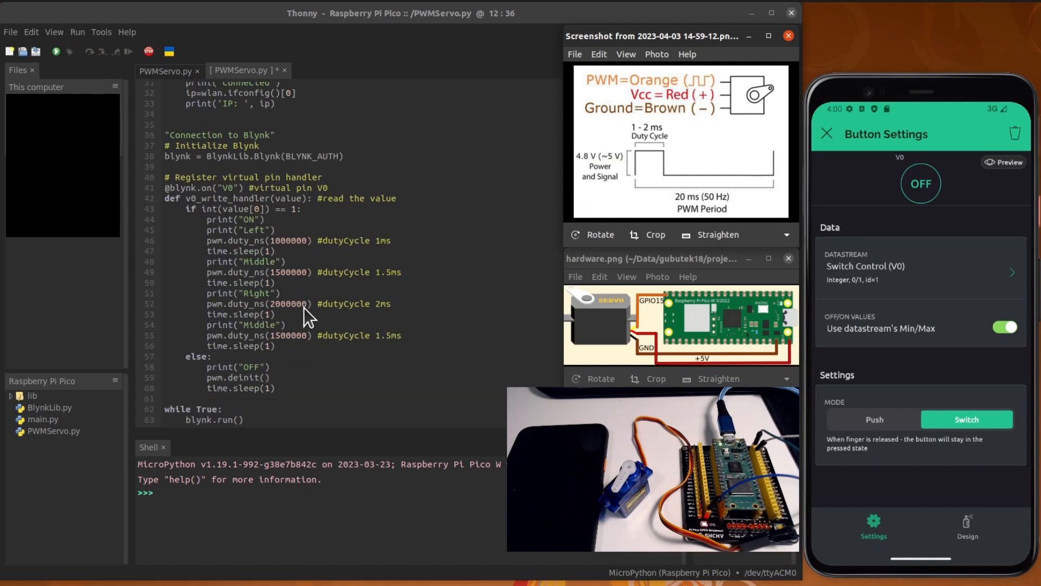
mouse_move(375, 312)
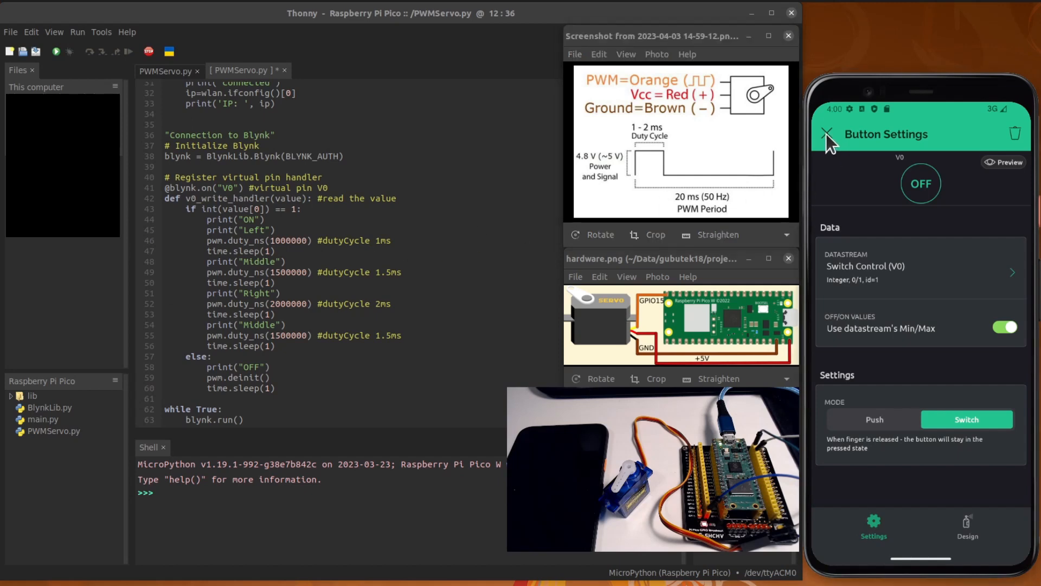
left_click(826, 133)
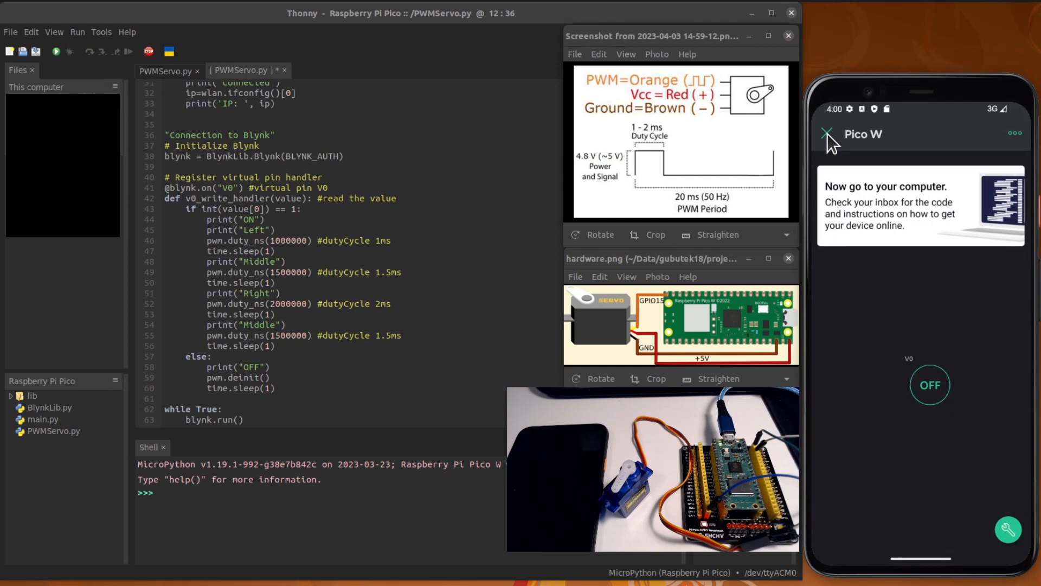
mouse_move(375, 301)
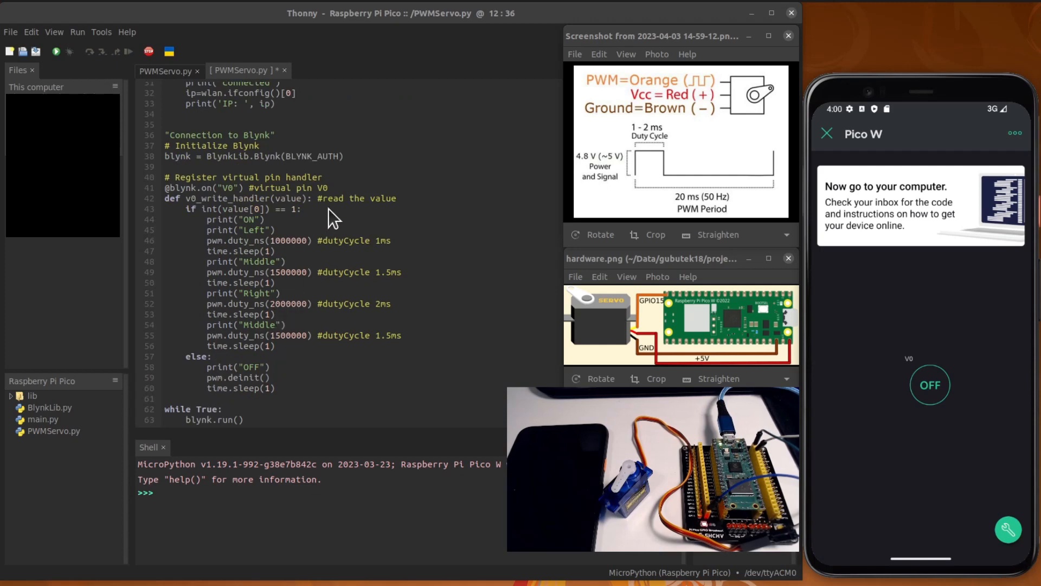
mouse_move(415, 235)
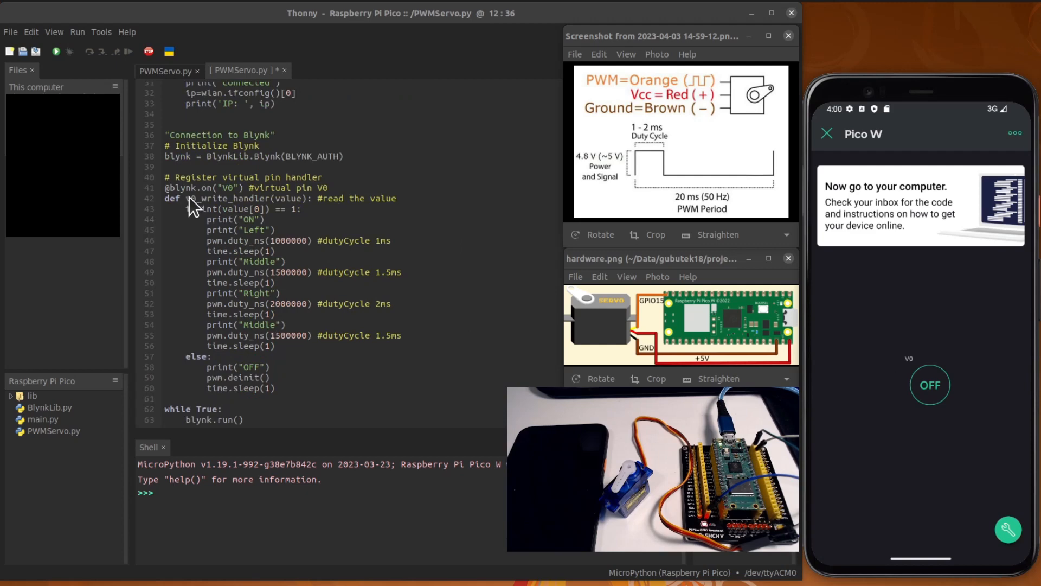
mouse_move(258, 203)
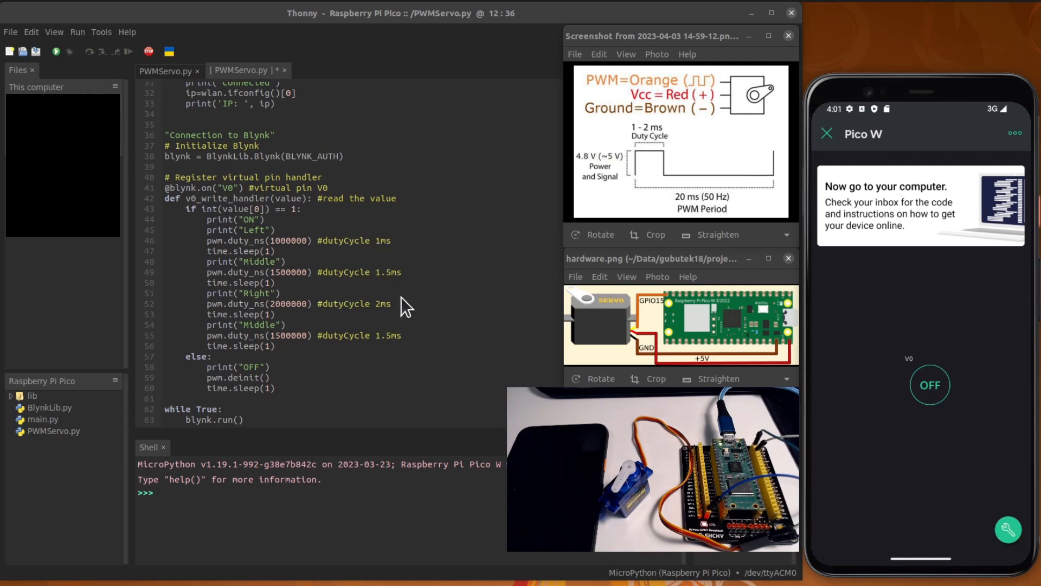
mouse_move(391, 294)
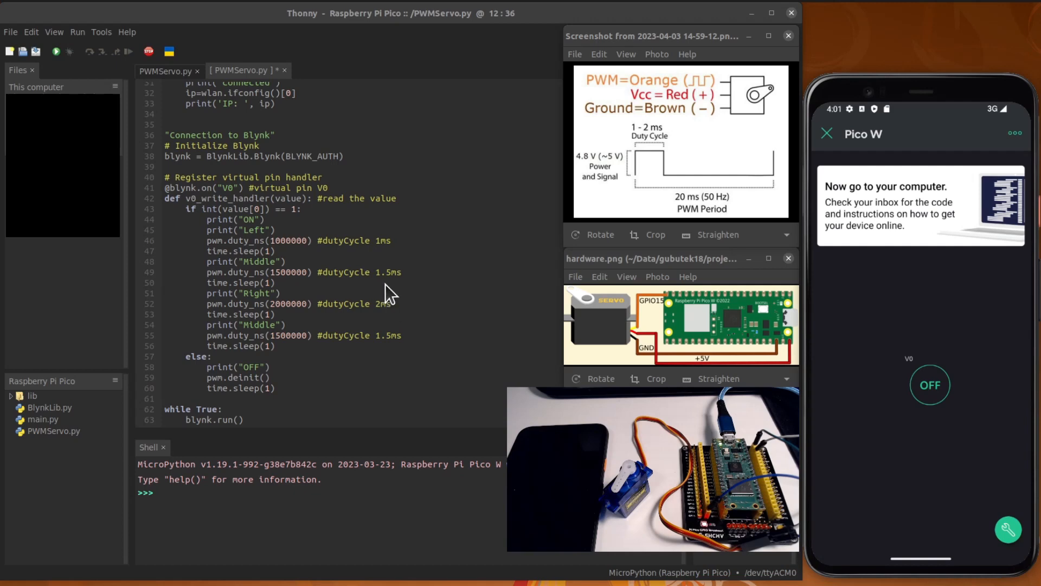
mouse_move(390, 357)
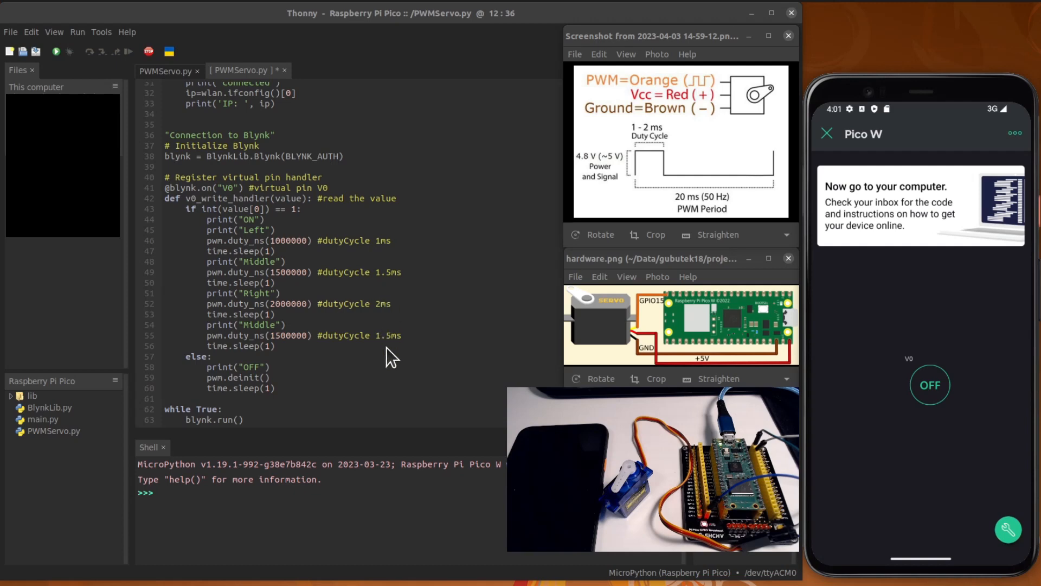
mouse_move(235, 382)
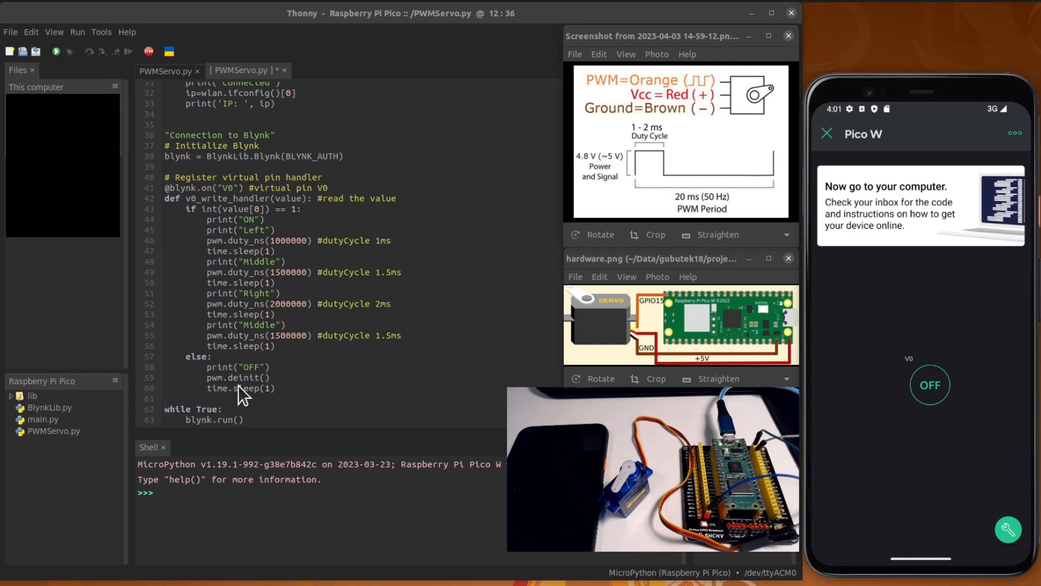
mouse_move(226, 422)
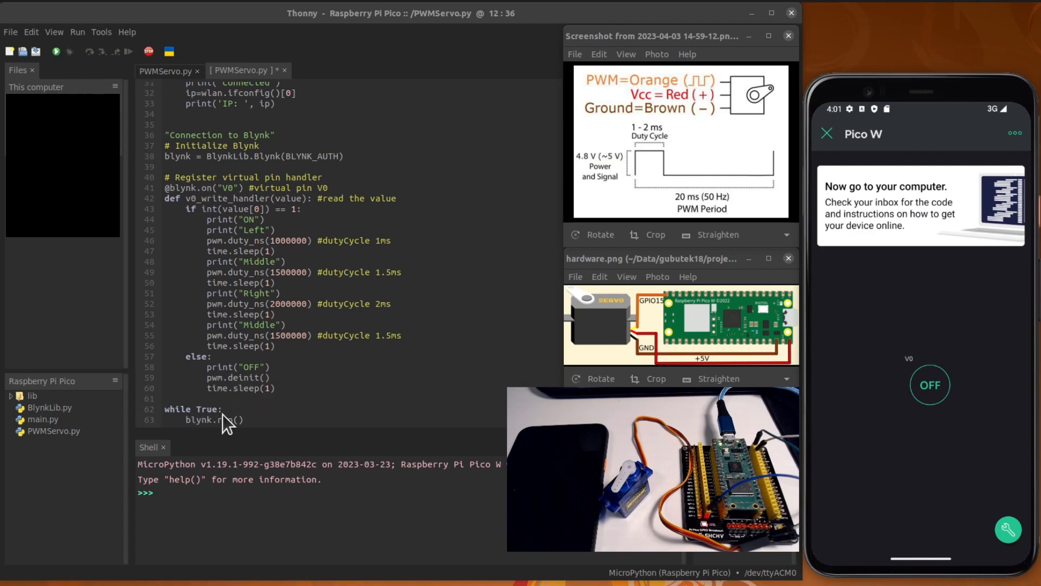
mouse_move(220, 379)
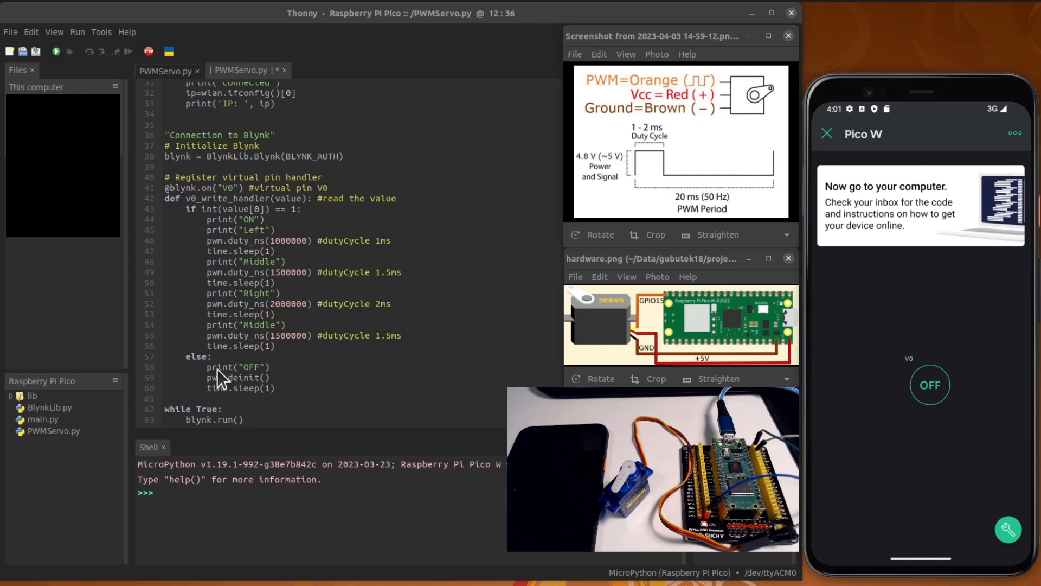
mouse_move(344, 341)
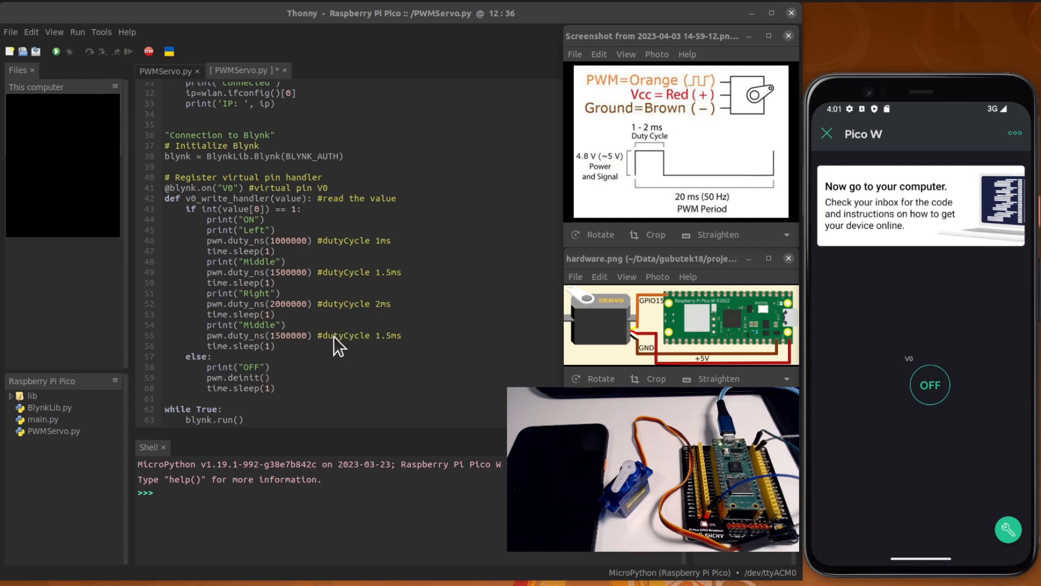
- Run PWMServo.py on the Pico W so it connects at 192.168.2.119 and reaches blynk.cloud
scroll("up", 3)
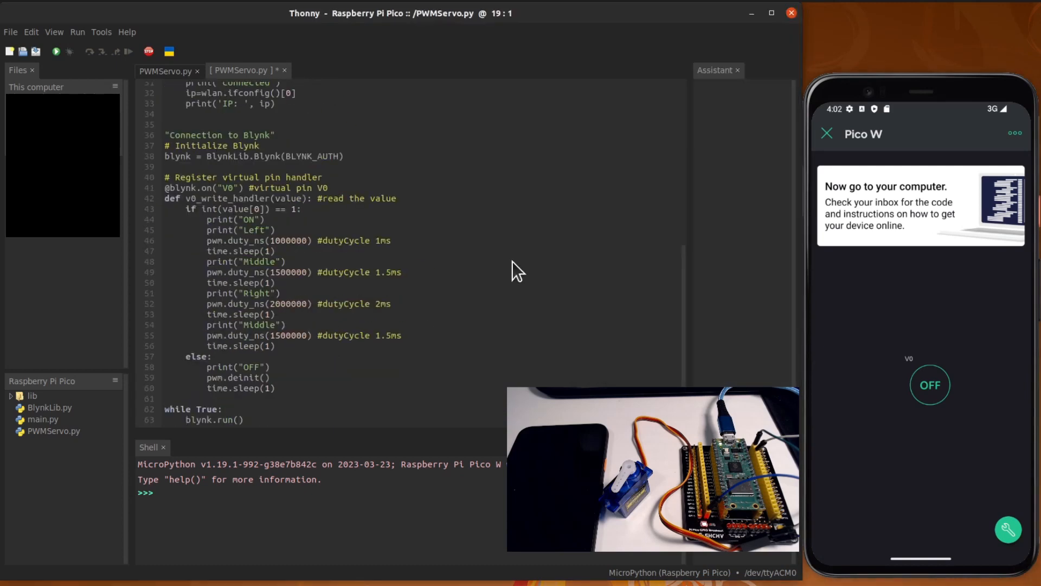
mouse_move(440, 304)
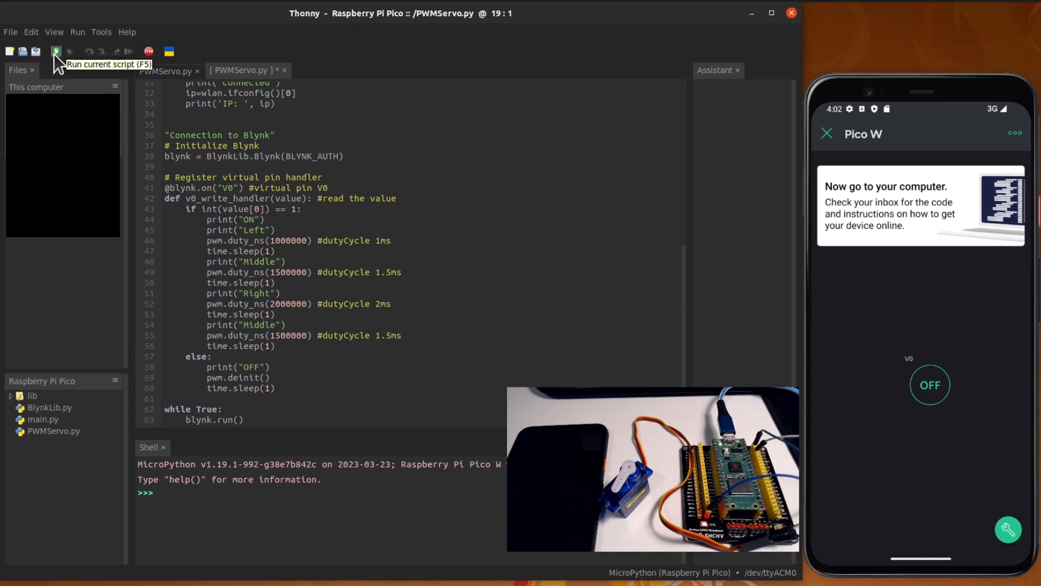
left_click(56, 51)
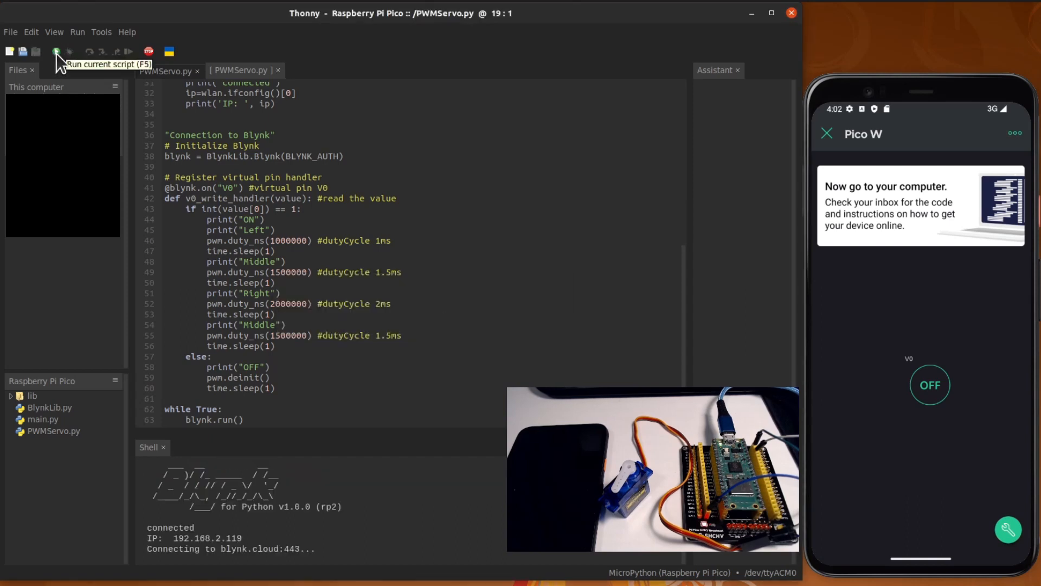
mouse_move(256, 528)
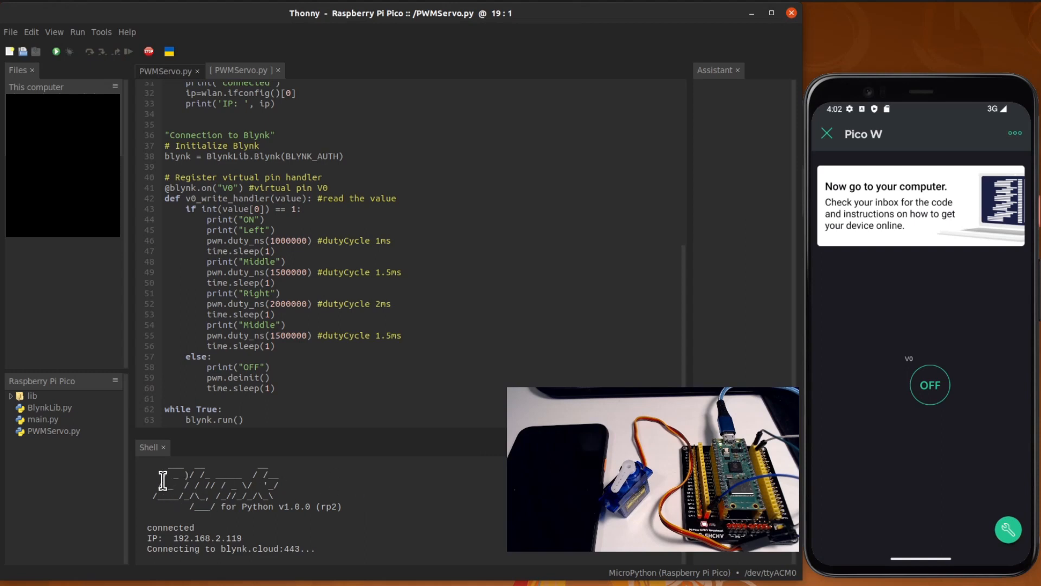
mouse_move(347, 518)
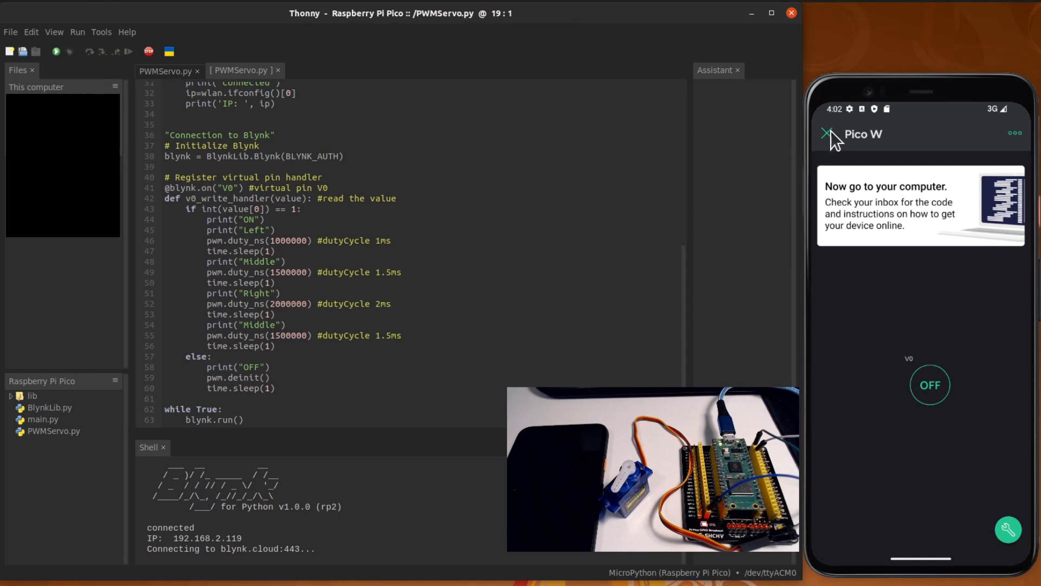
left_click(825, 134)
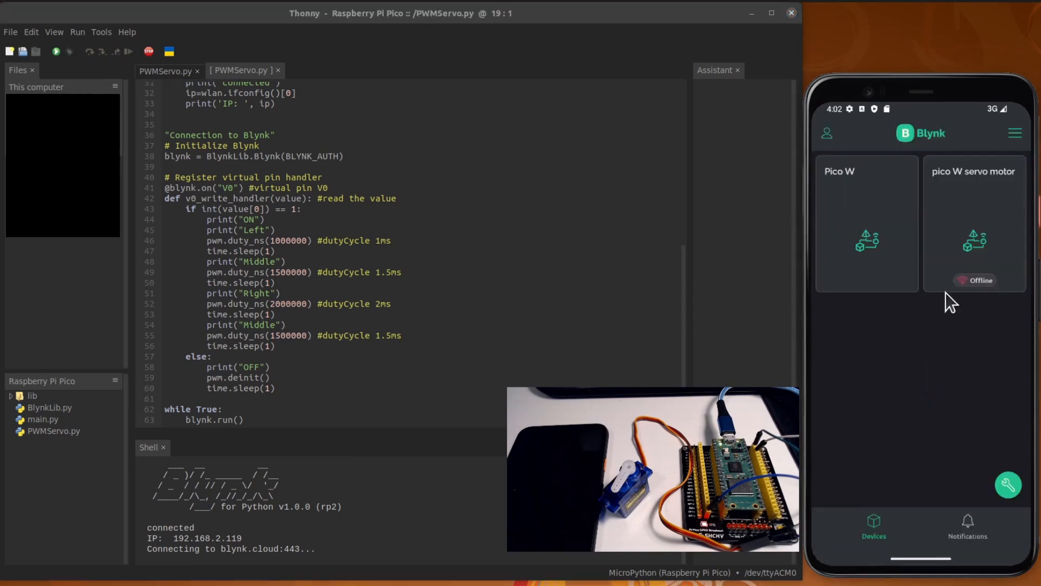
mouse_move(876, 250)
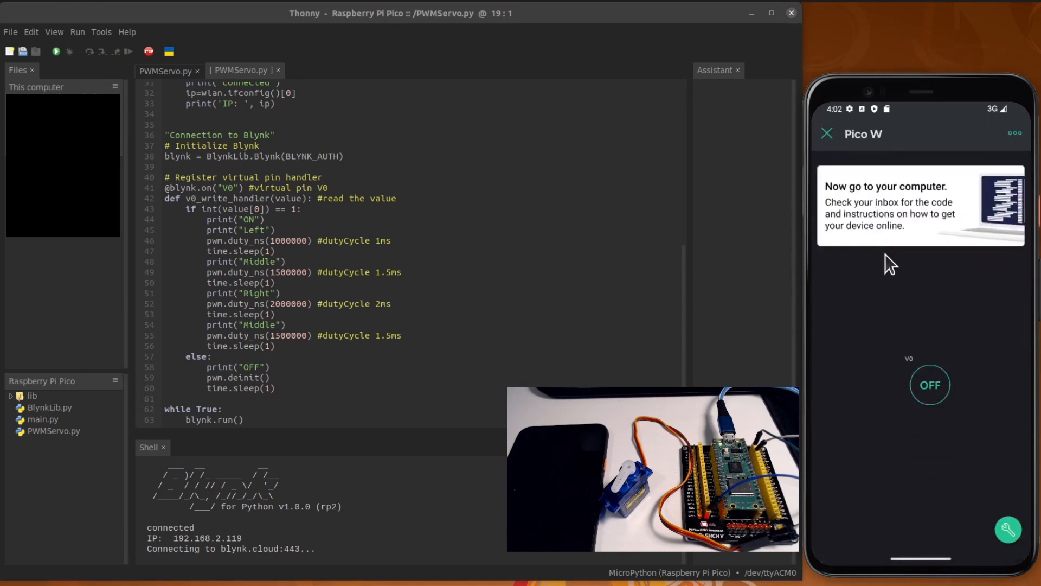
mouse_move(931, 385)
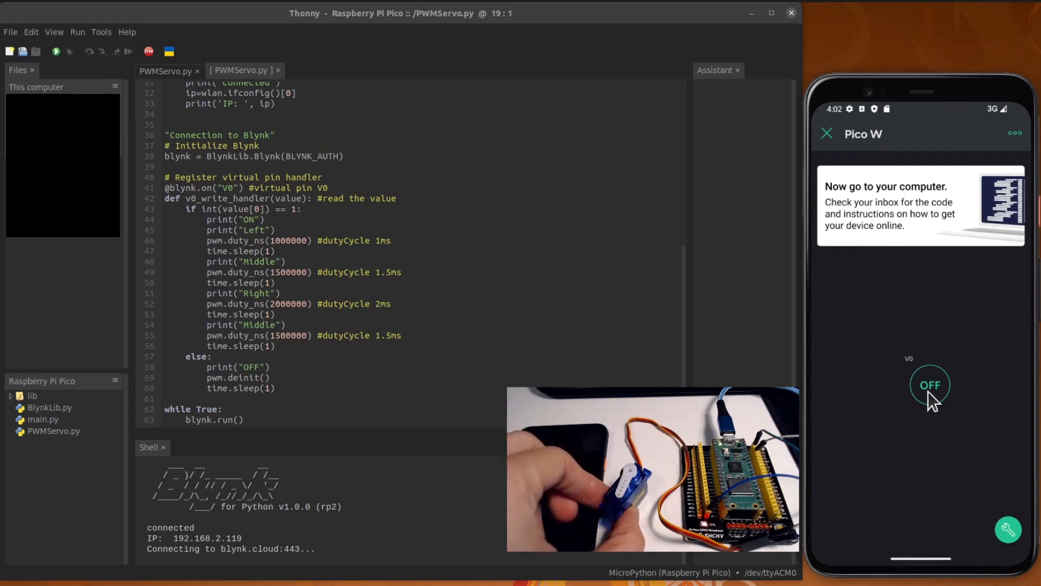
- Toggle V0 on, off, on so the servo sweeps Left-Middle-Right and the shell logs it
left_click(929, 385)
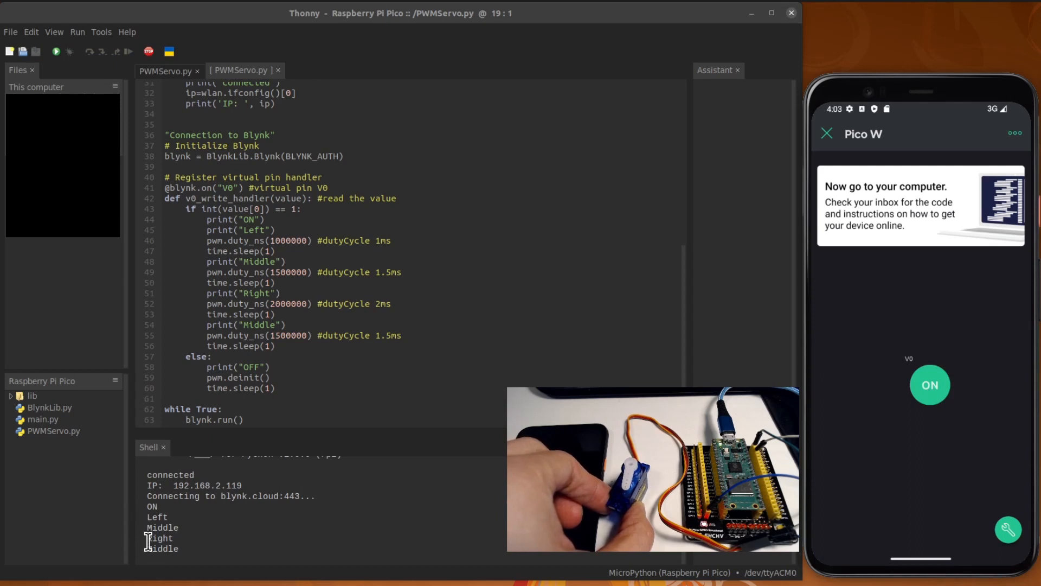
left_click(930, 384)
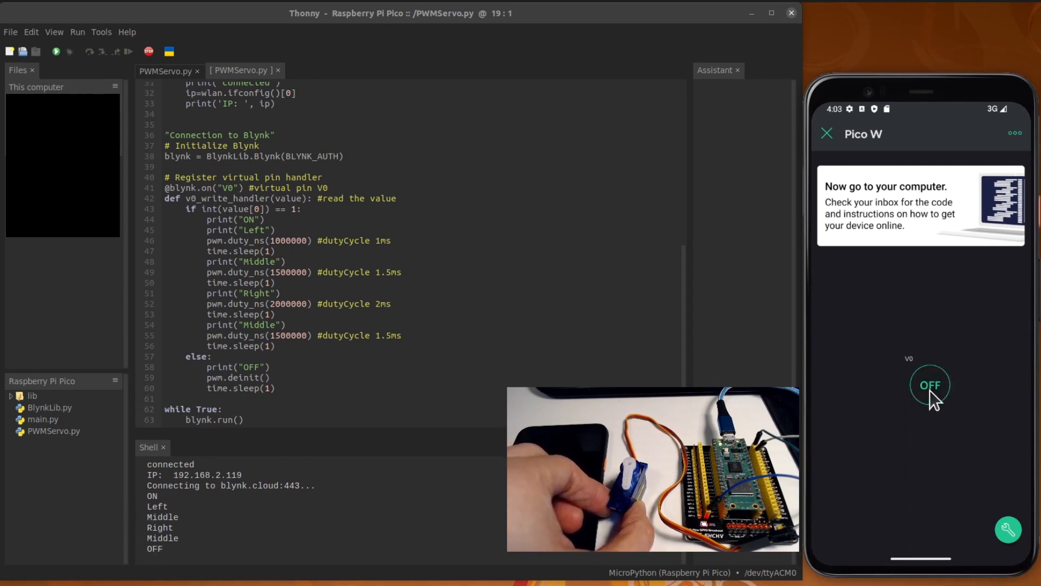
left_click(930, 383)
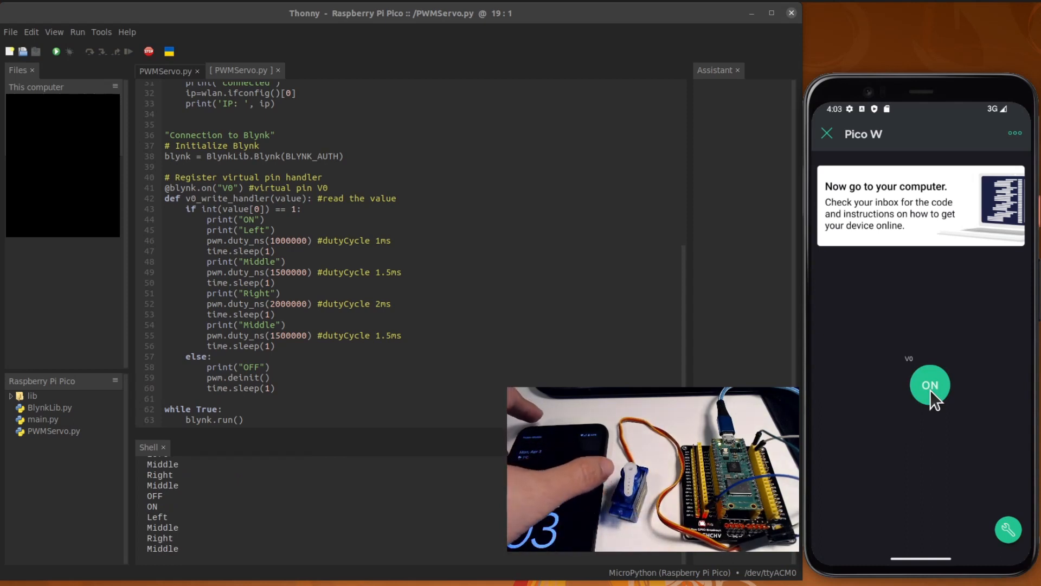
mouse_move(999, 455)
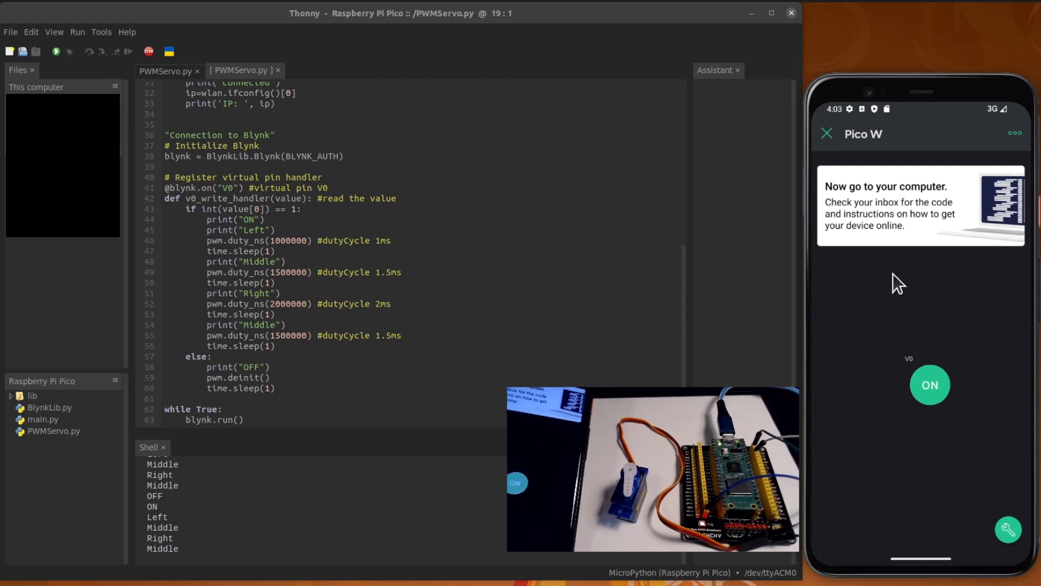
- Toggle V0 off and on several more times, finishing with it OFF in the shell
left_click(930, 385)
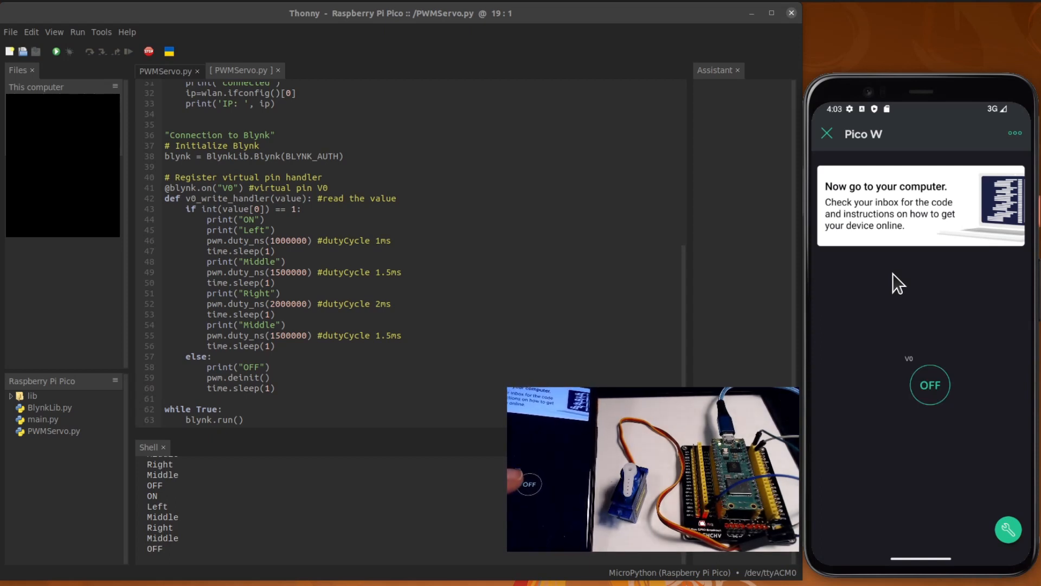
left_click(930, 385)
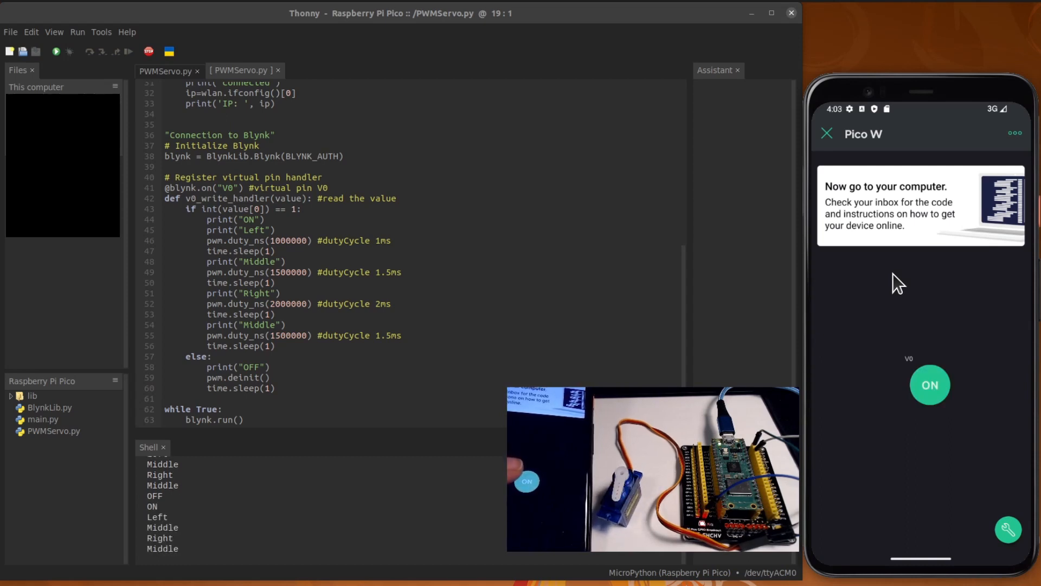
left_click(930, 385)
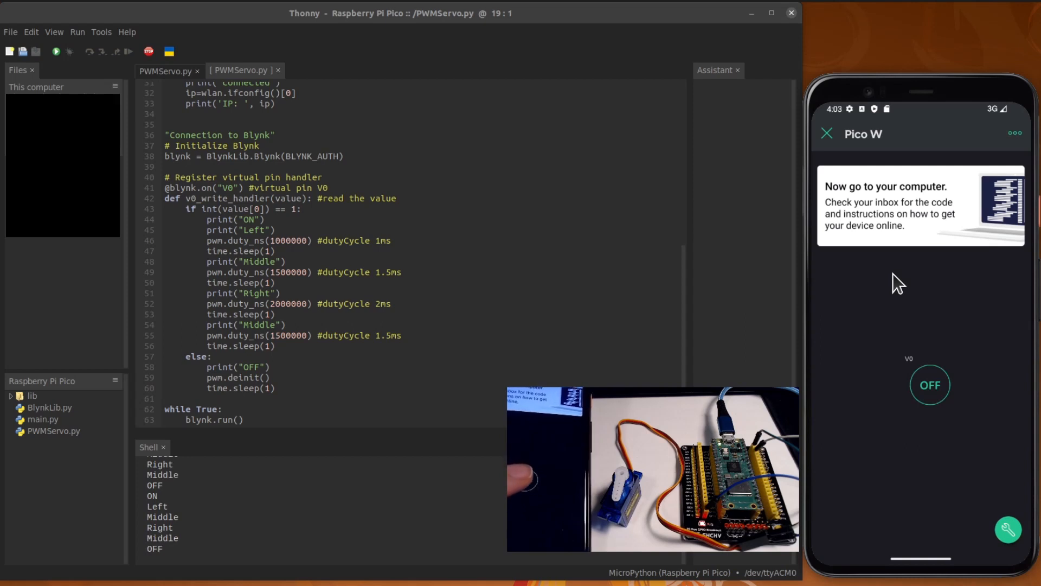
left_click(930, 385)
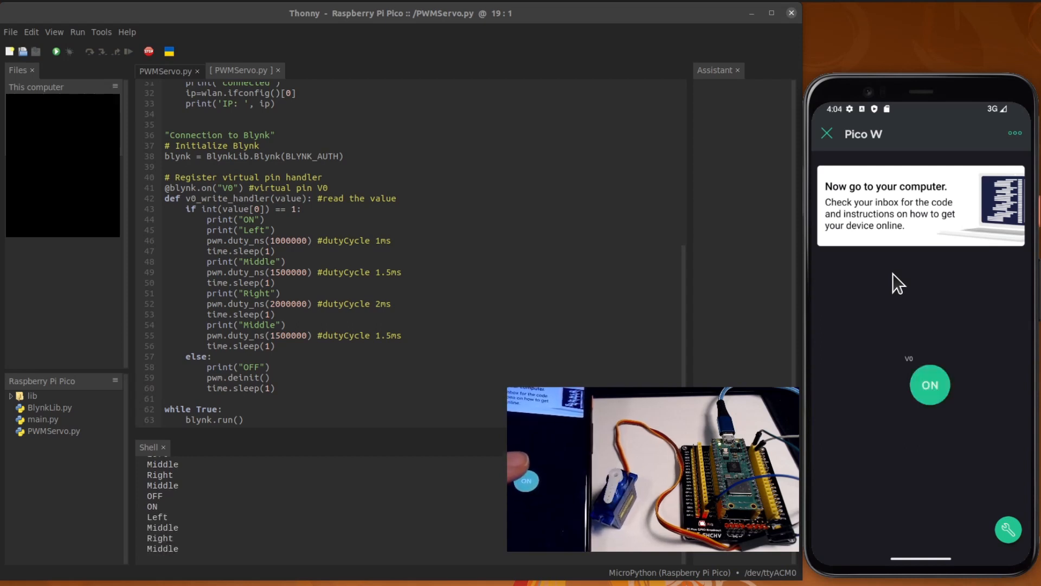
left_click(929, 384)
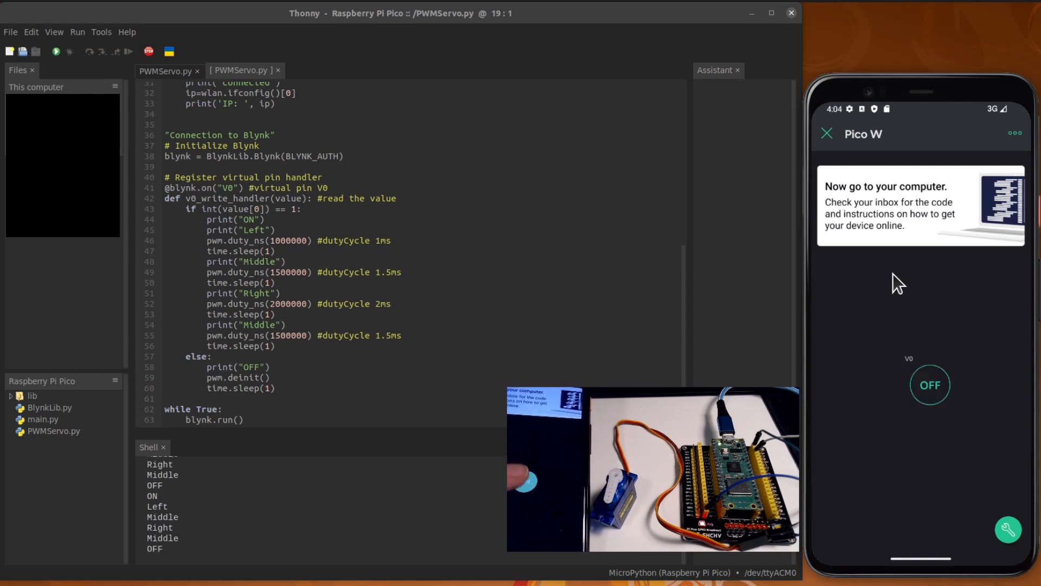
mouse_move(520, 291)
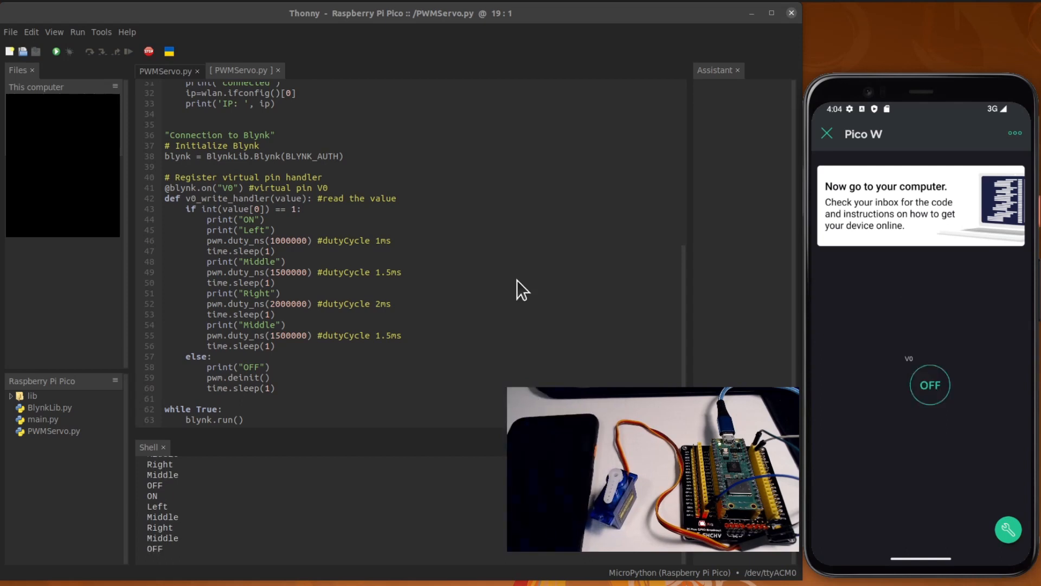